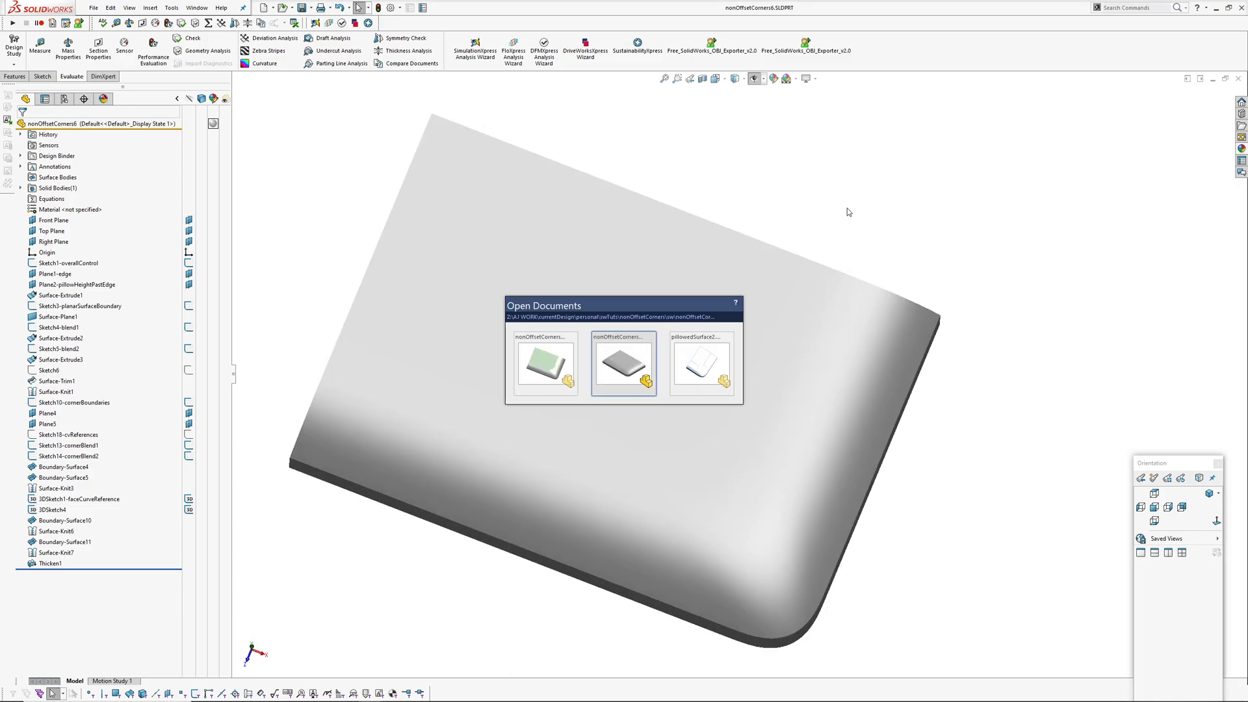
Switch to the nonOffsetCorner7 part, then back to nonOffsetCorner6 via the Window list.
click(700, 363)
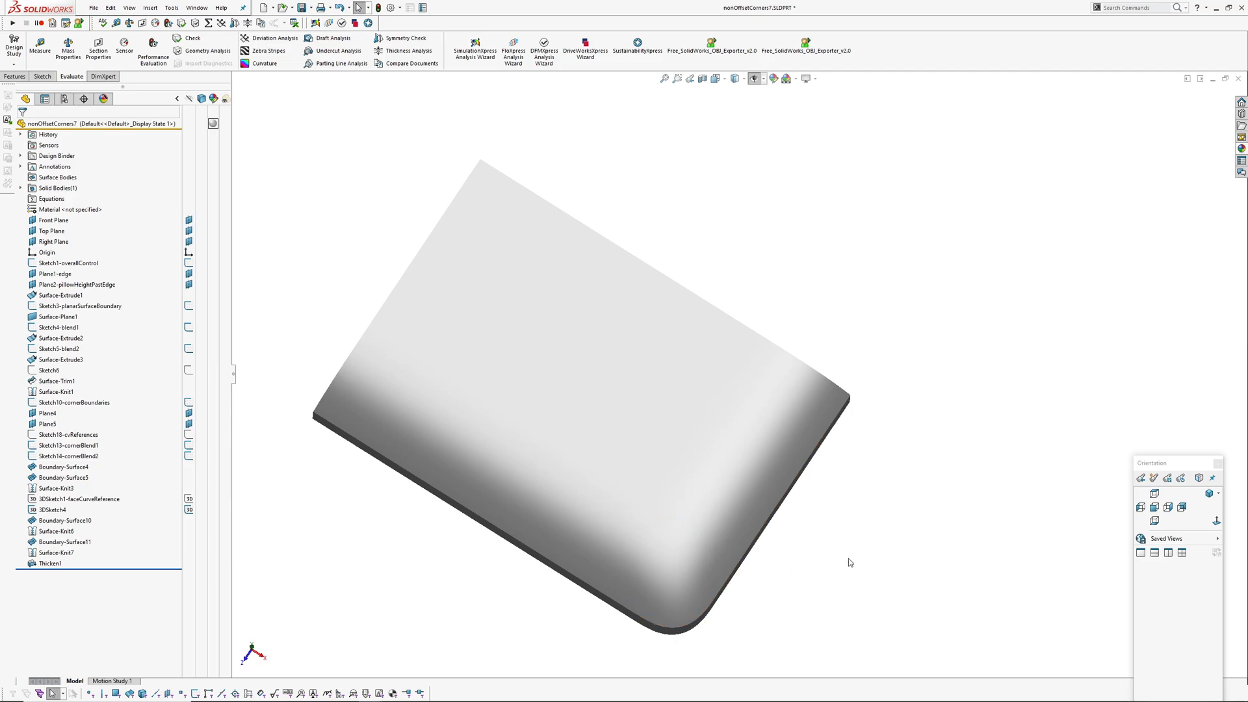
click(196, 8)
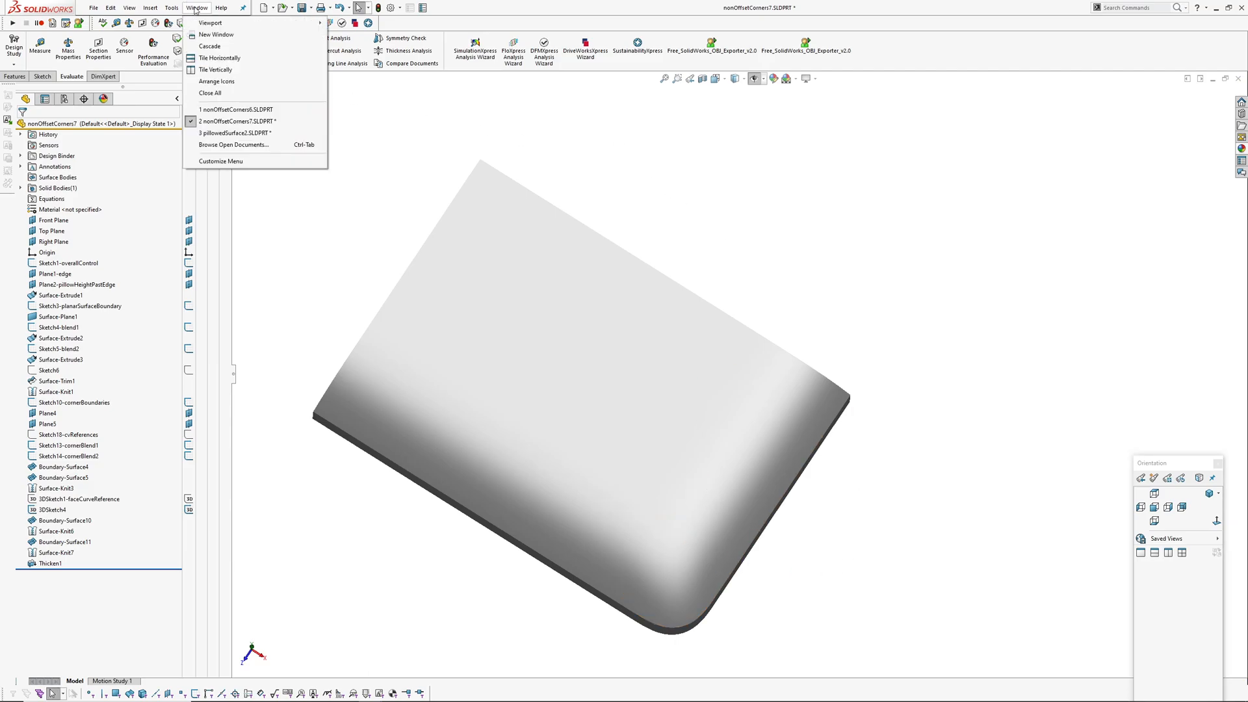
click(236, 109)
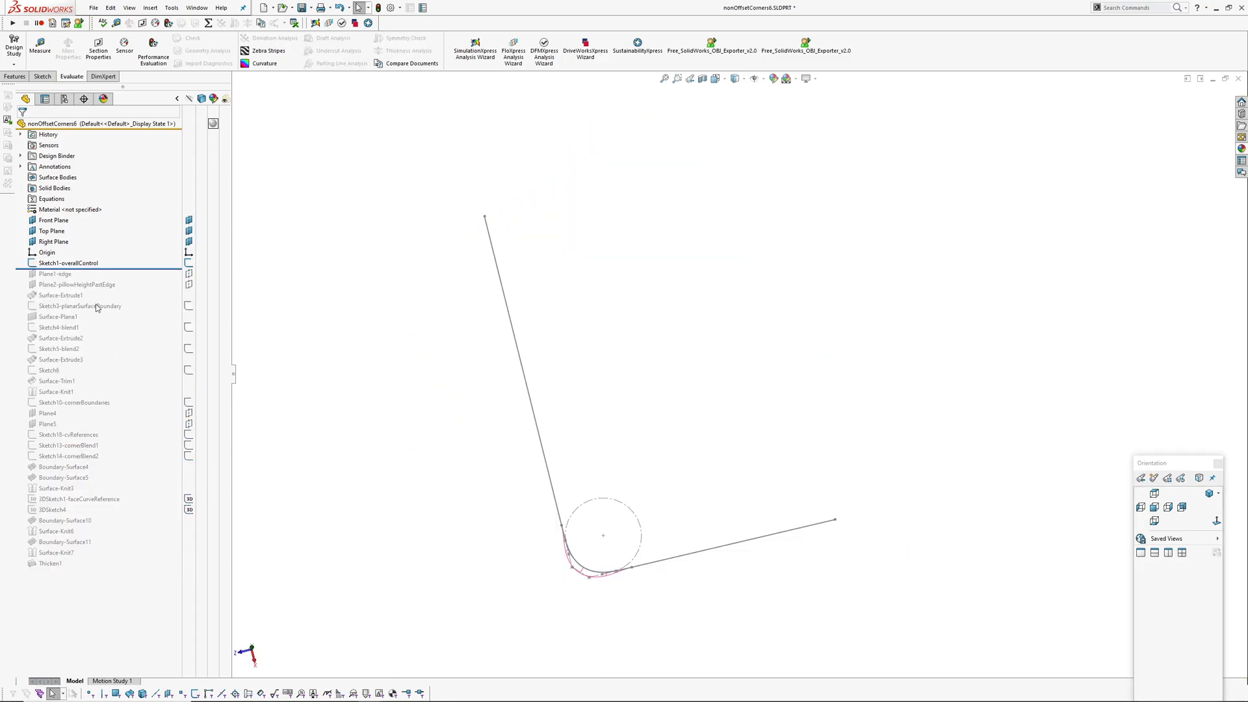
click(67, 263)
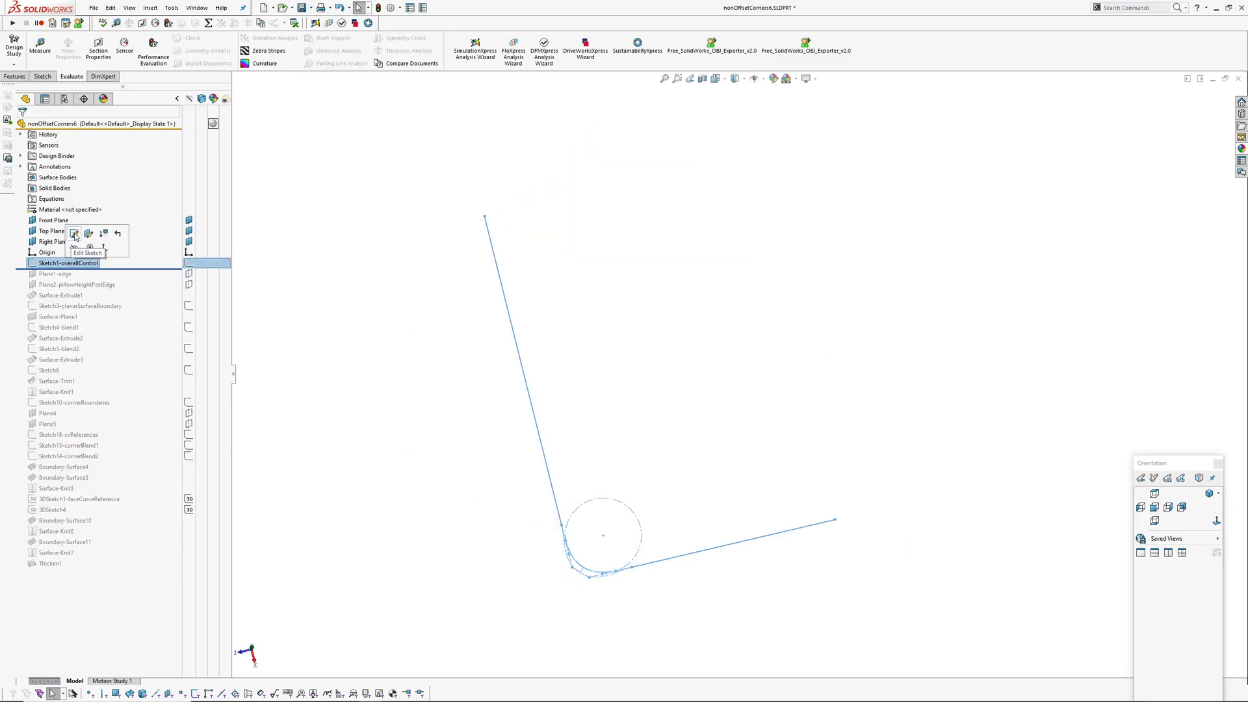
click(74, 233)
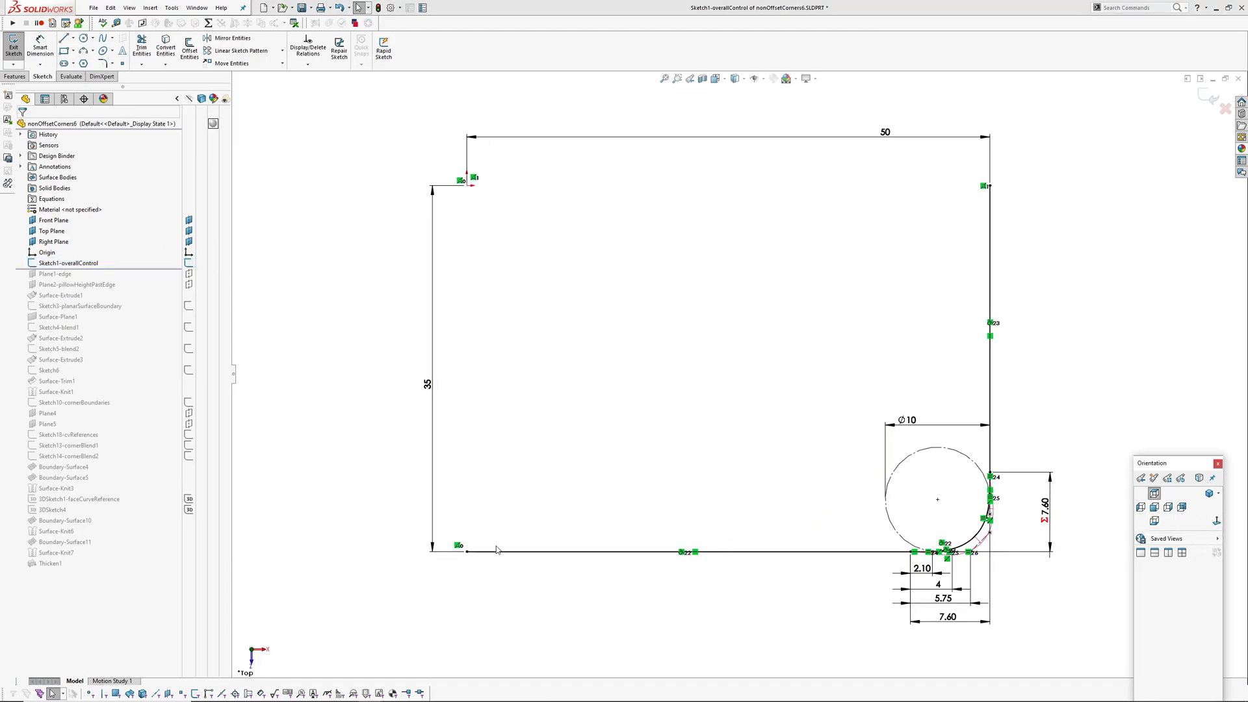
scroll(up, 3)
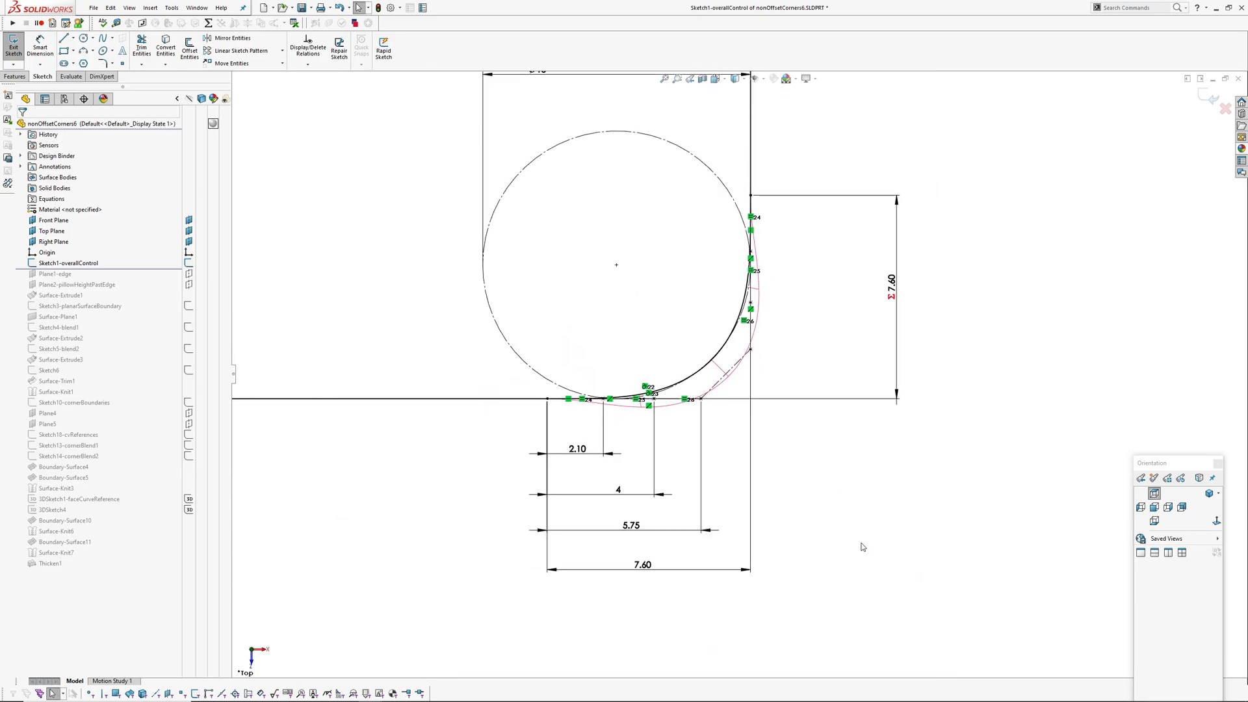
mouse_move(867, 446)
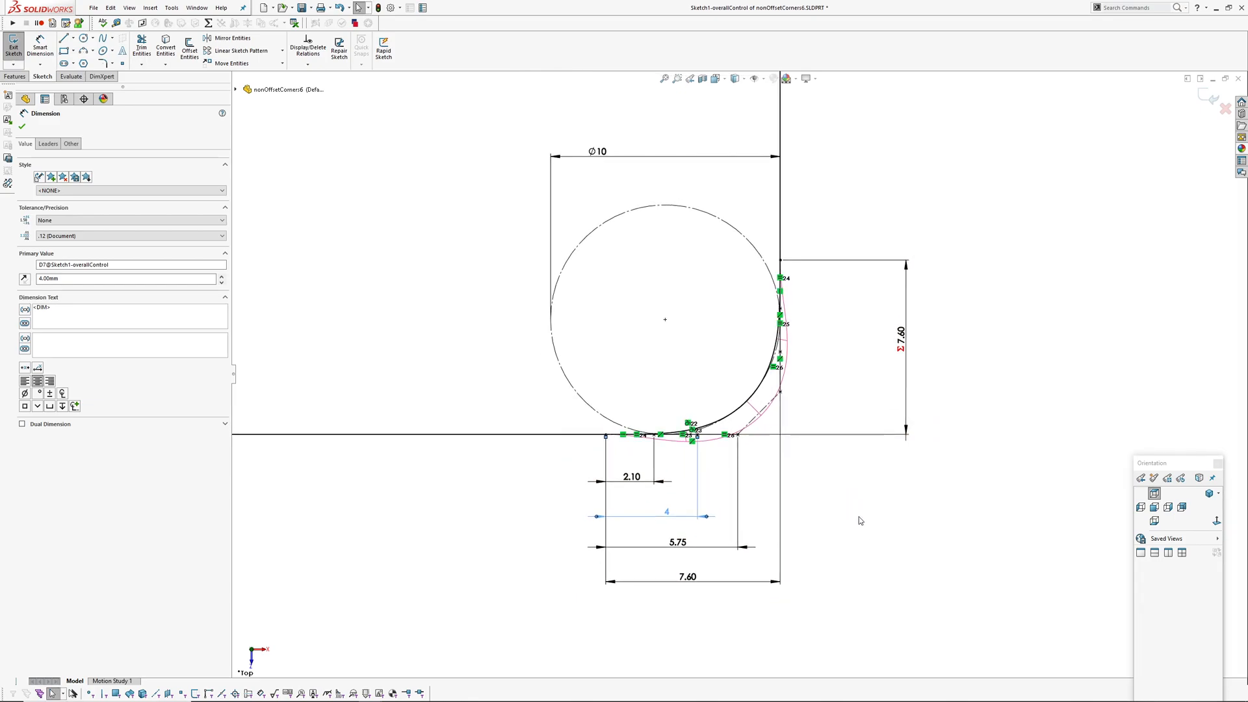
click(23, 113)
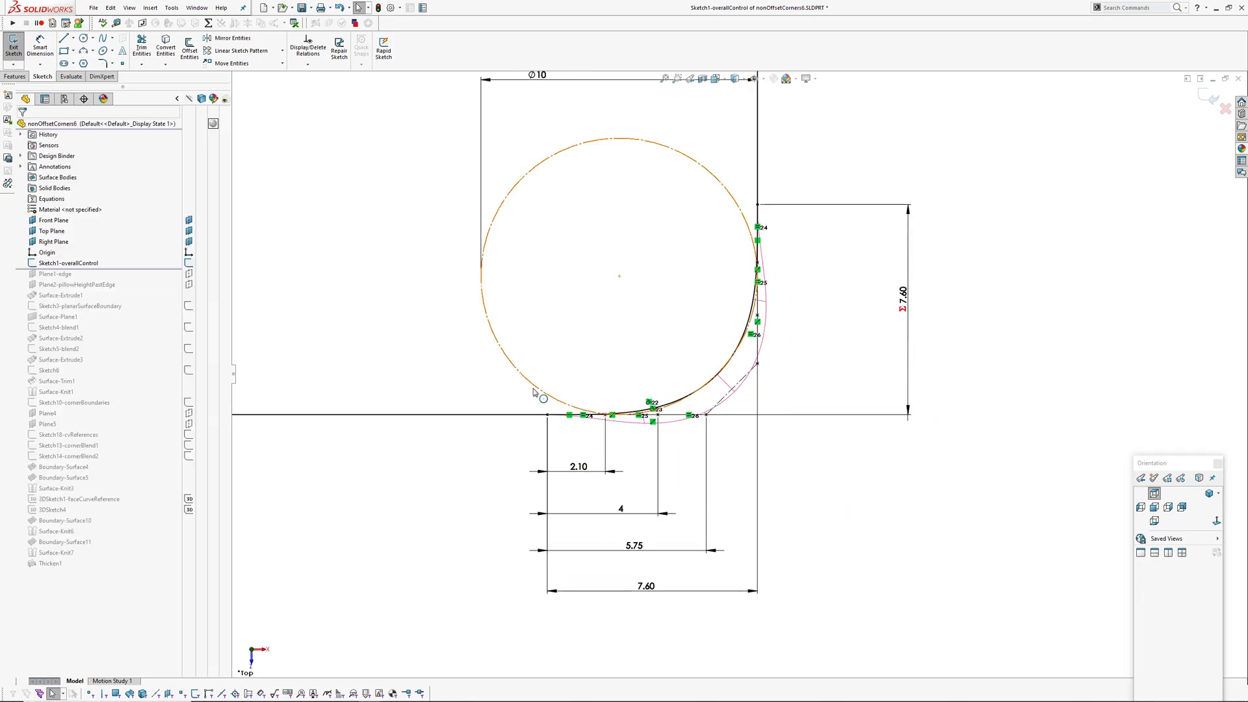
click(481, 276)
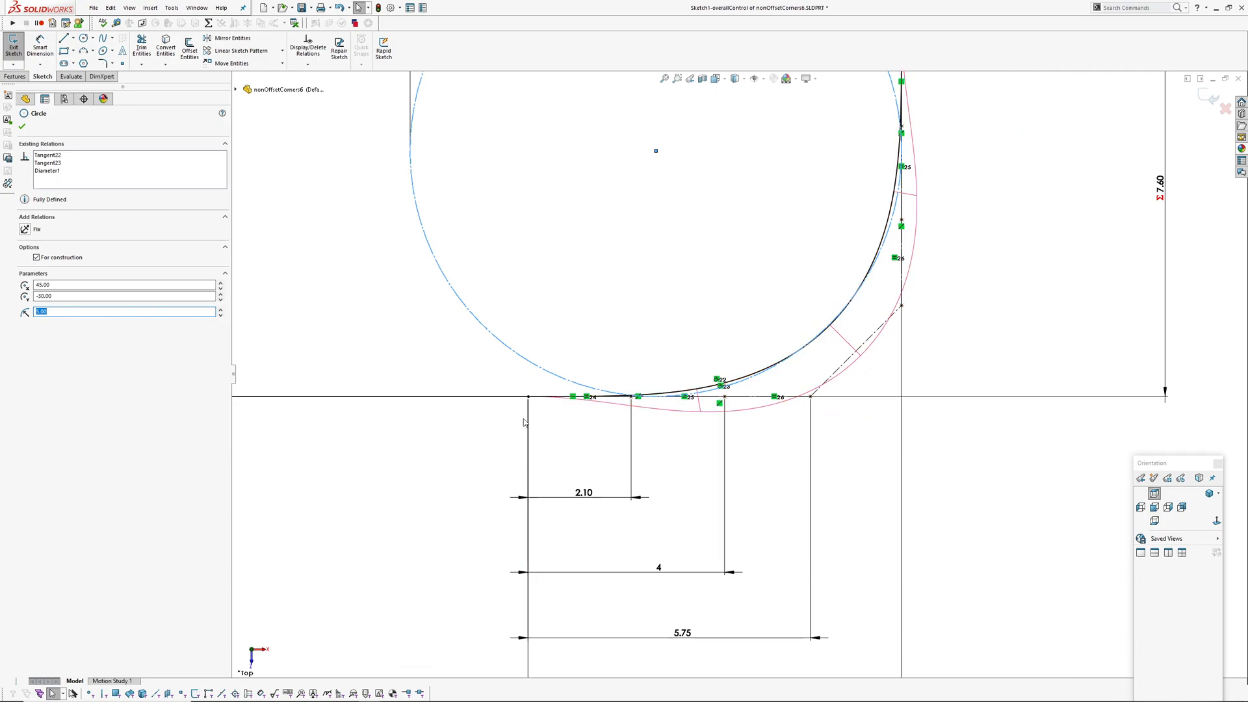
mouse_move(636, 414)
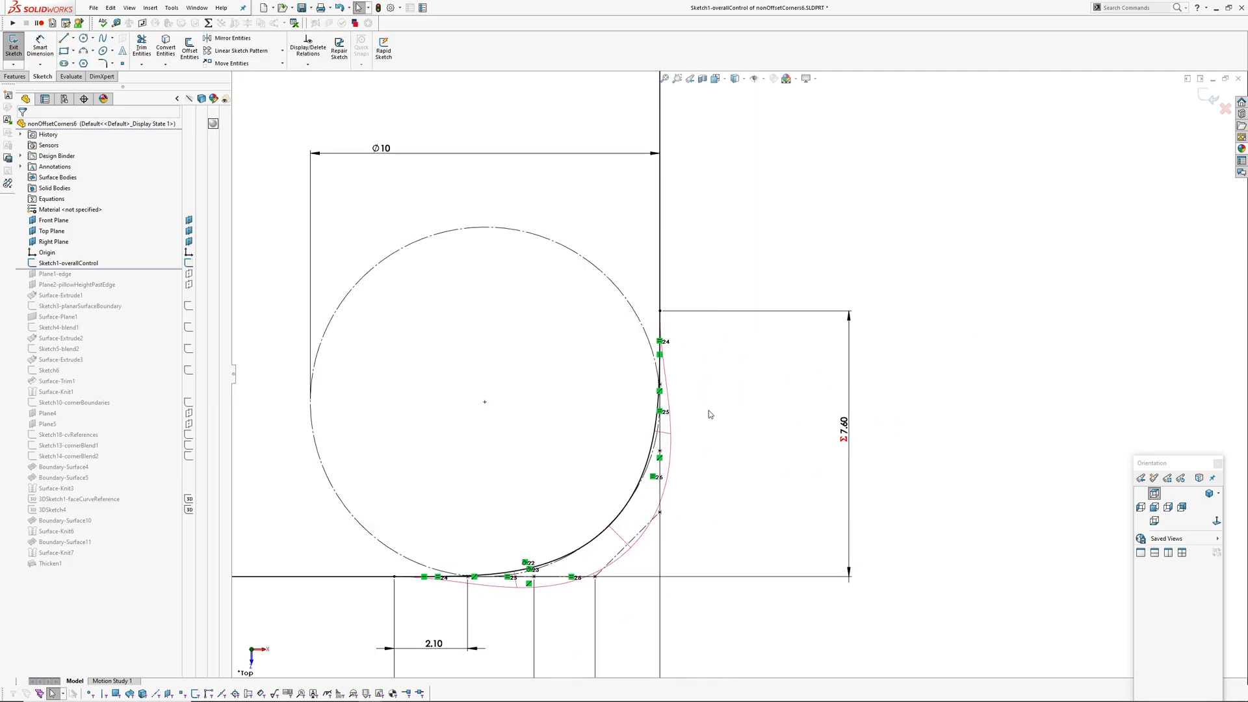
click(13, 46)
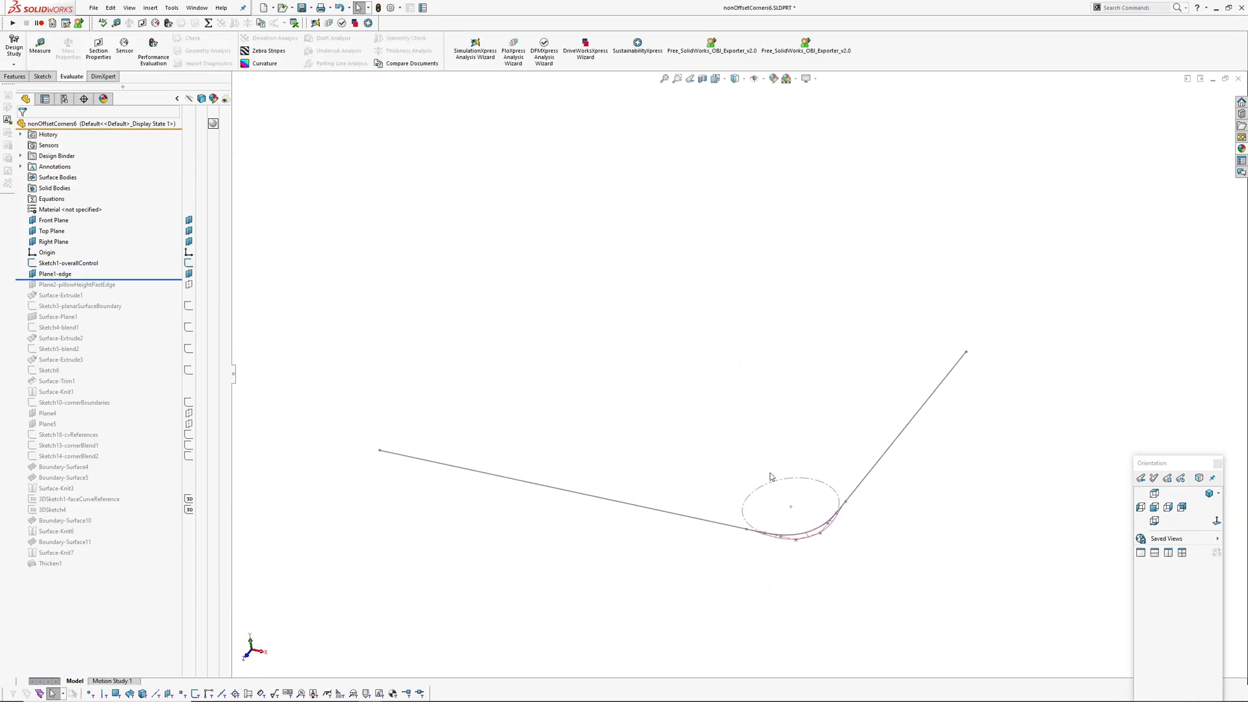
Roll forward through Plane1-edge, Surface-Extrude1 and Sketch3-planarSurfaceBoundary.
click(55, 274)
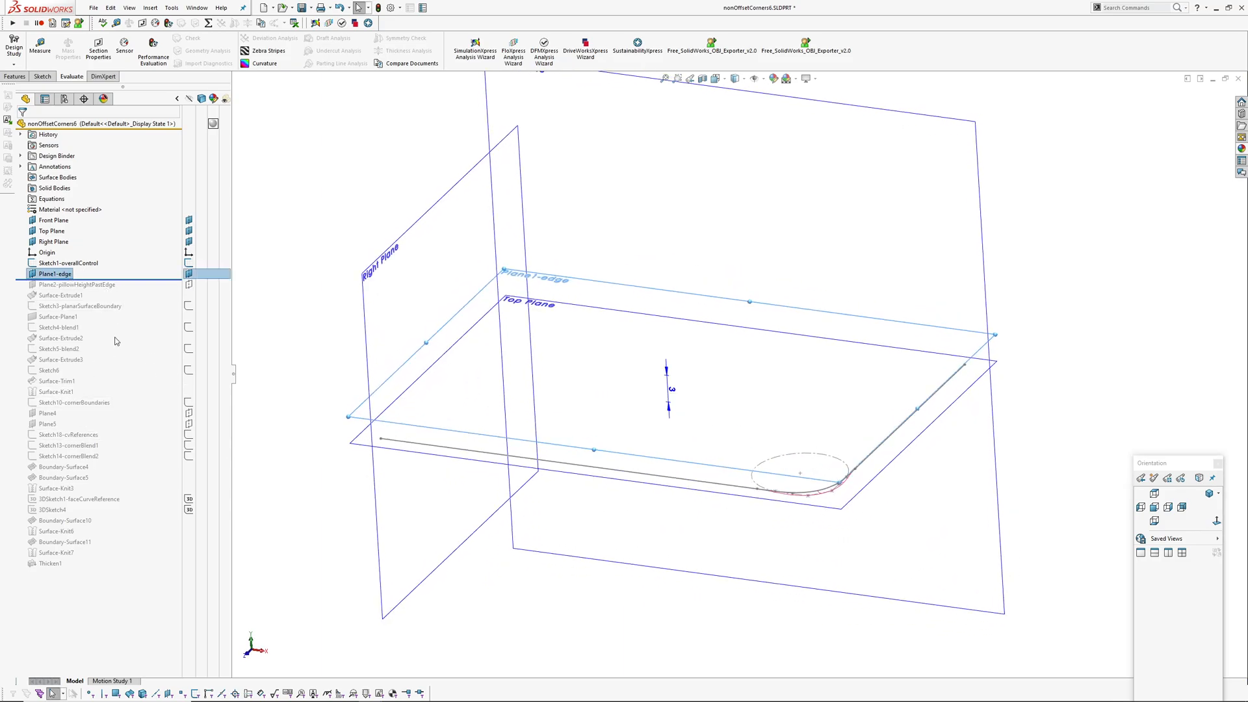
click(62, 295)
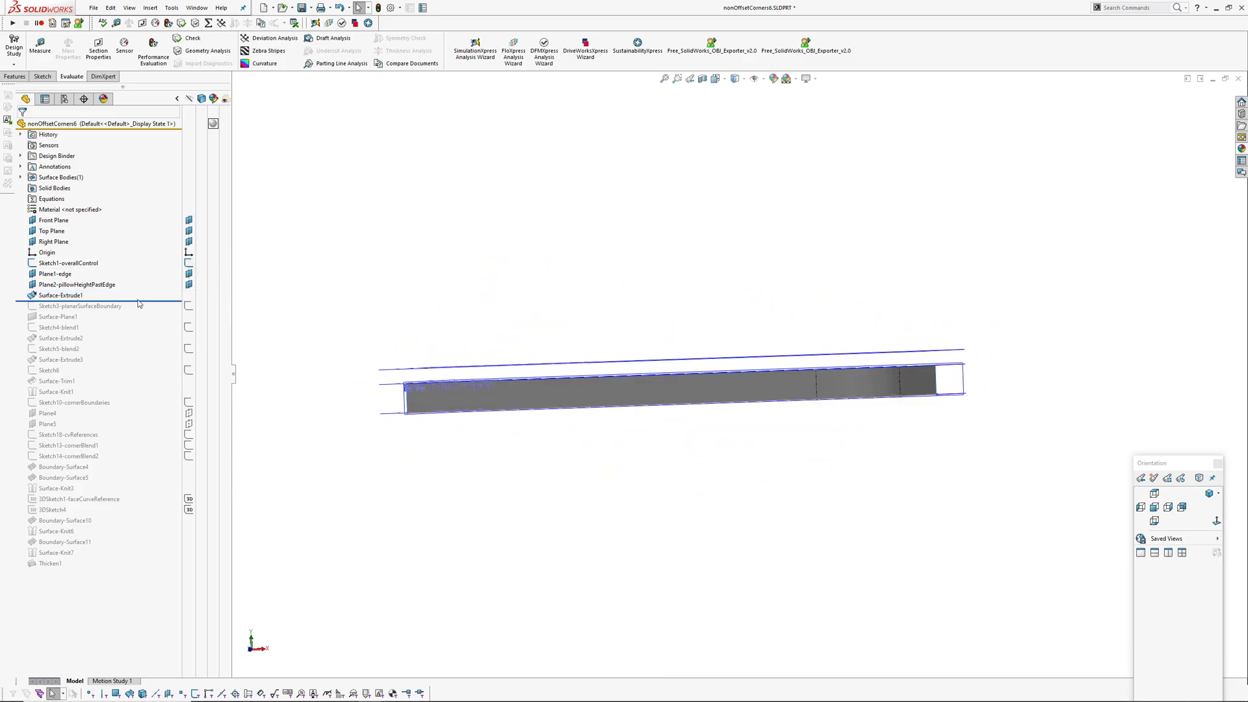
click(77, 284)
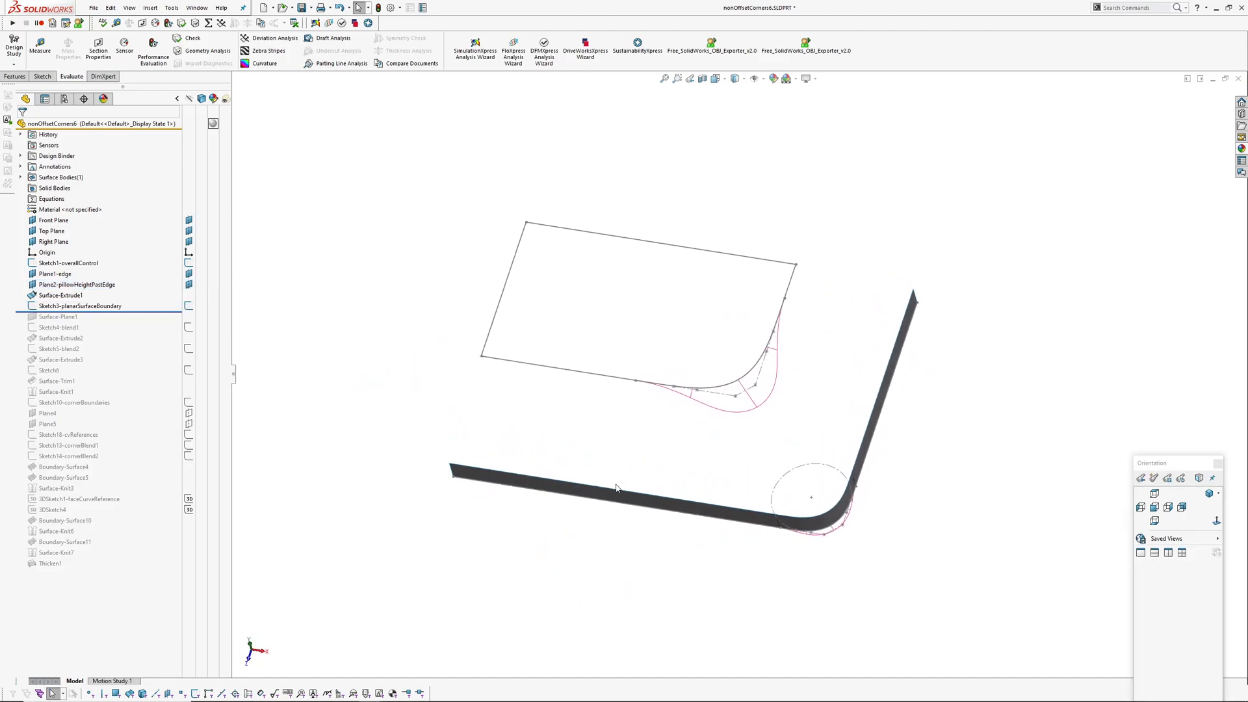
mouse_move(499, 313)
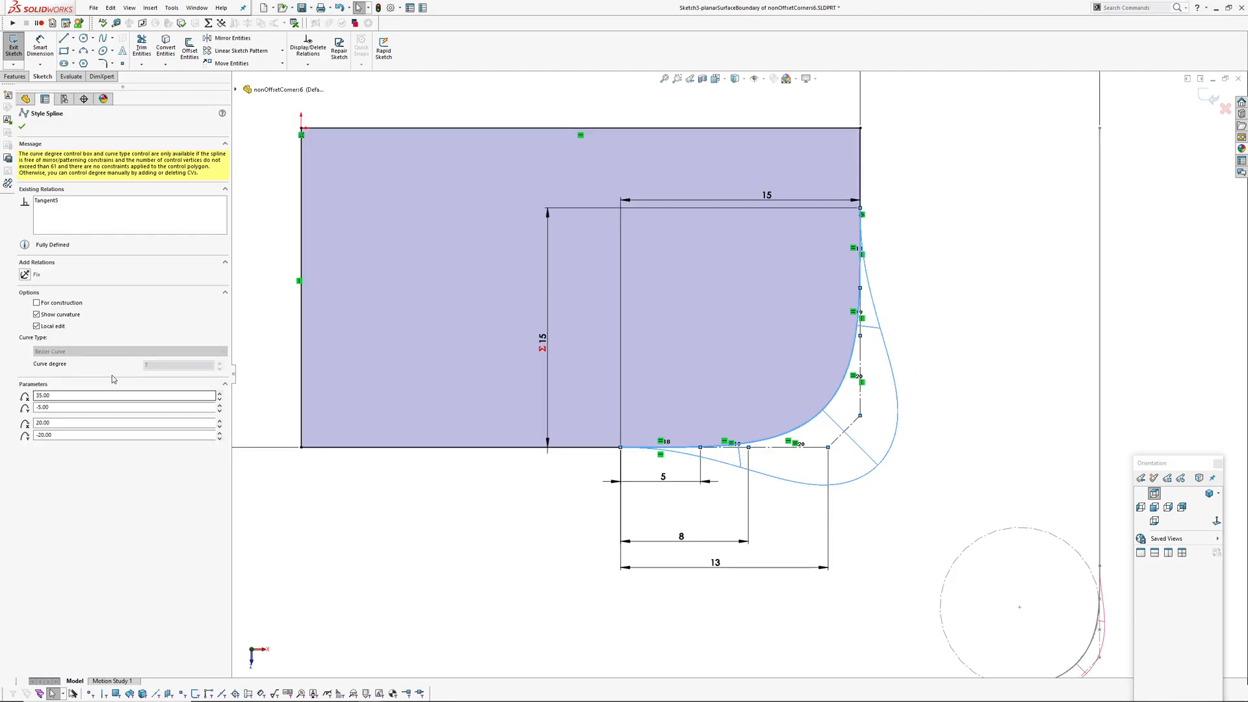
mouse_move(153, 366)
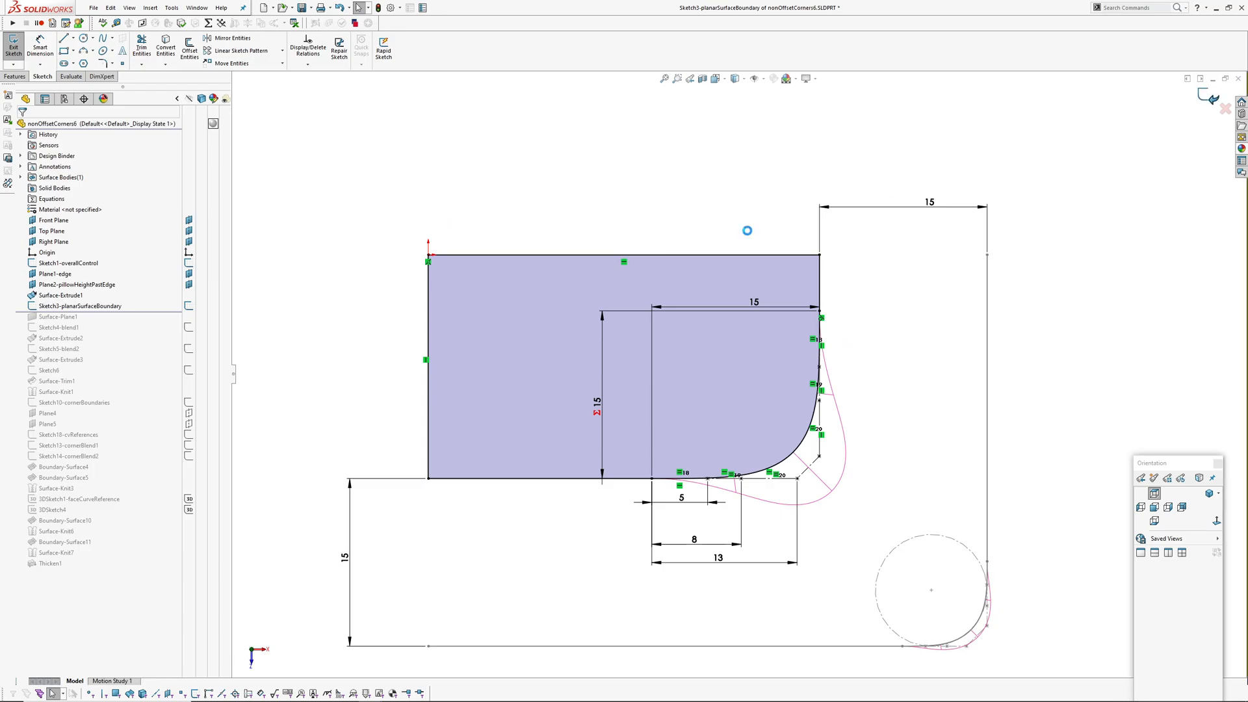
Exit Sketch3-planarSurfaceBoundary so Surface-Plane1 returns to the model.
click(13, 46)
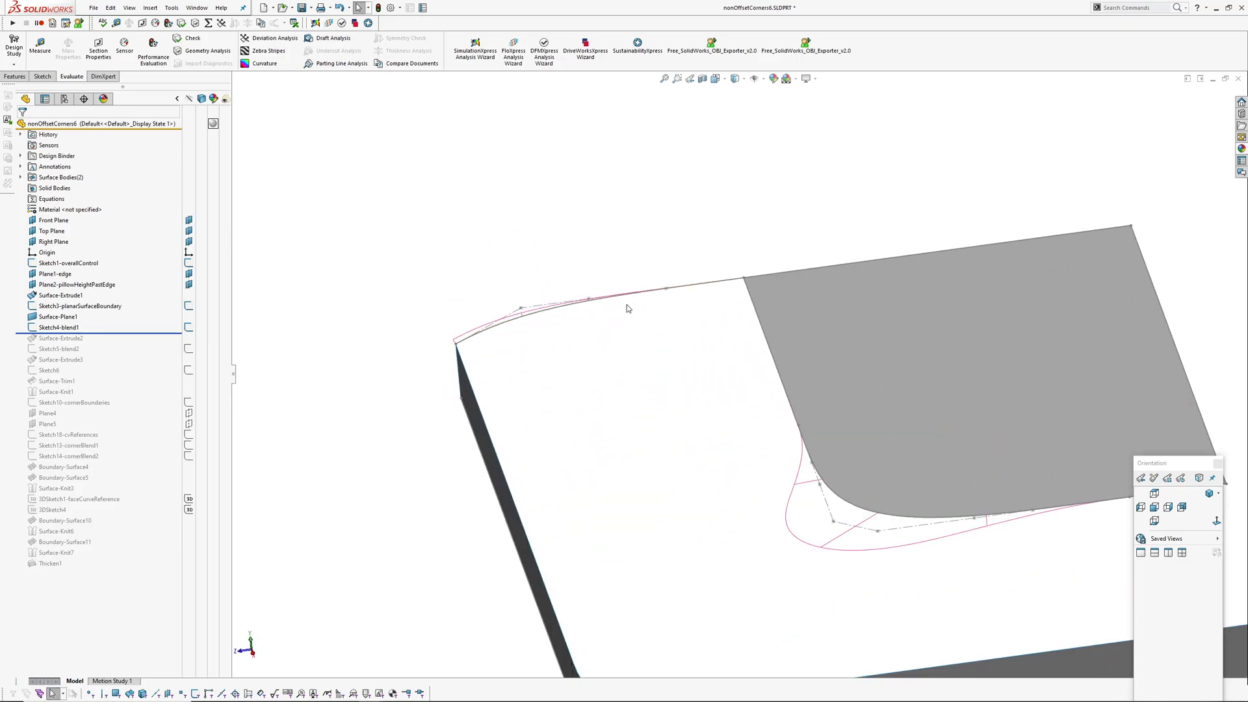
Edit Sketch4-blend1, change its 11.50 dimension and accept the new value.
click(57, 328)
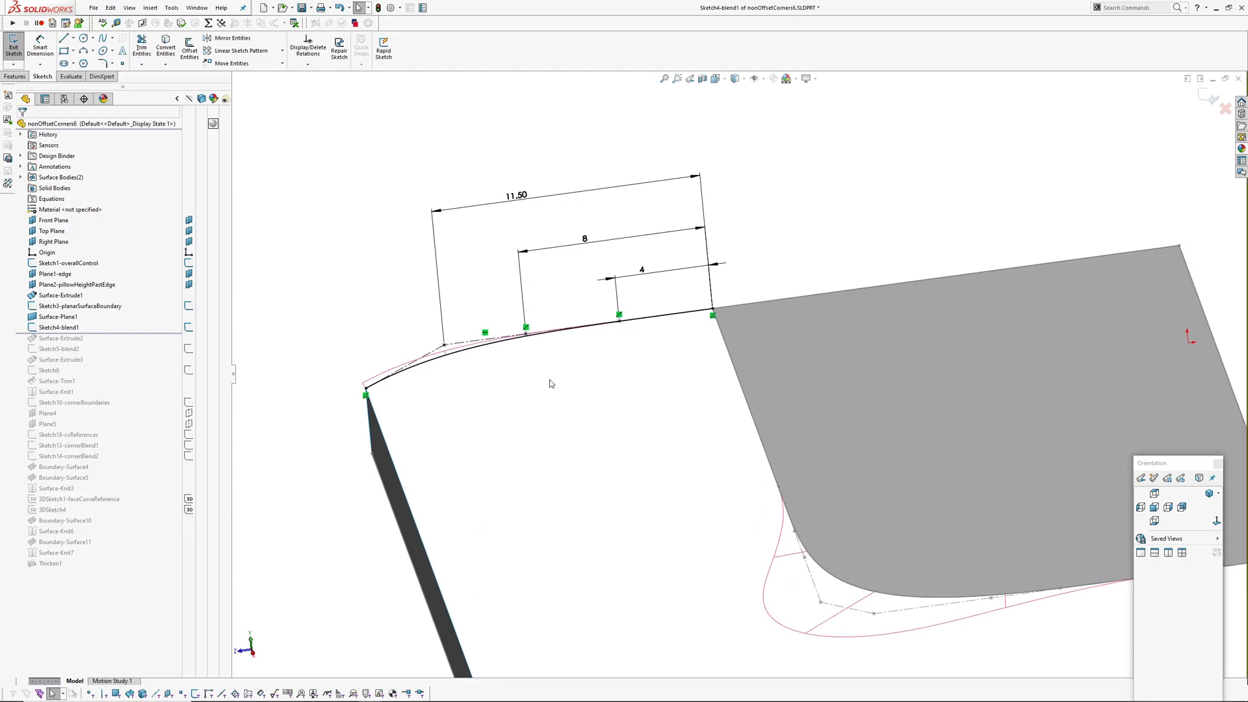
click(494, 346)
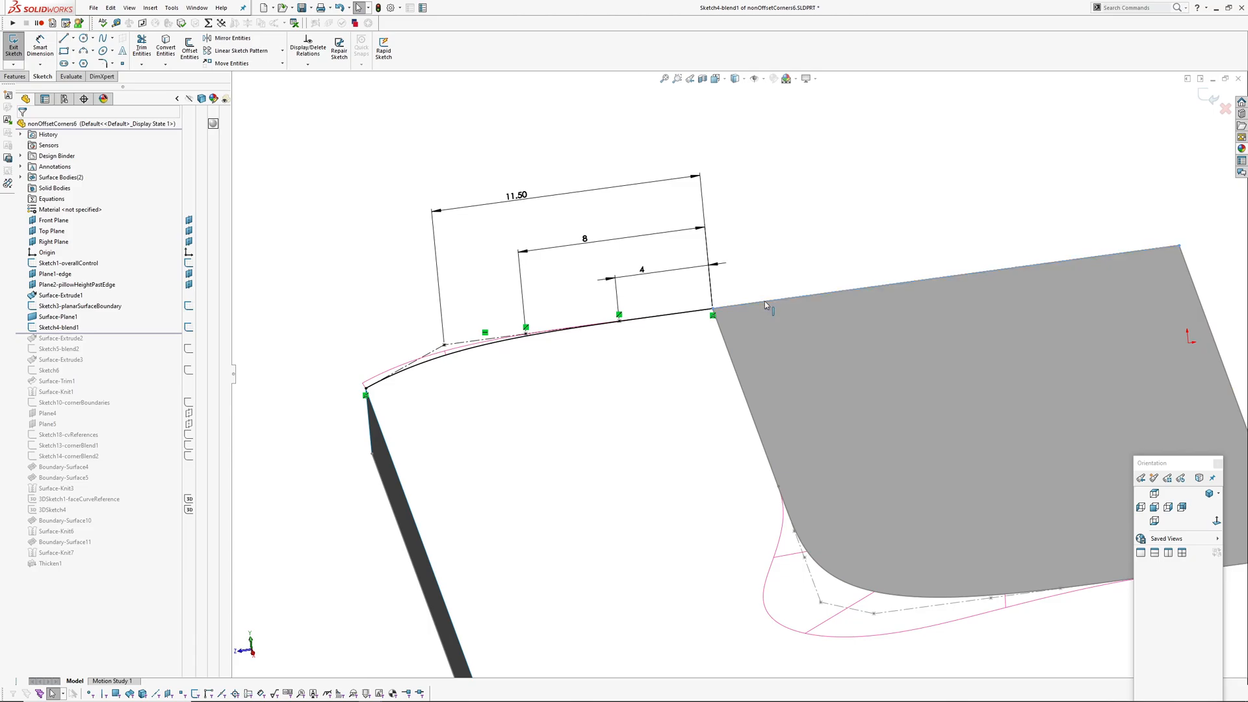
click(56, 316)
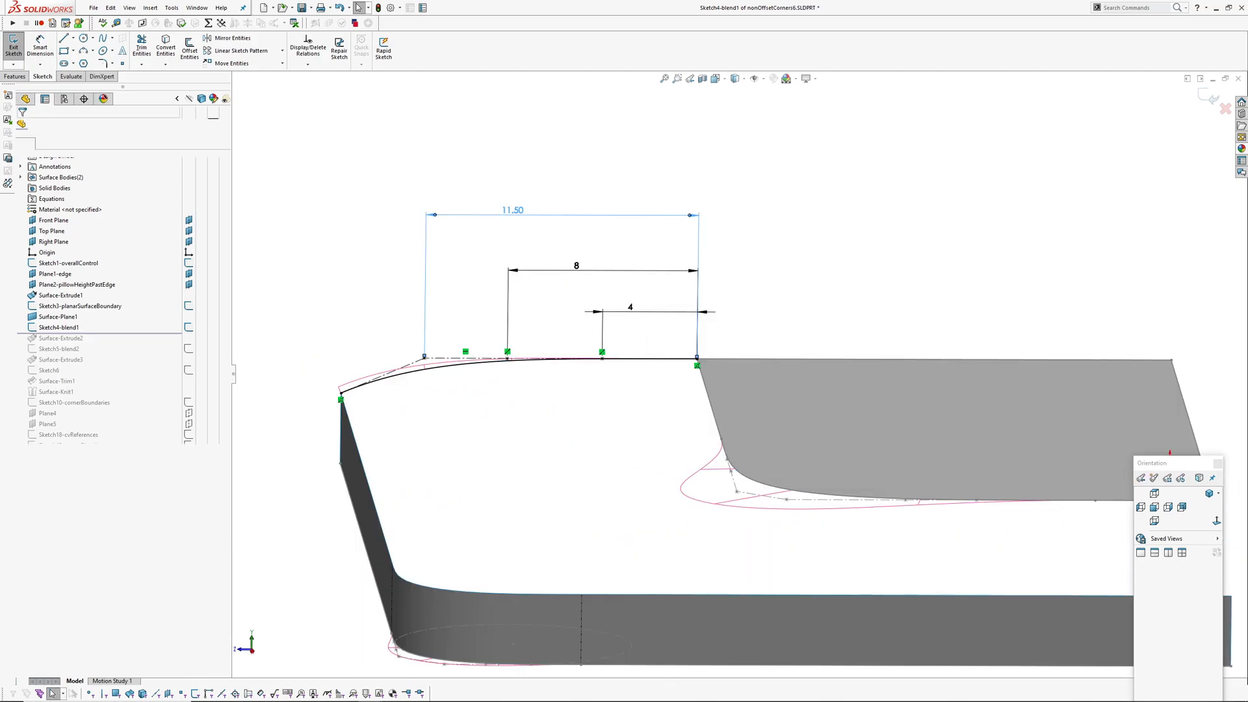
double_click(512, 209)
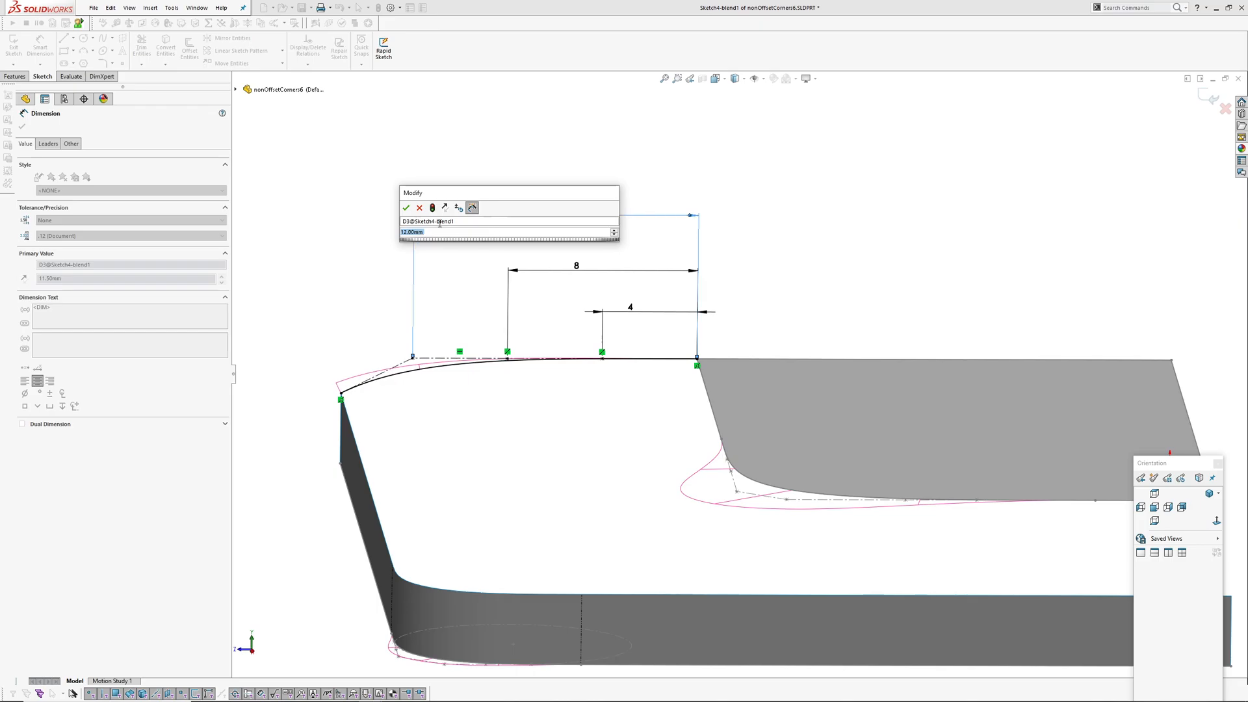
click(405, 206)
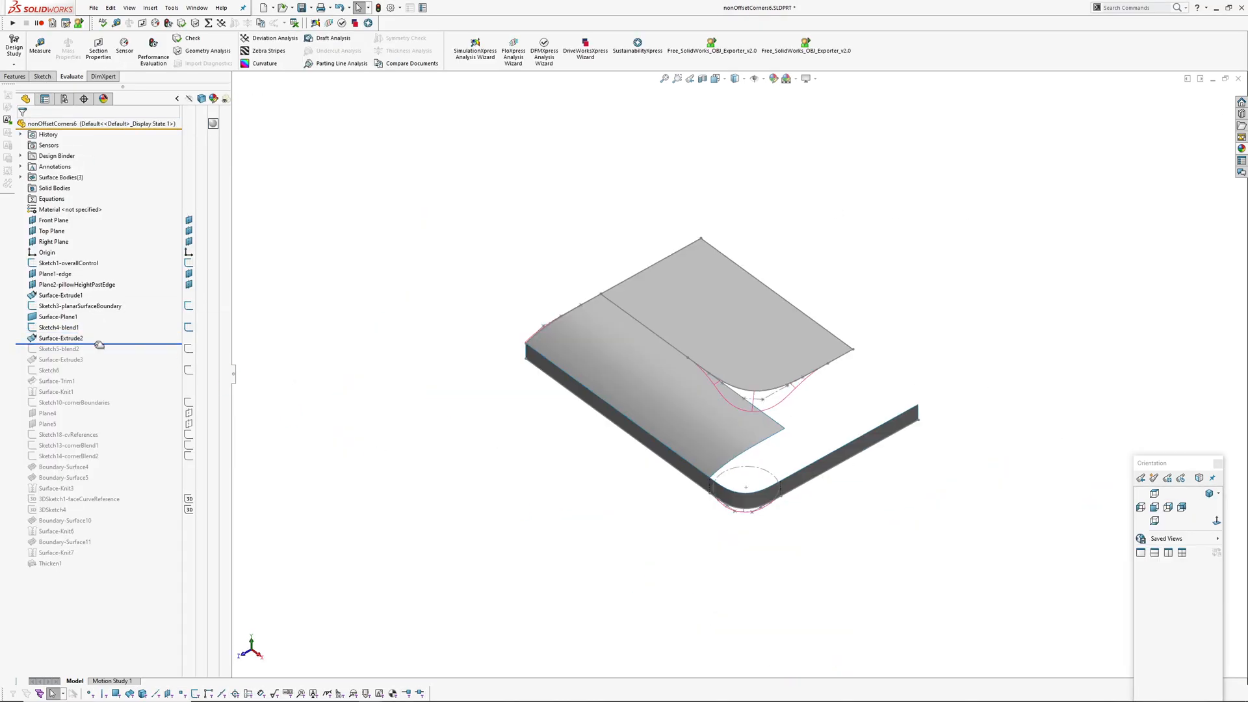
Roll forward through Surface-Extrude3, Surface-Trim1 with its outline sketch, and Surface-Knit1.
click(61, 359)
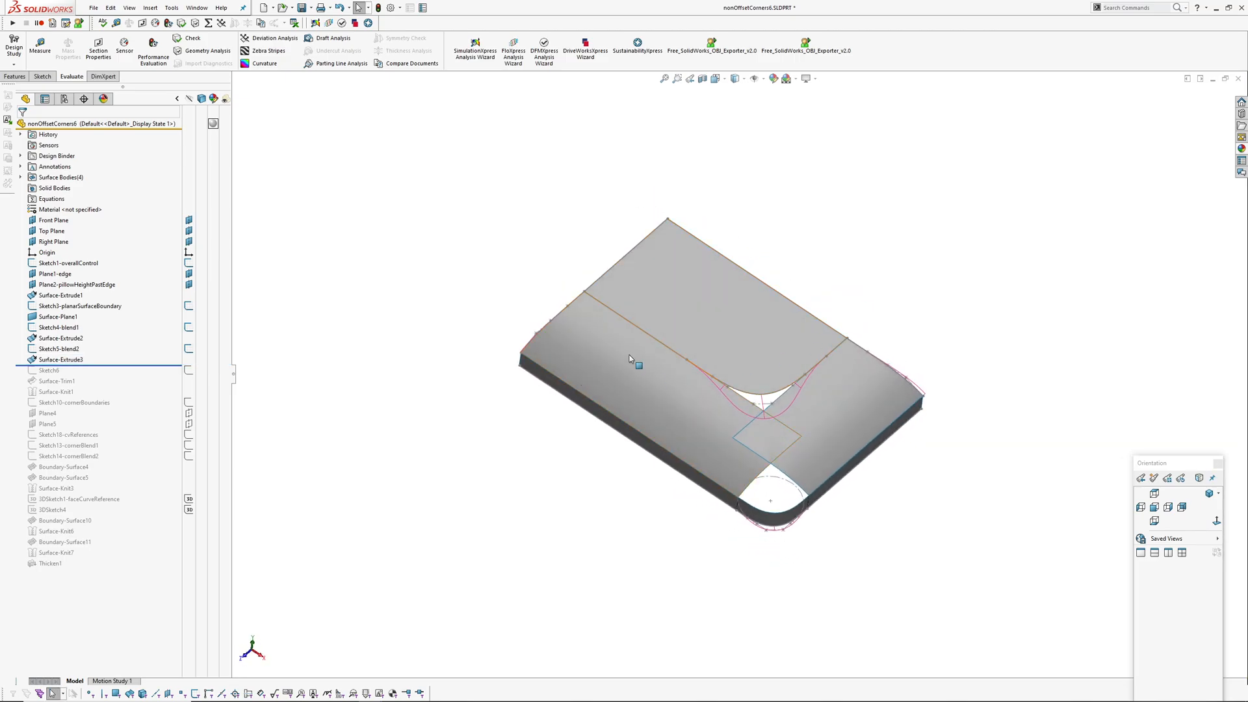
click(61, 359)
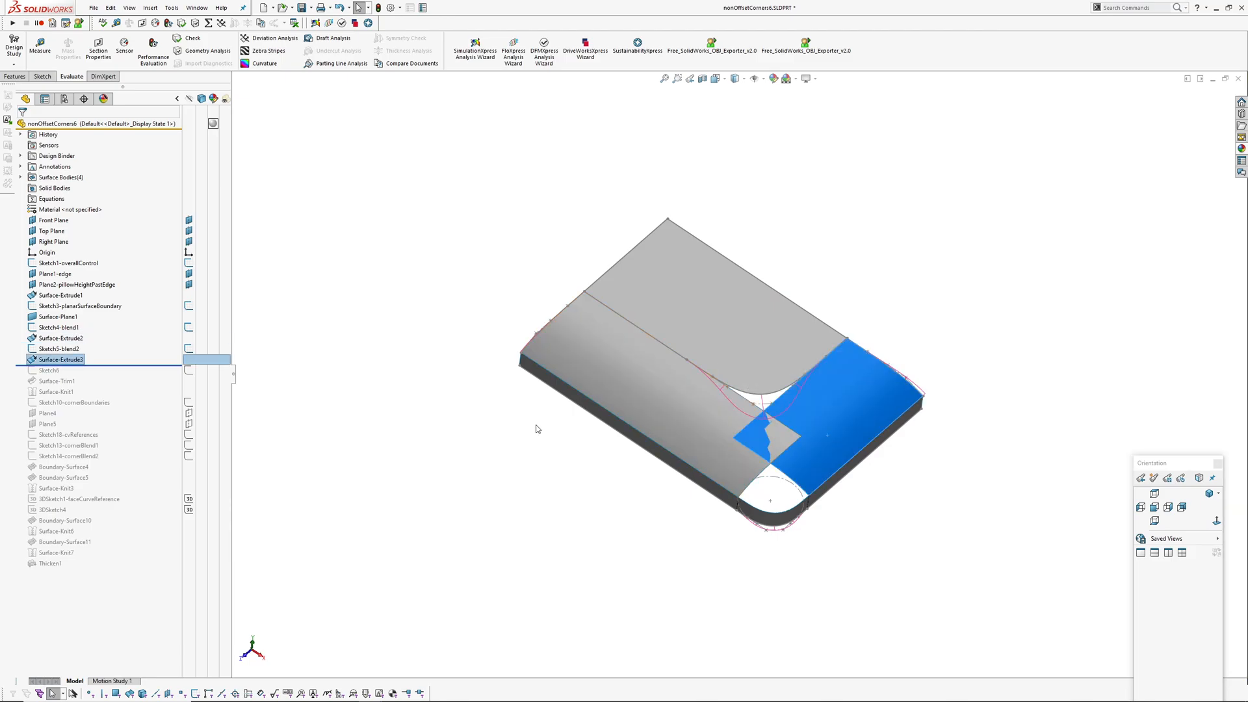
click(49, 371)
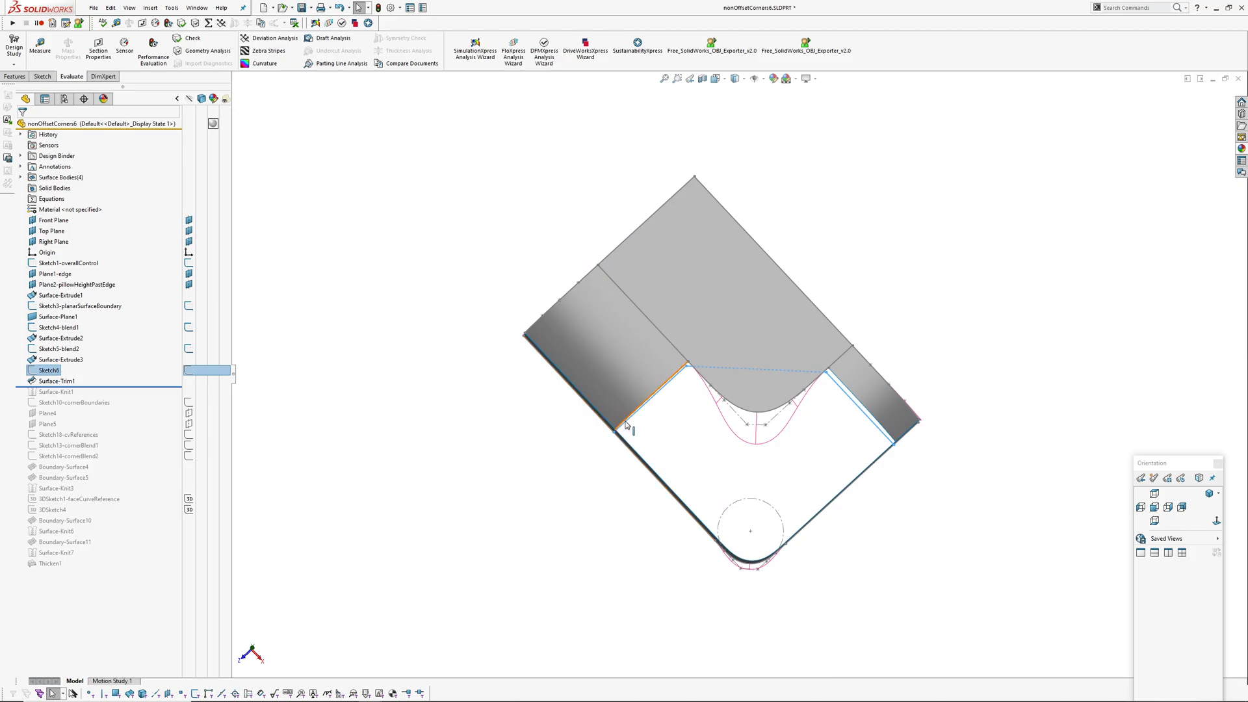
click(724, 401)
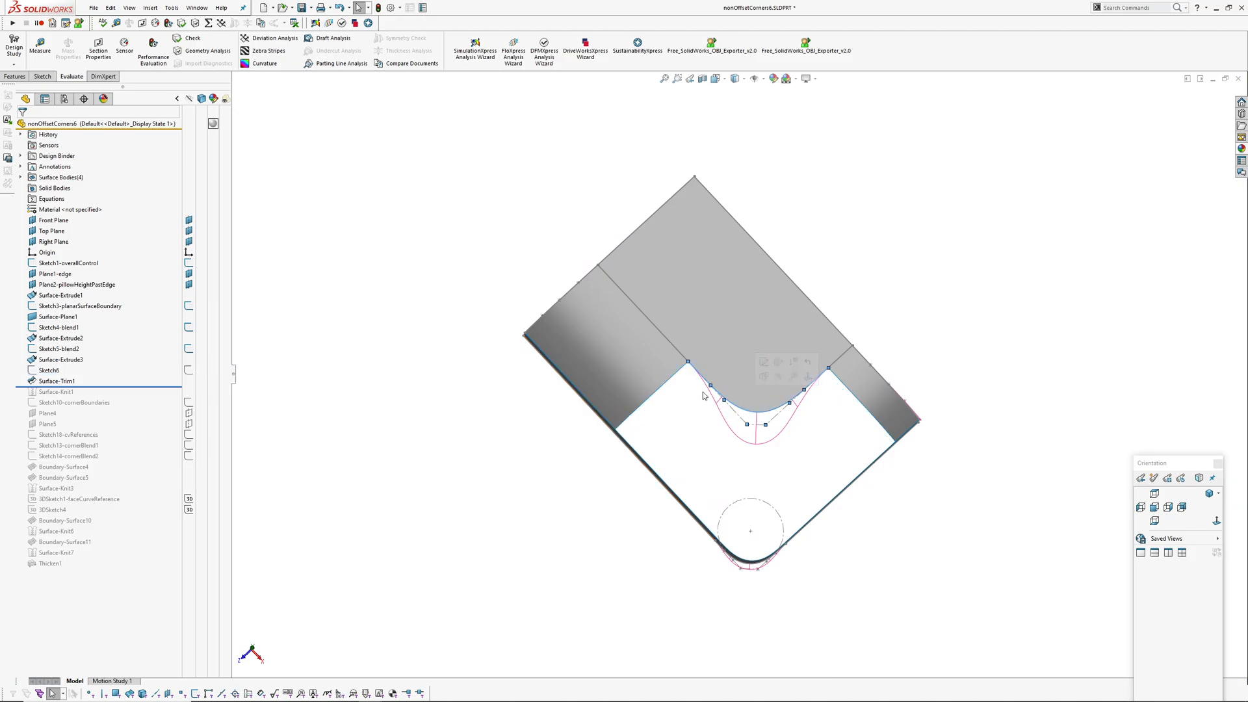
mouse_move(820, 392)
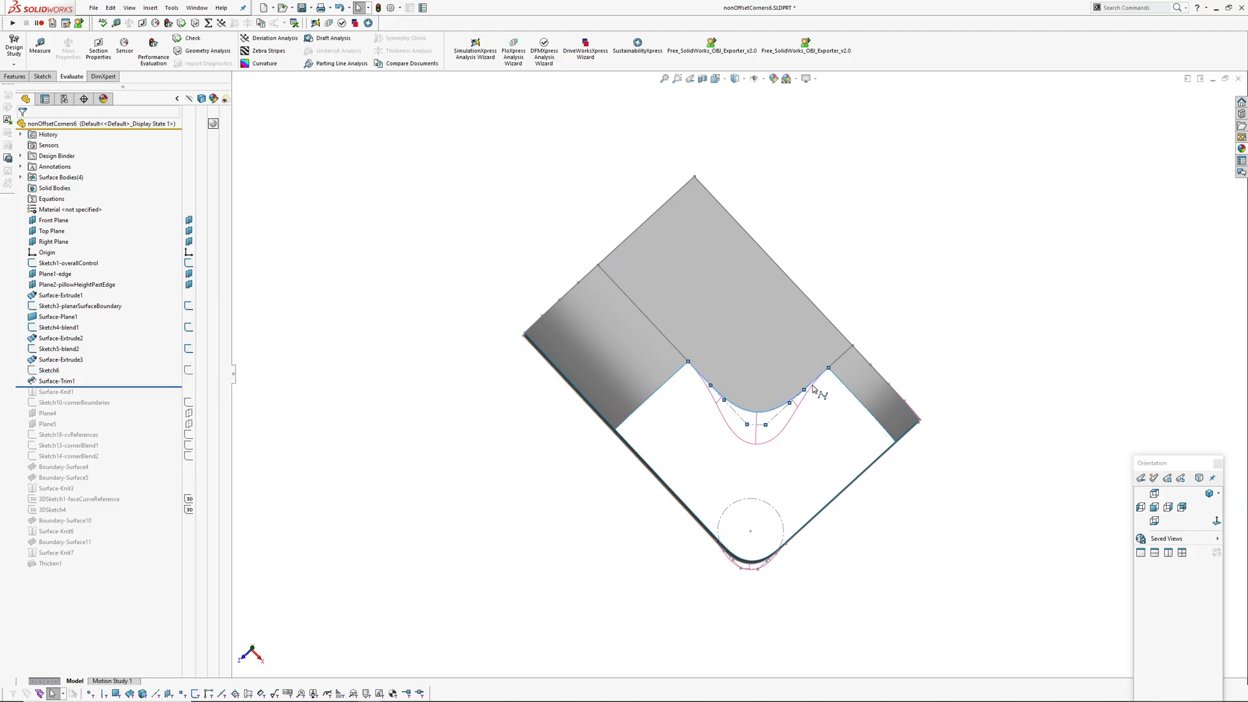
mouse_move(863, 495)
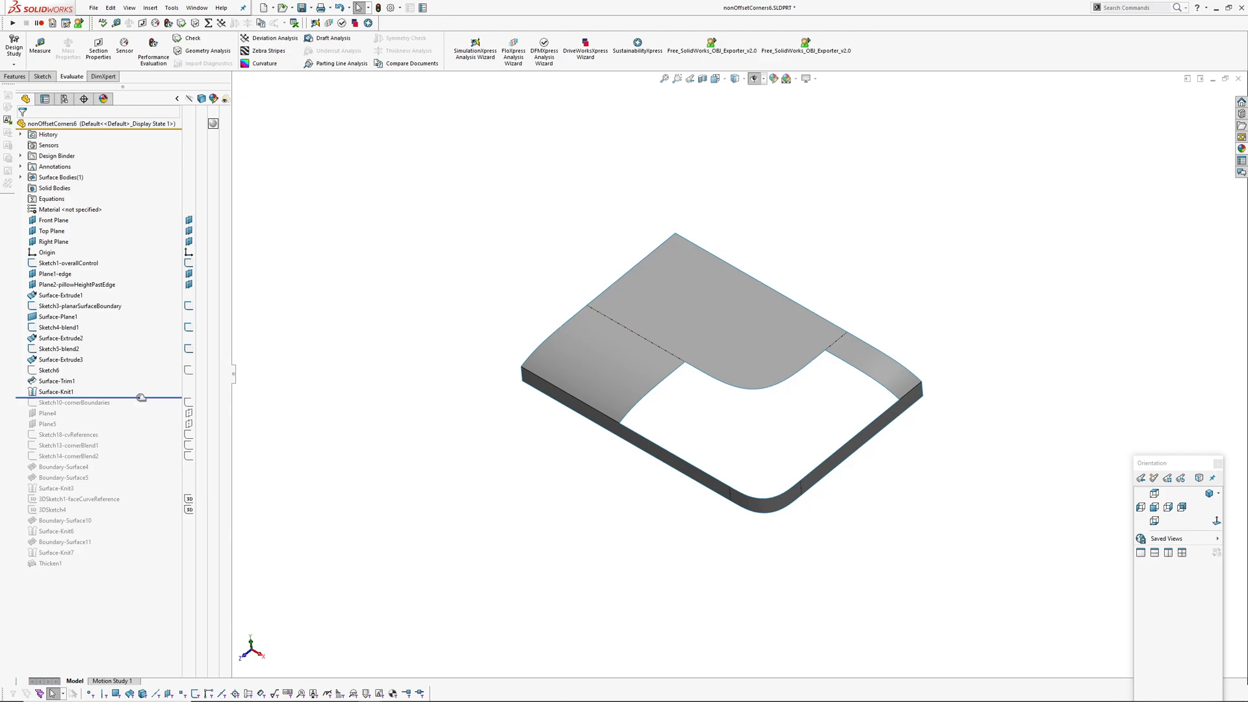
click(73, 402)
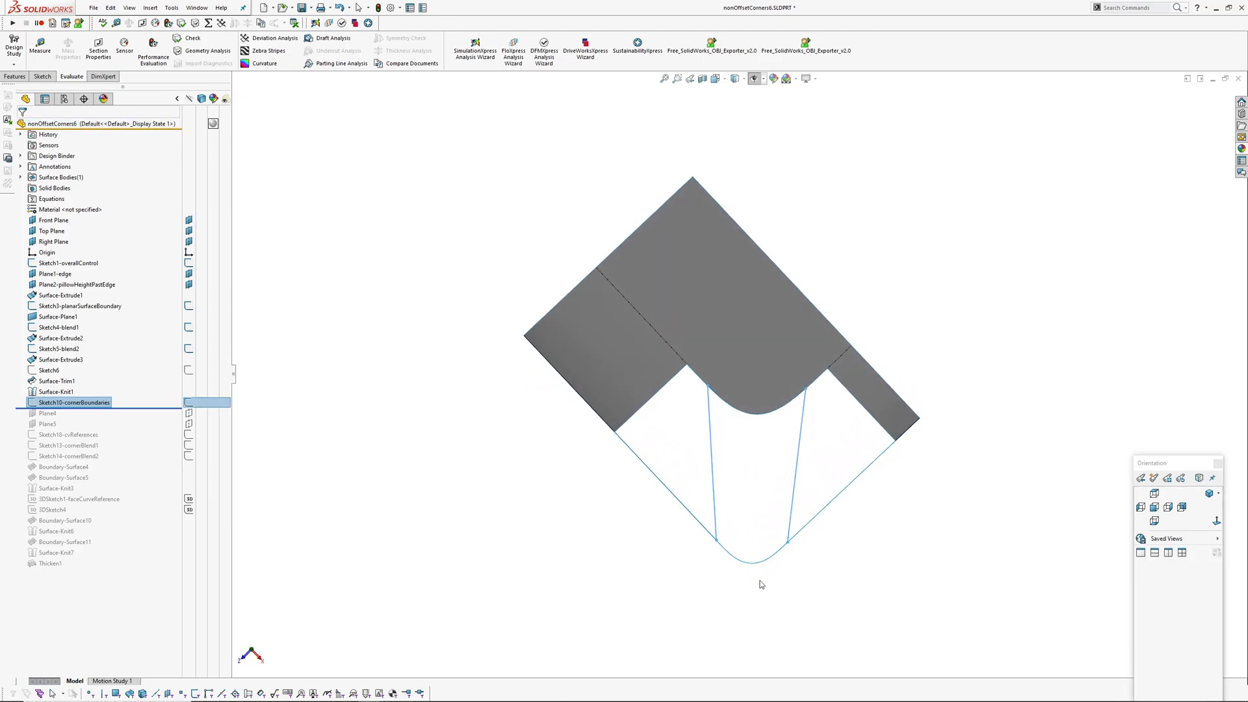
mouse_move(802, 393)
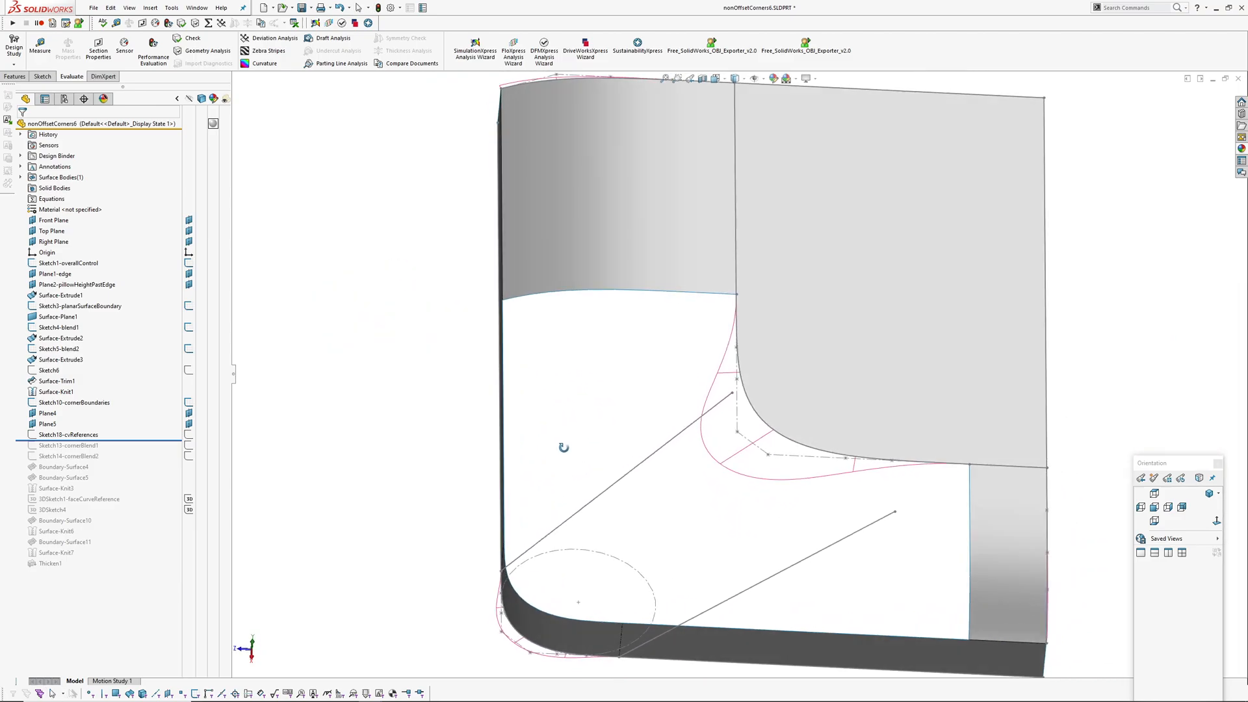
Inspect Surface-Extrude2's dimensions, then select Sketch10-cvReferences.
click(48, 414)
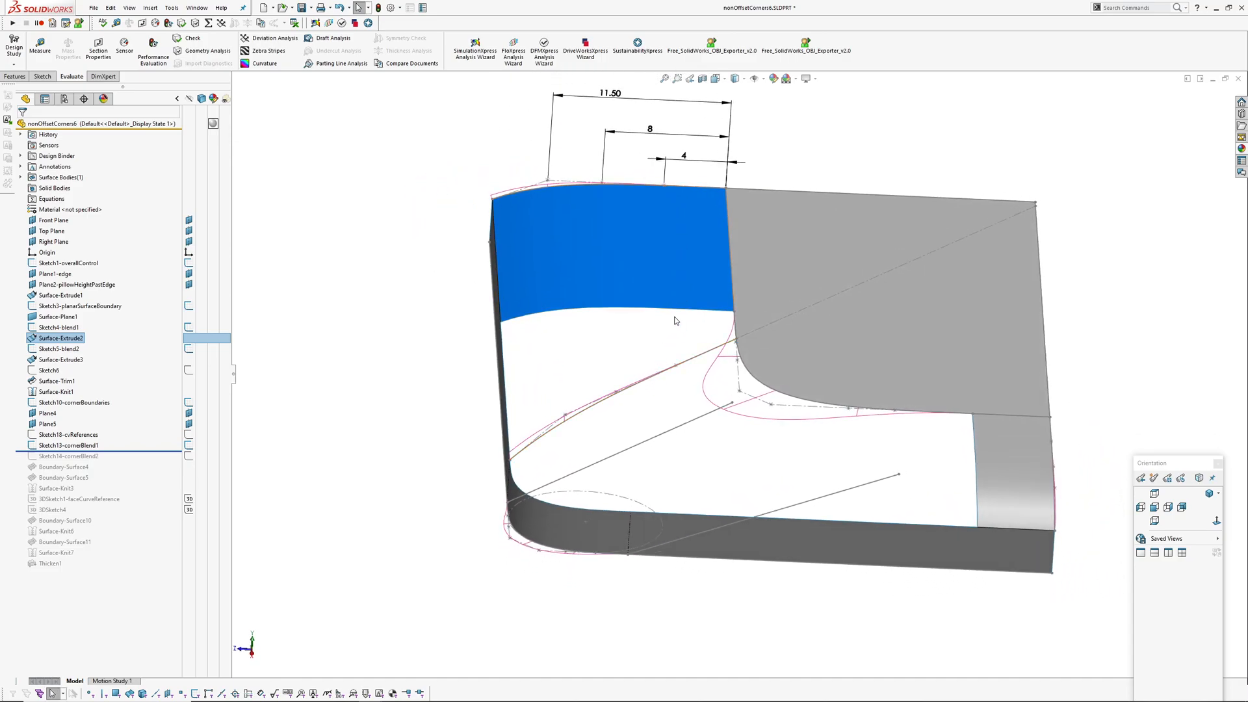
click(66, 445)
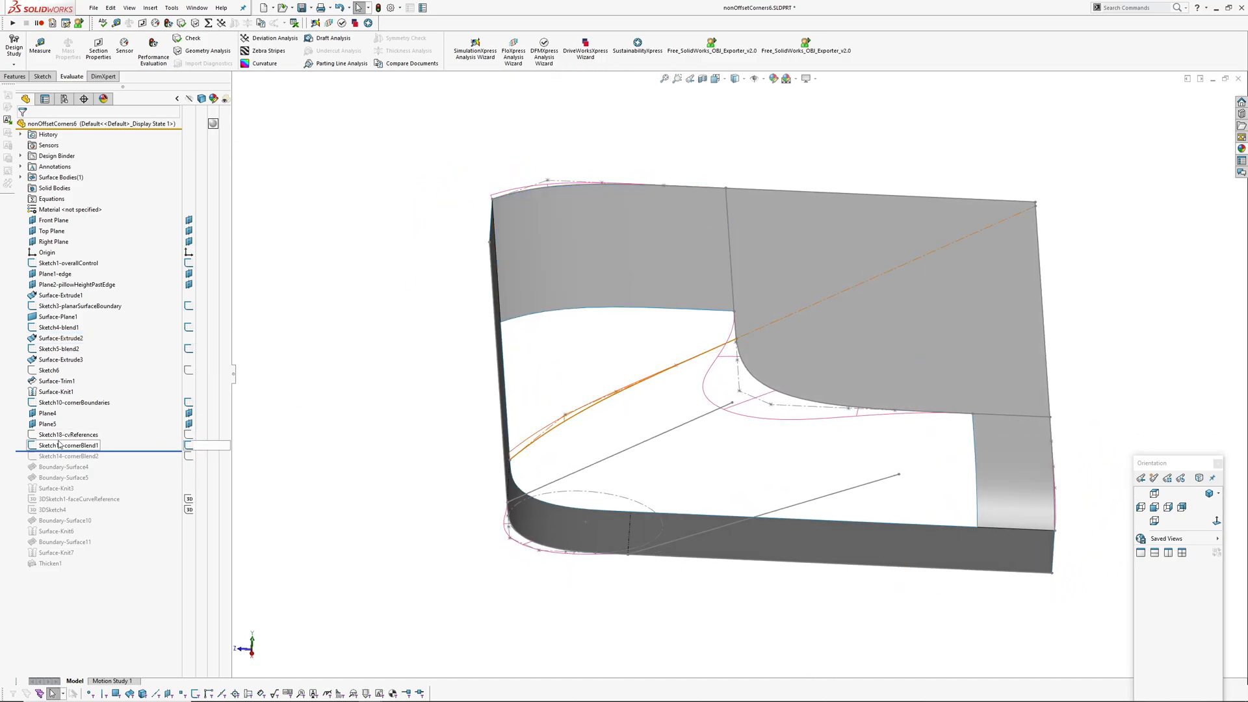
click(67, 434)
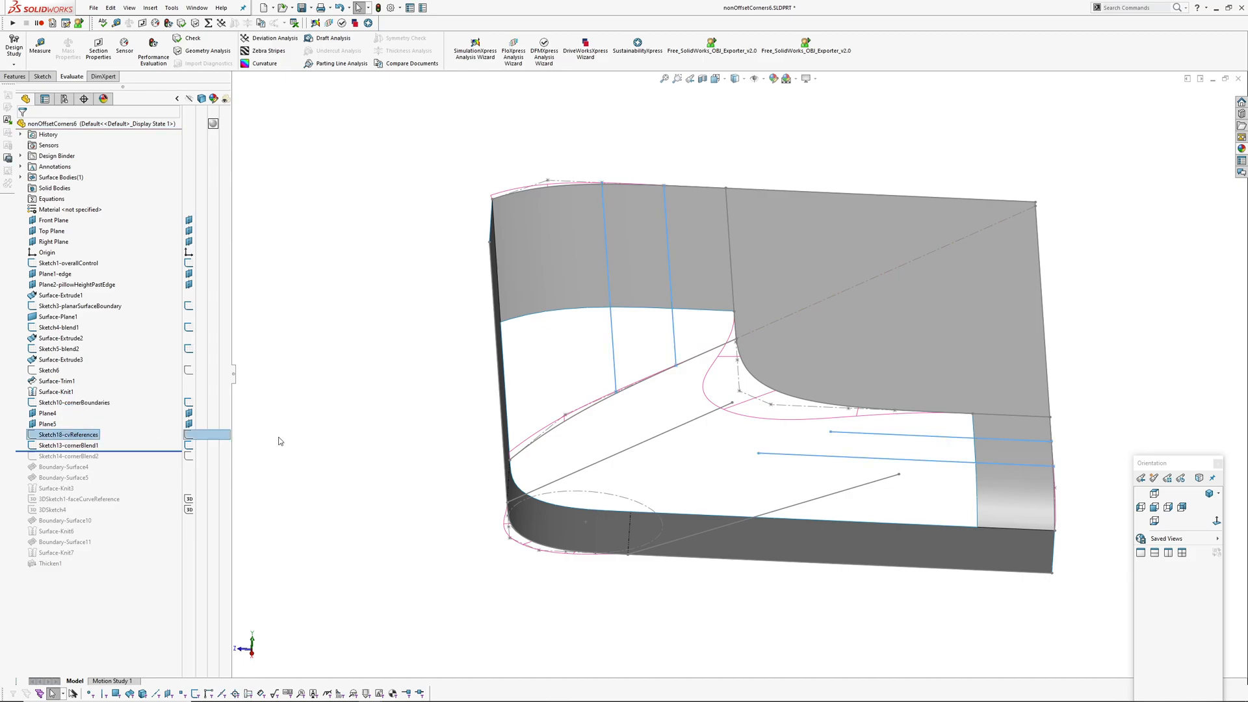
double_click(67, 434)
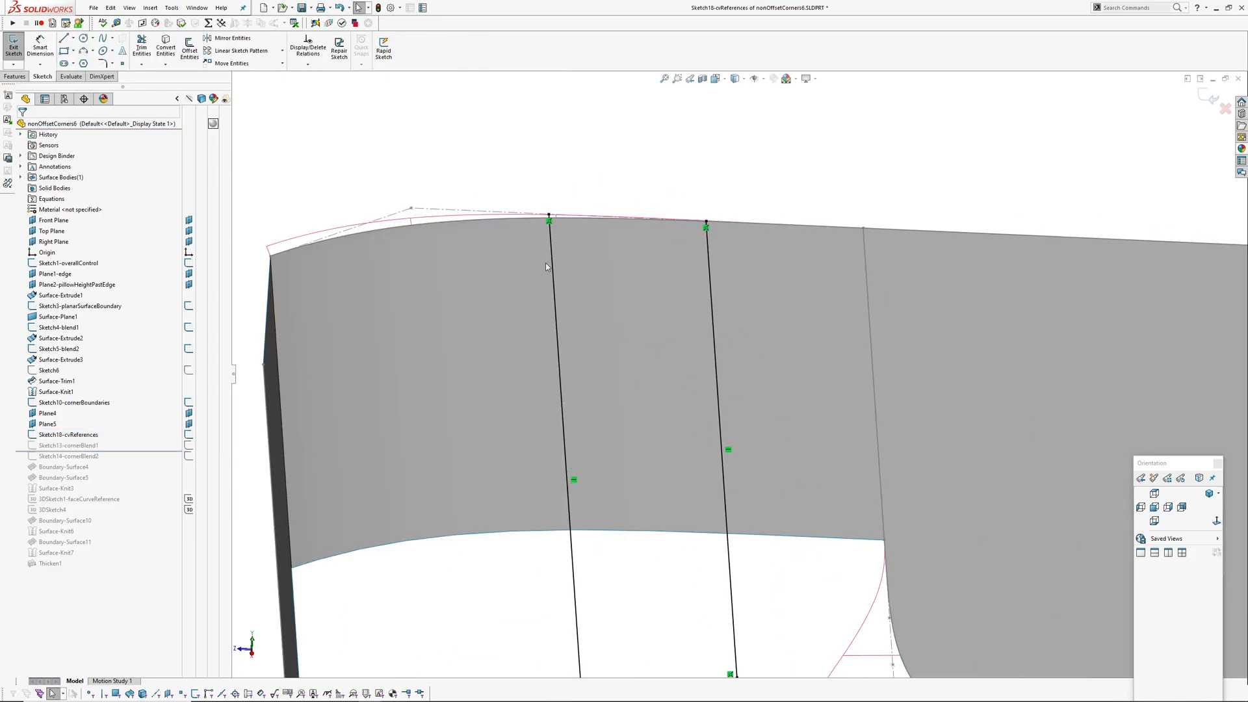
click(548, 217)
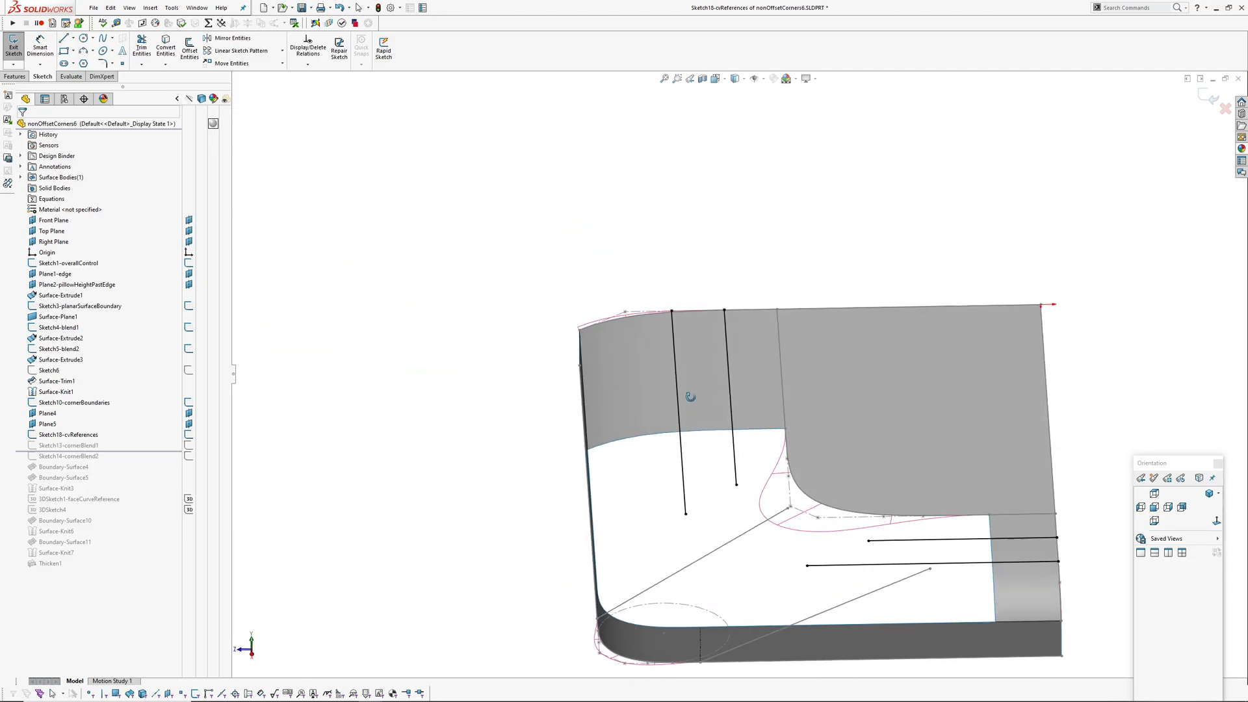
click(736, 485)
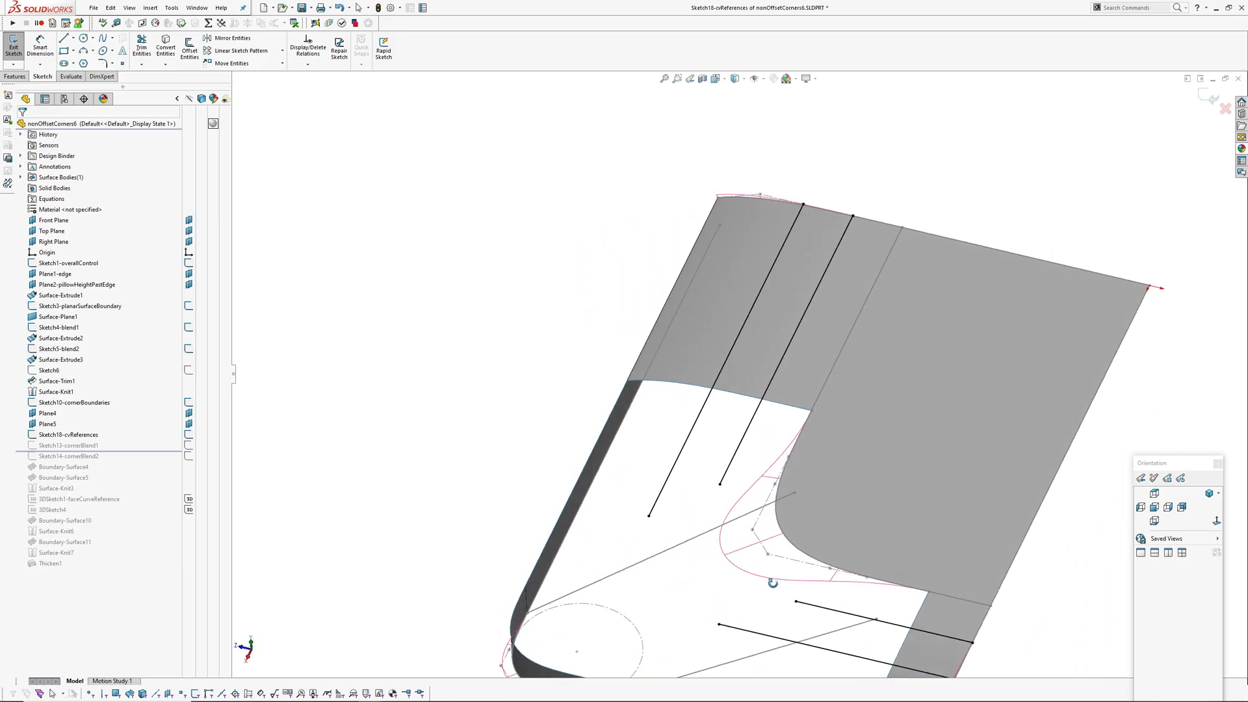
click(71, 75)
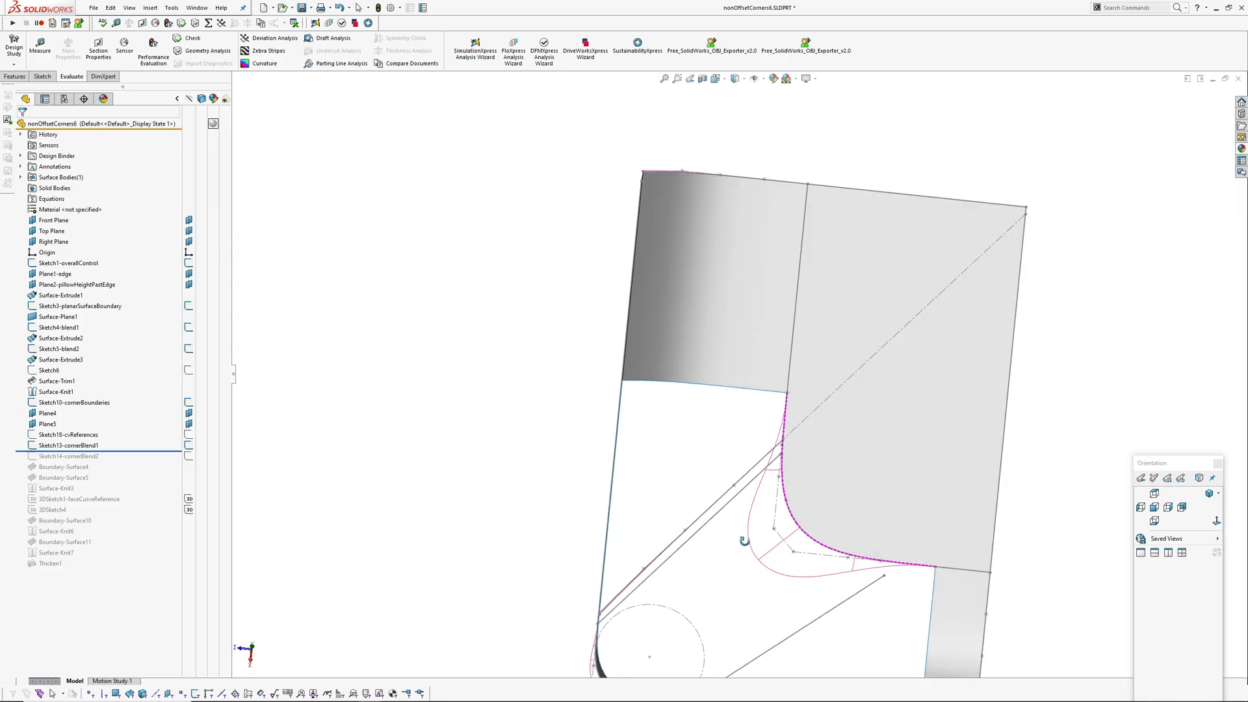
Edit Sketch13-cornerBlend1 to inspect its spline, then exit the sketch.
click(66, 444)
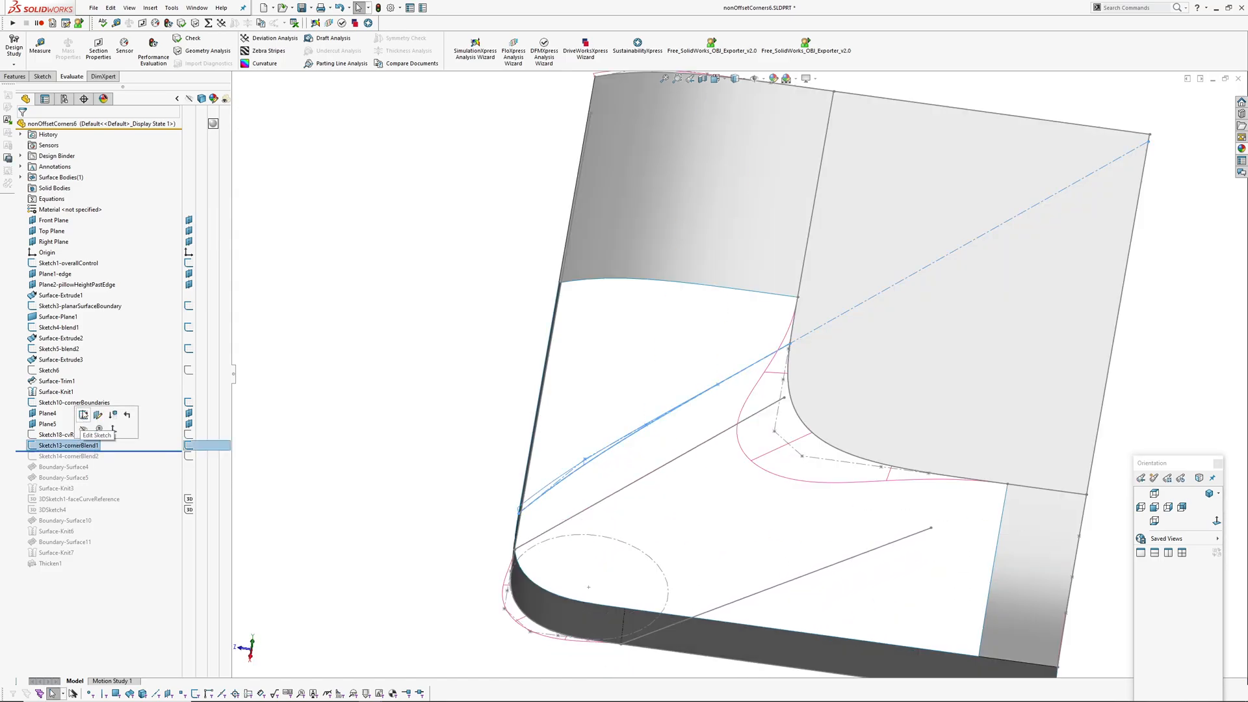
click(96, 435)
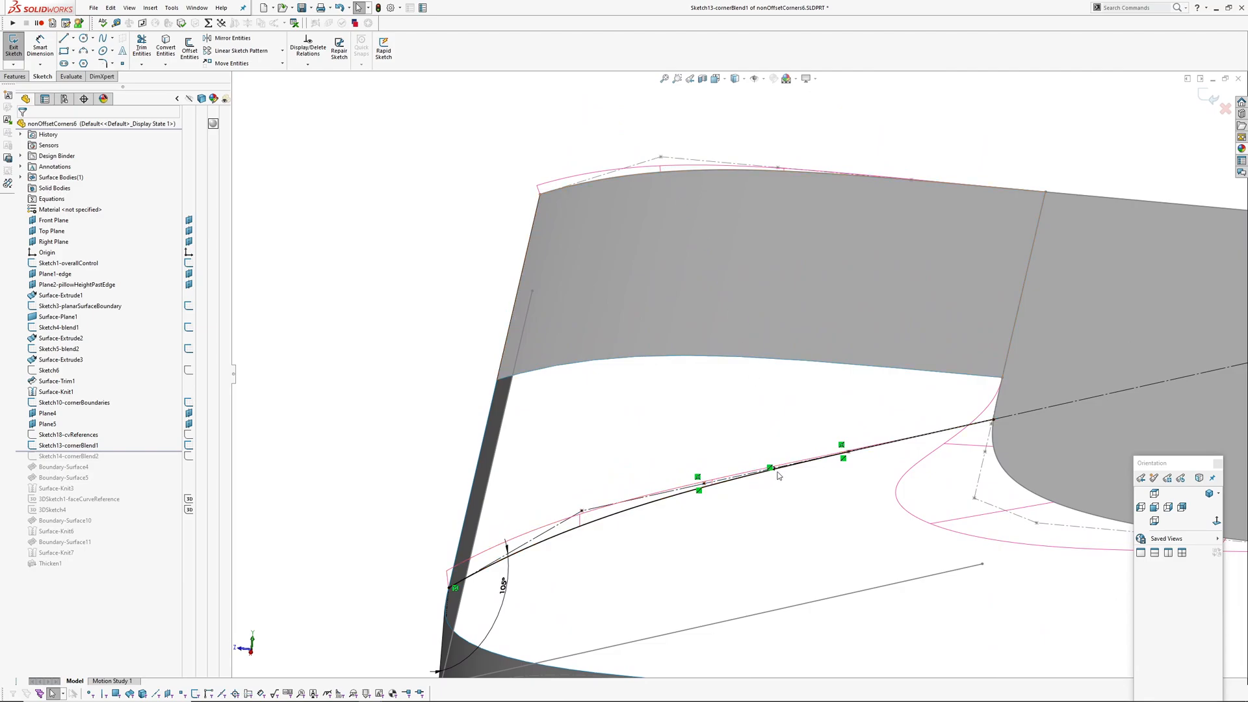
click(68, 444)
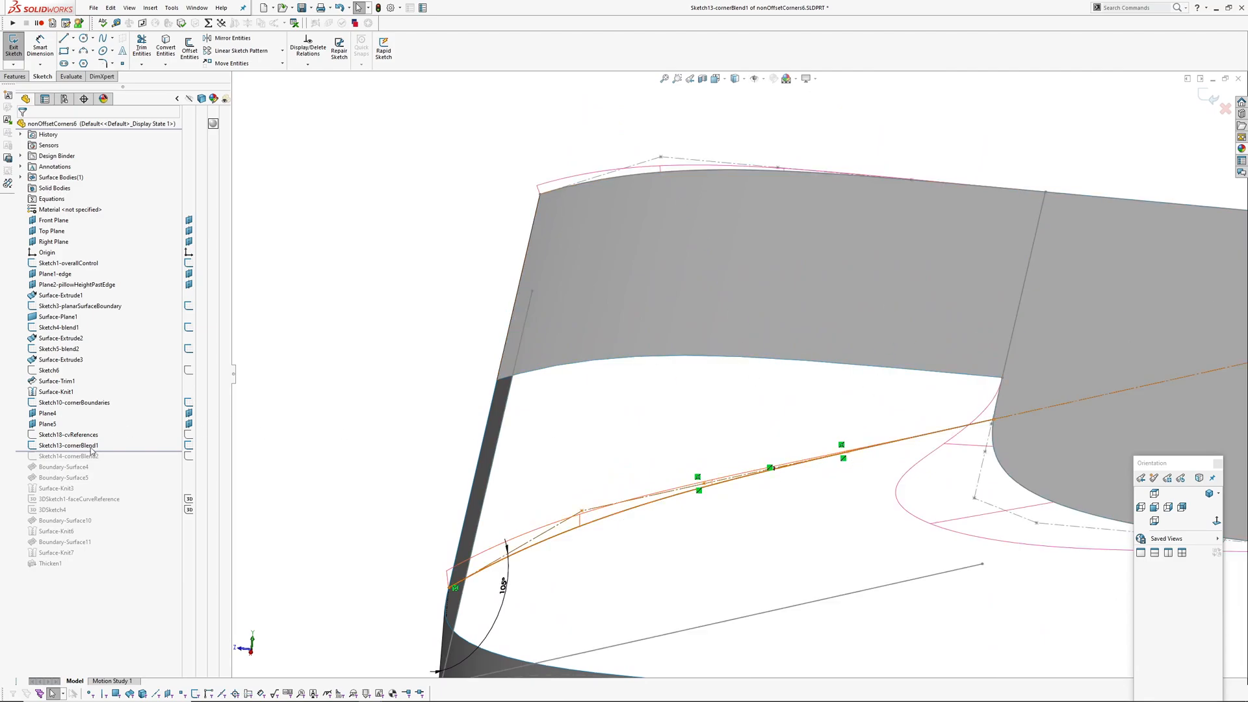
click(68, 434)
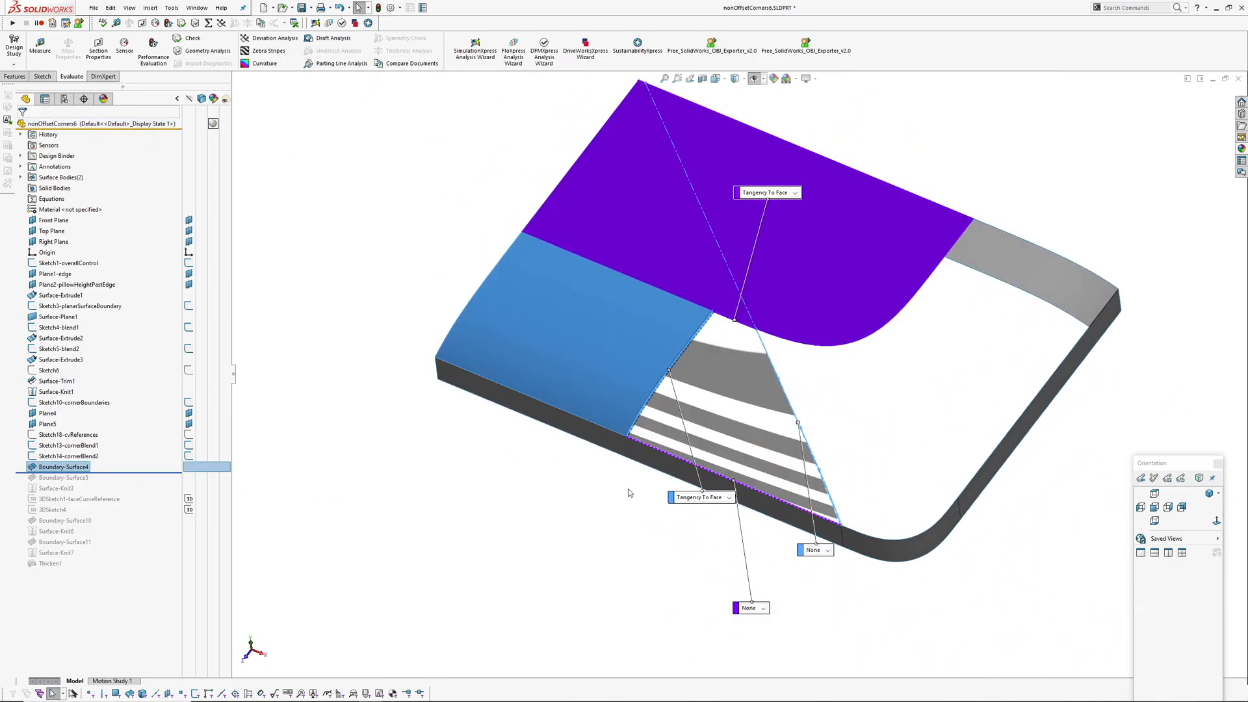
Review Boundary-Surface4's tangency settings and cancel without changes.
double_click(63, 467)
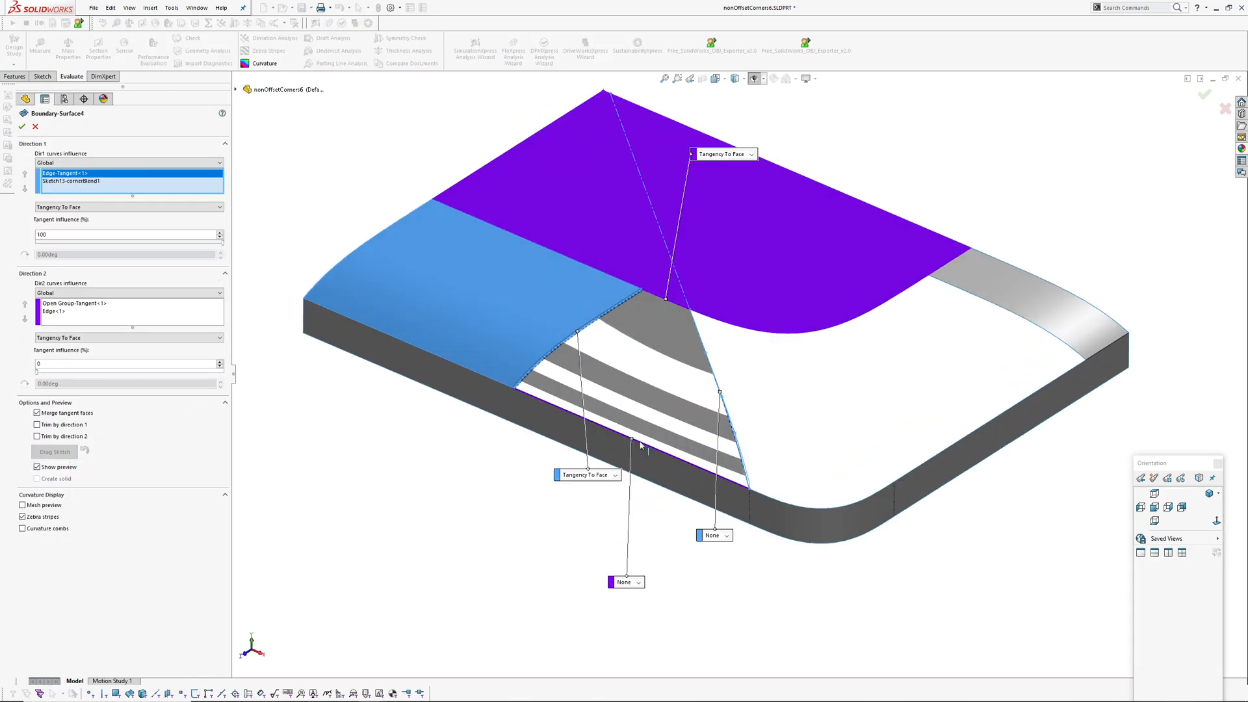
mouse_move(704, 401)
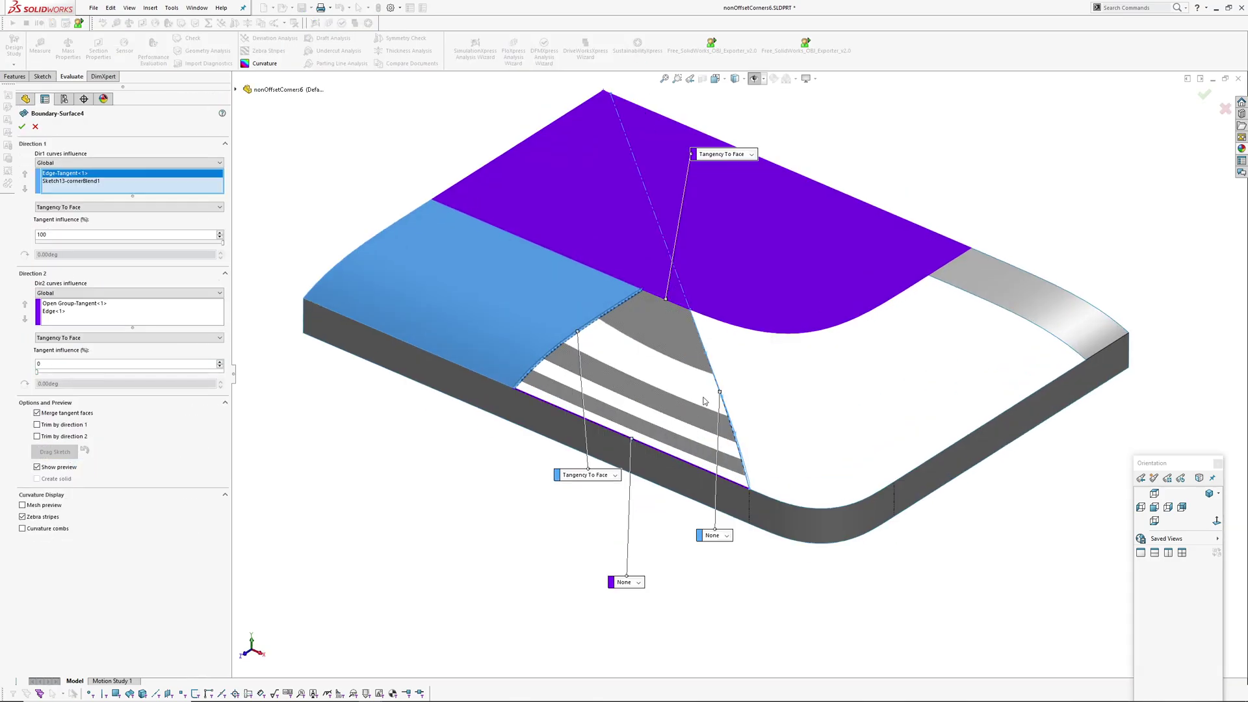
mouse_move(676, 309)
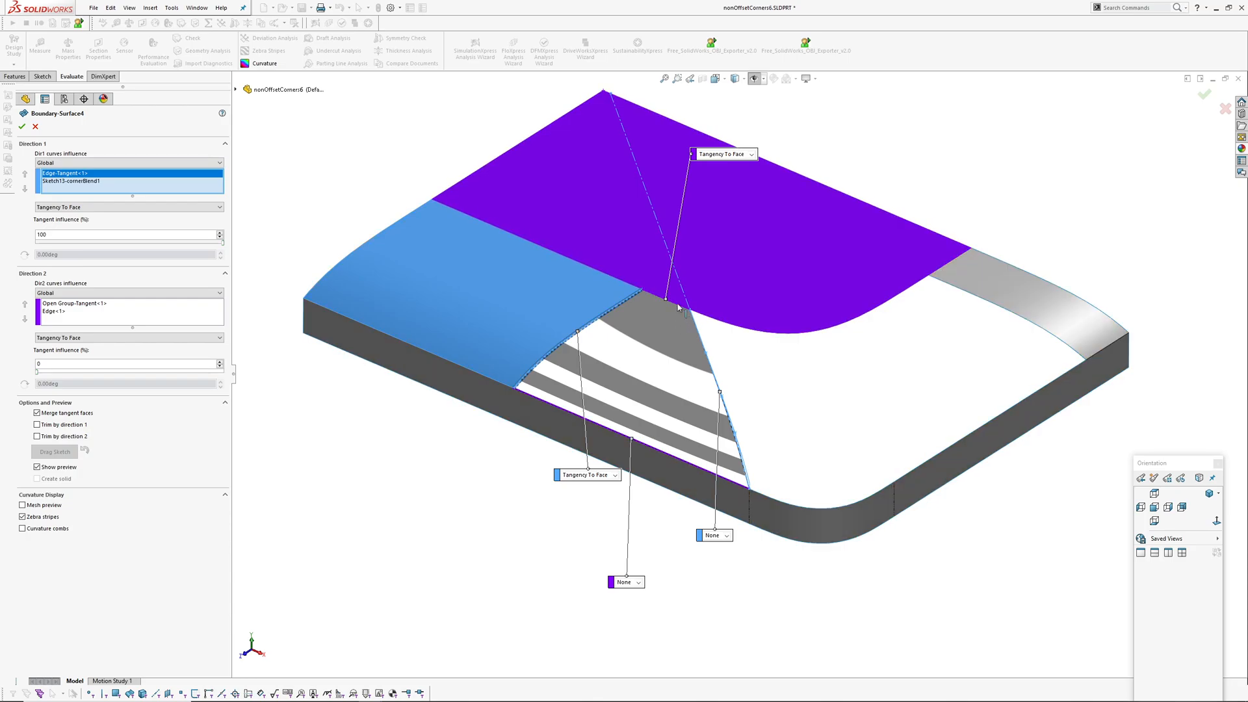
mouse_move(63, 173)
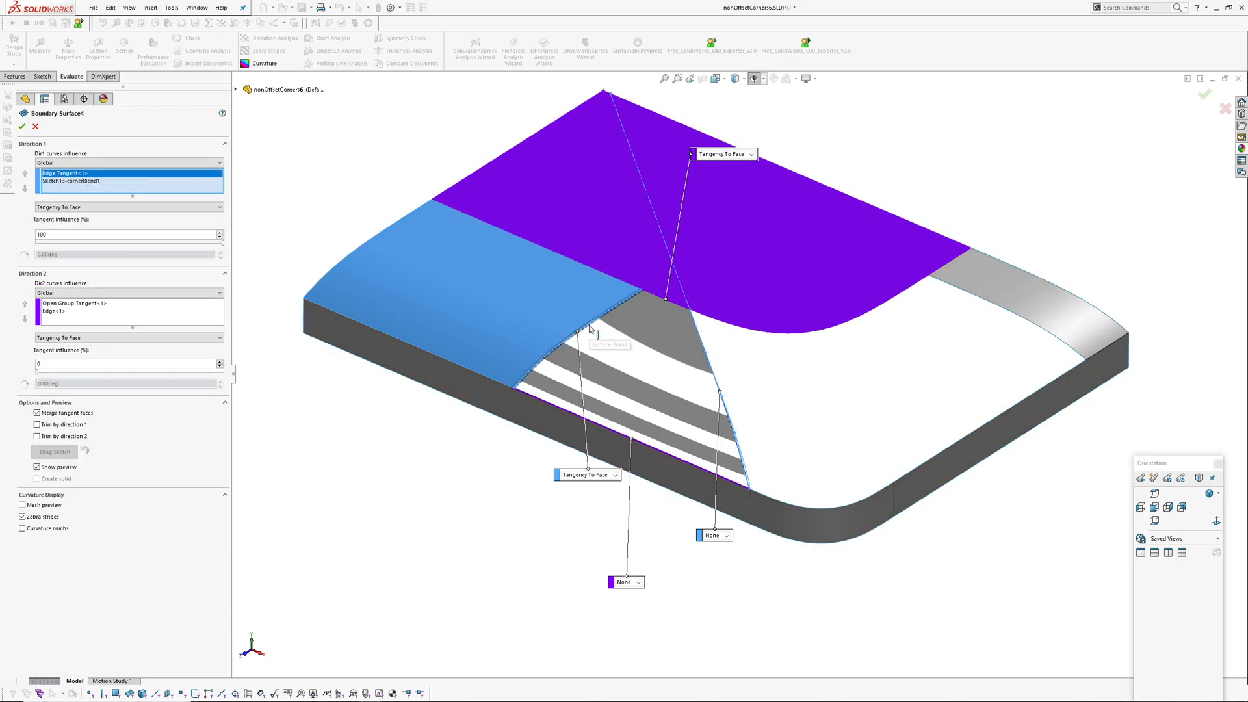
click(23, 126)
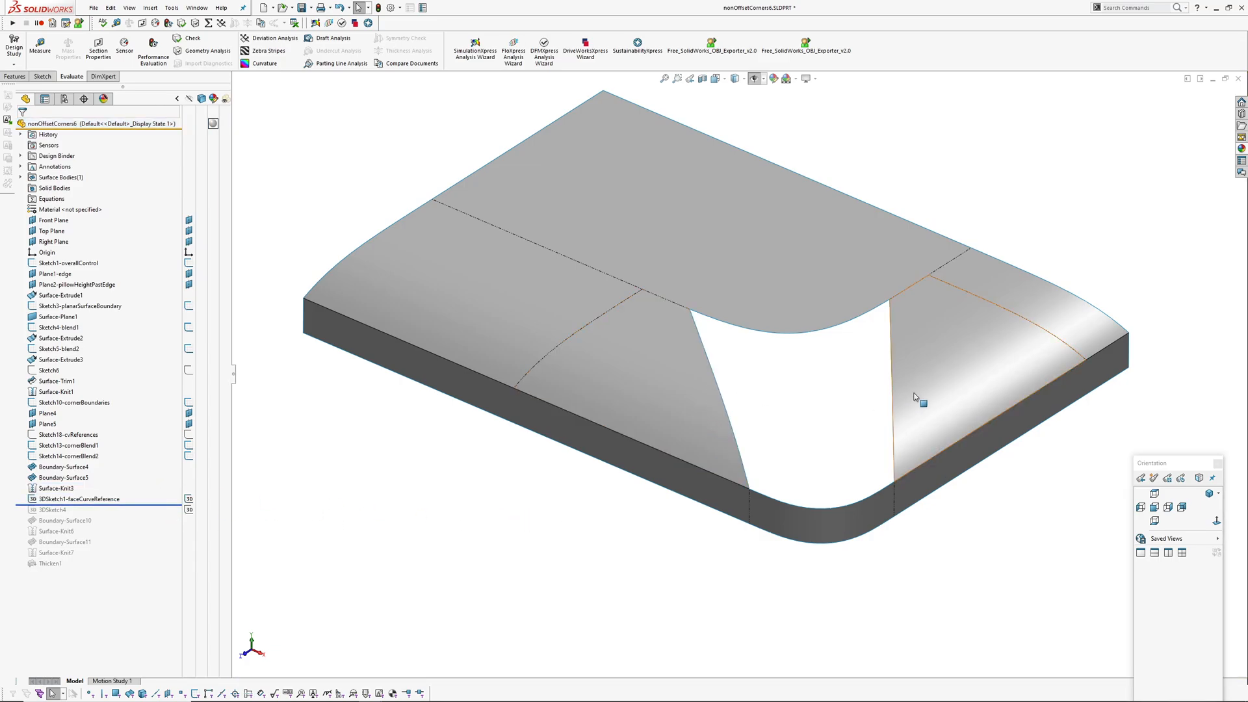
Preview Face Curves in 3DSketch1-faceCurveReference using Position mode, cancel and exit the sketch.
click(77, 500)
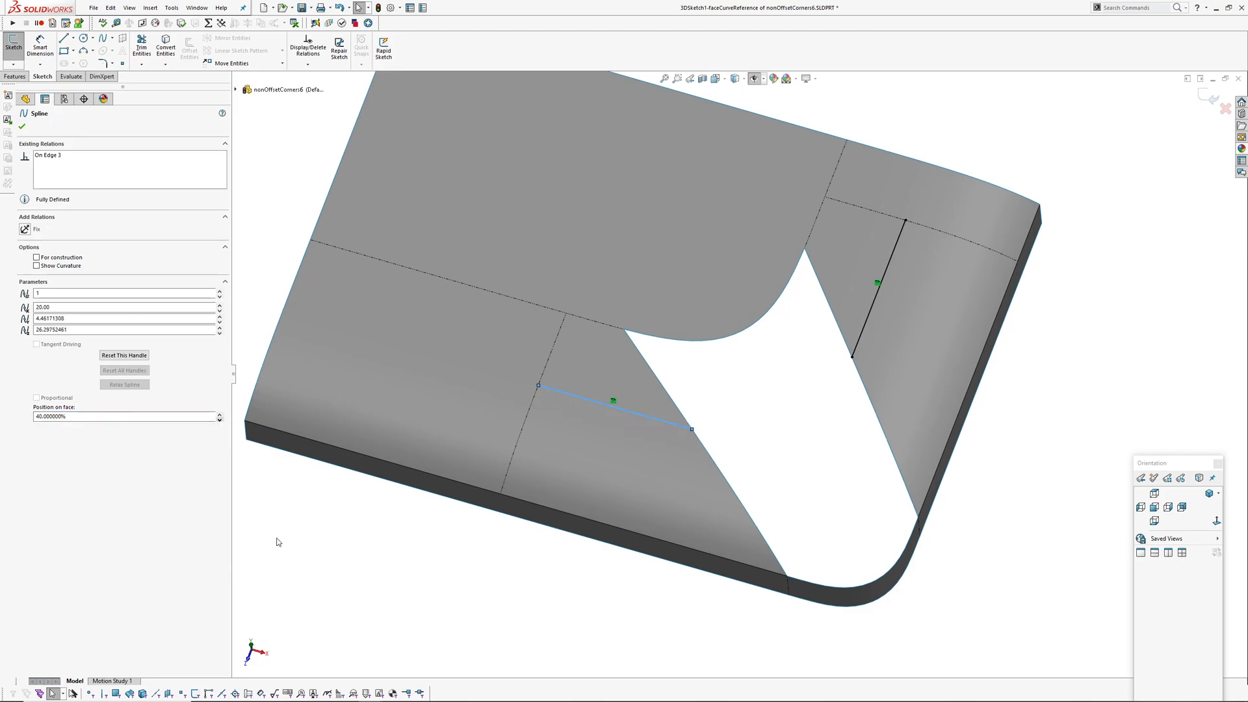
click(23, 126)
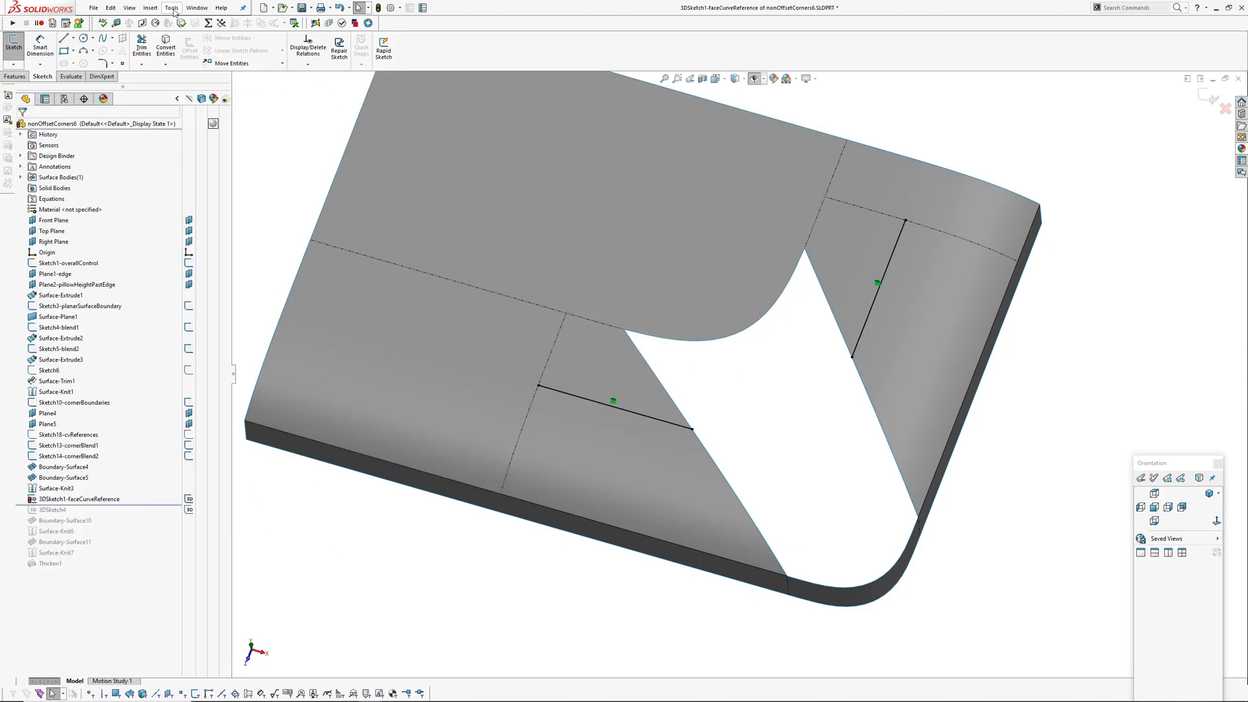
click(172, 8)
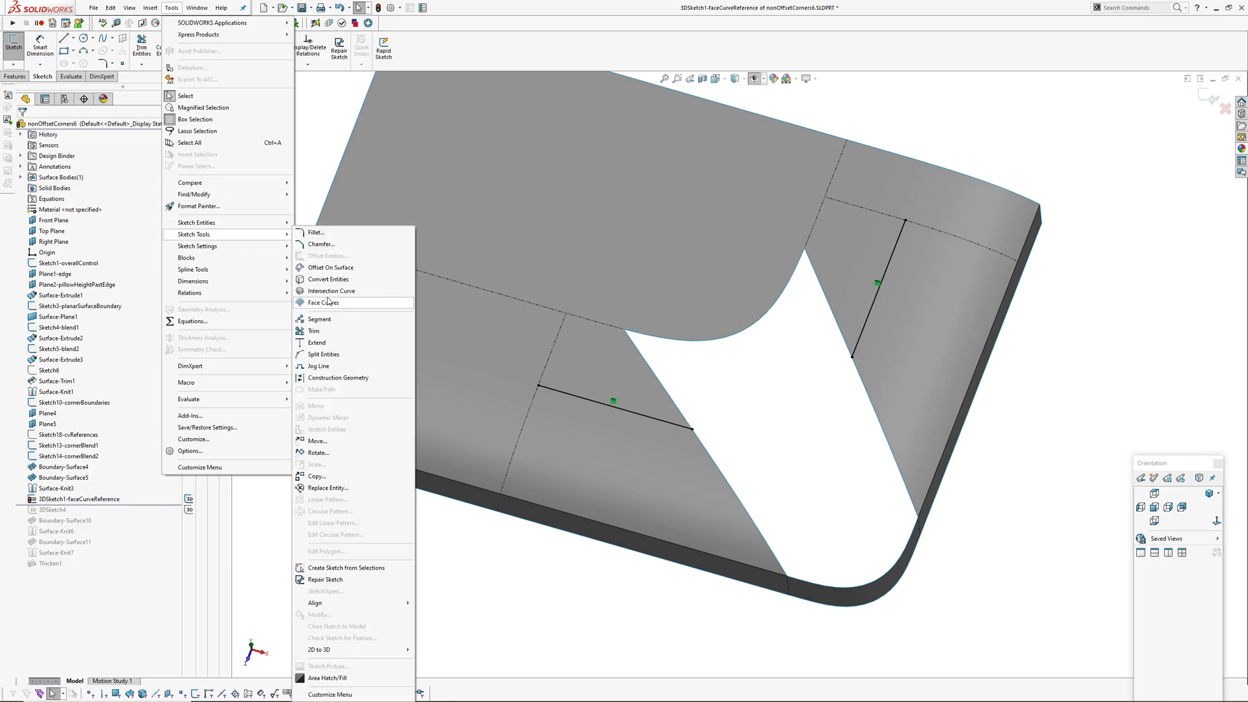
click(323, 303)
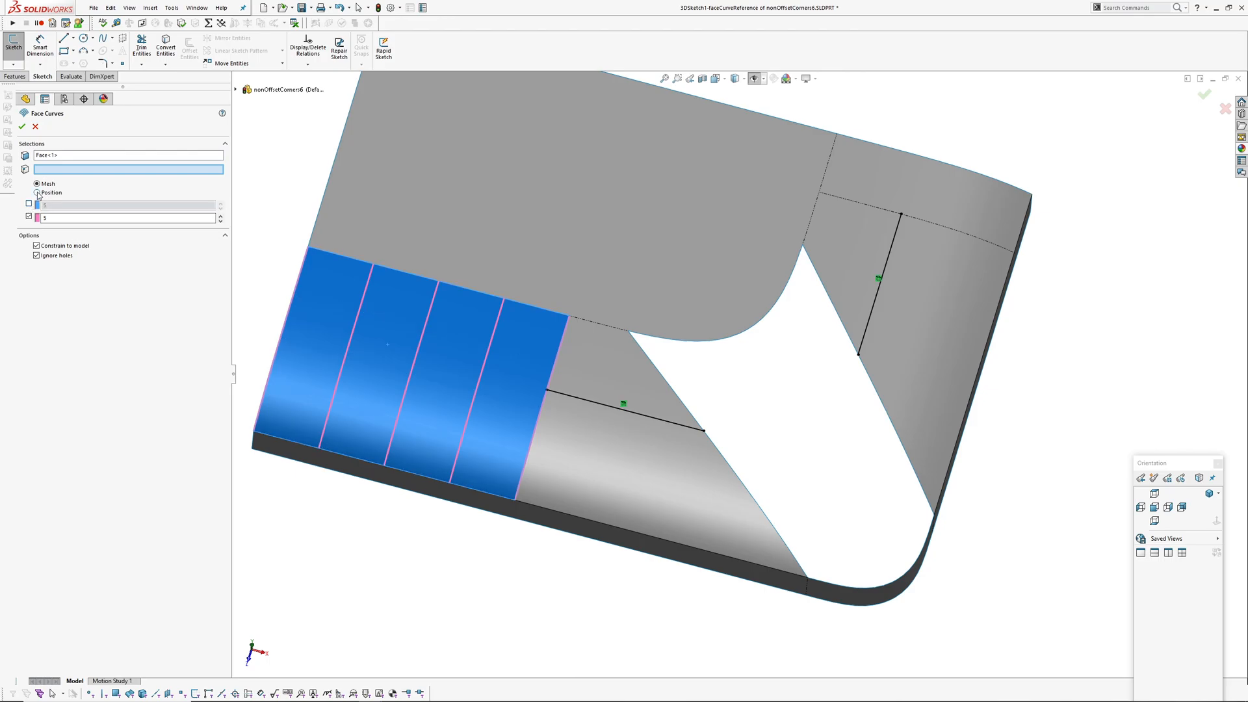
click(37, 193)
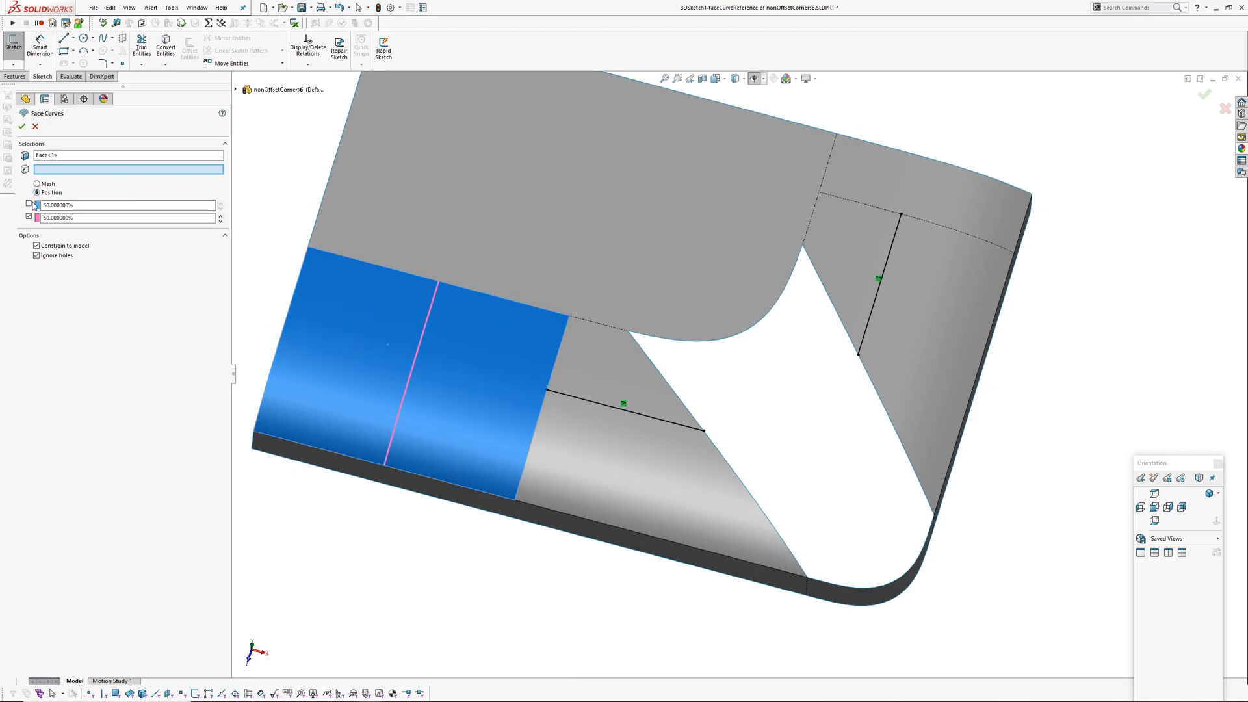
click(22, 126)
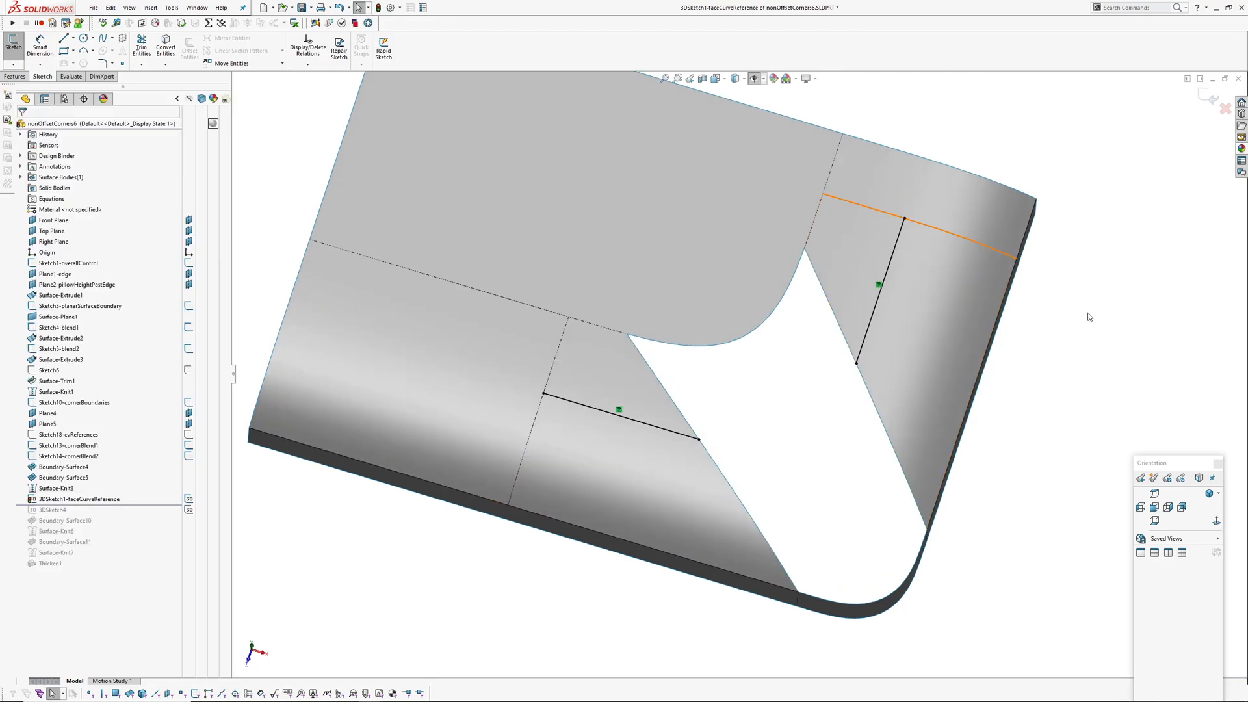
click(70, 75)
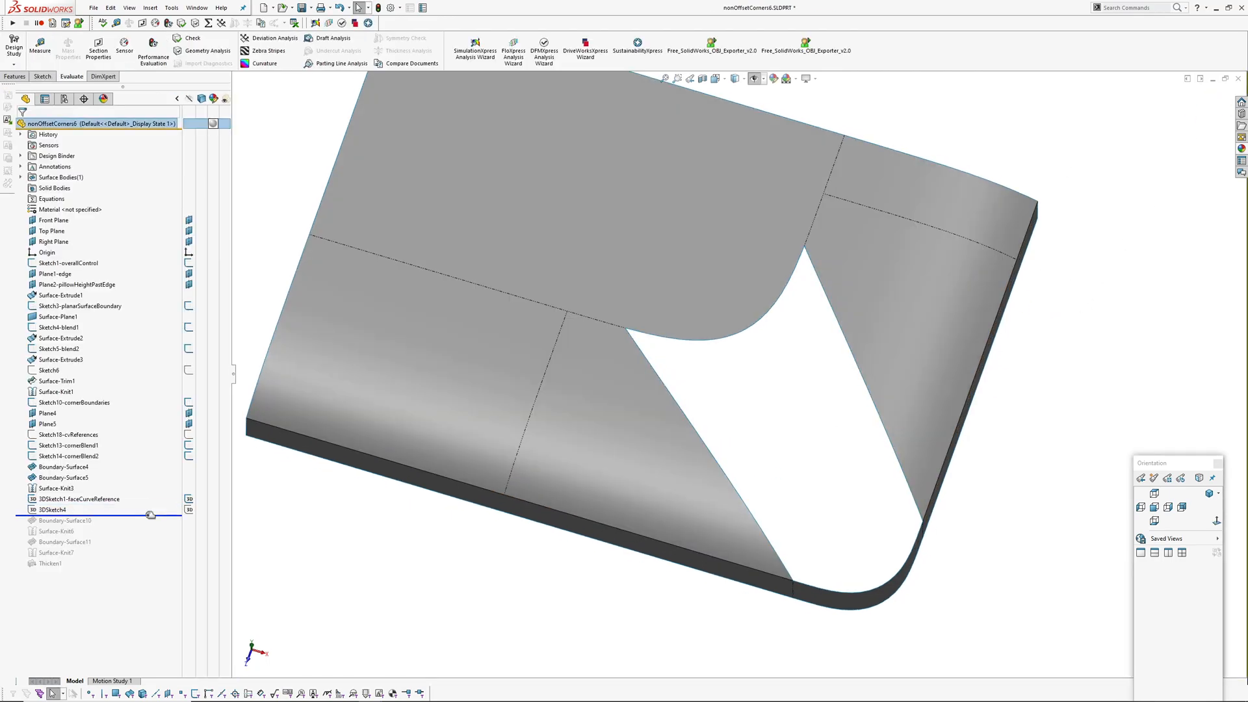
Review 3DSketch4's spline, exit it, and open Boundary-Surface10 for editing.
click(52, 509)
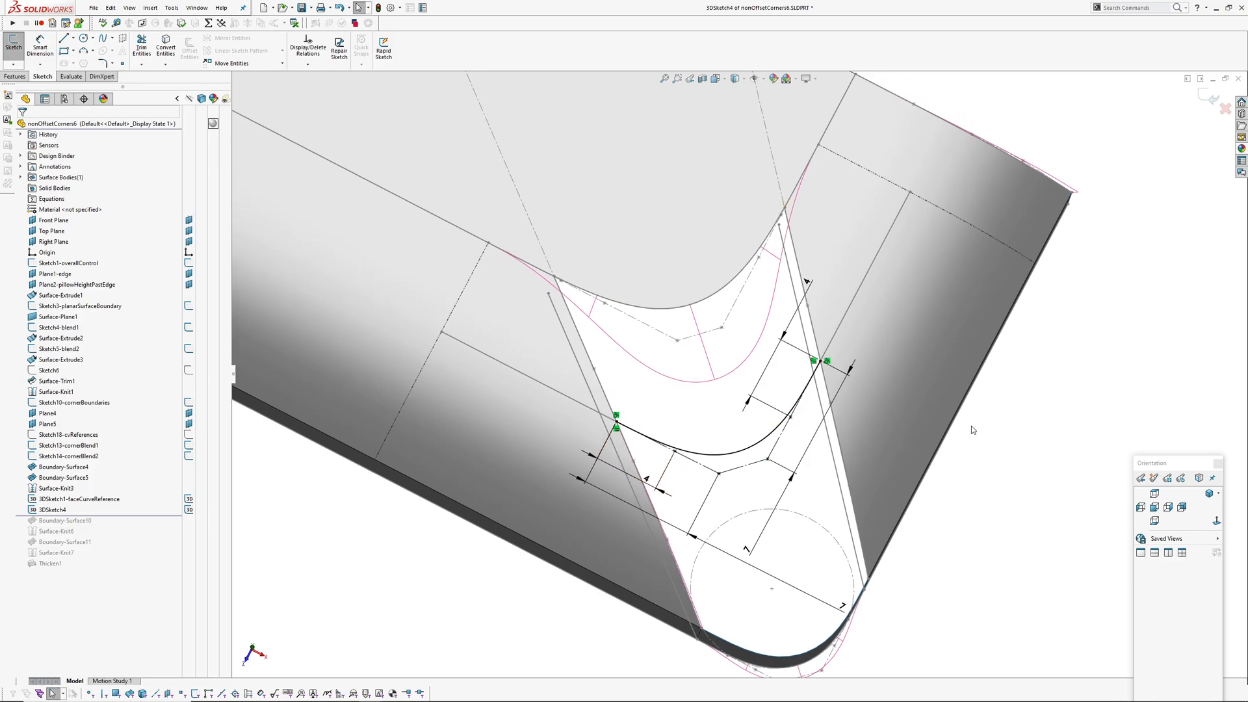
click(70, 75)
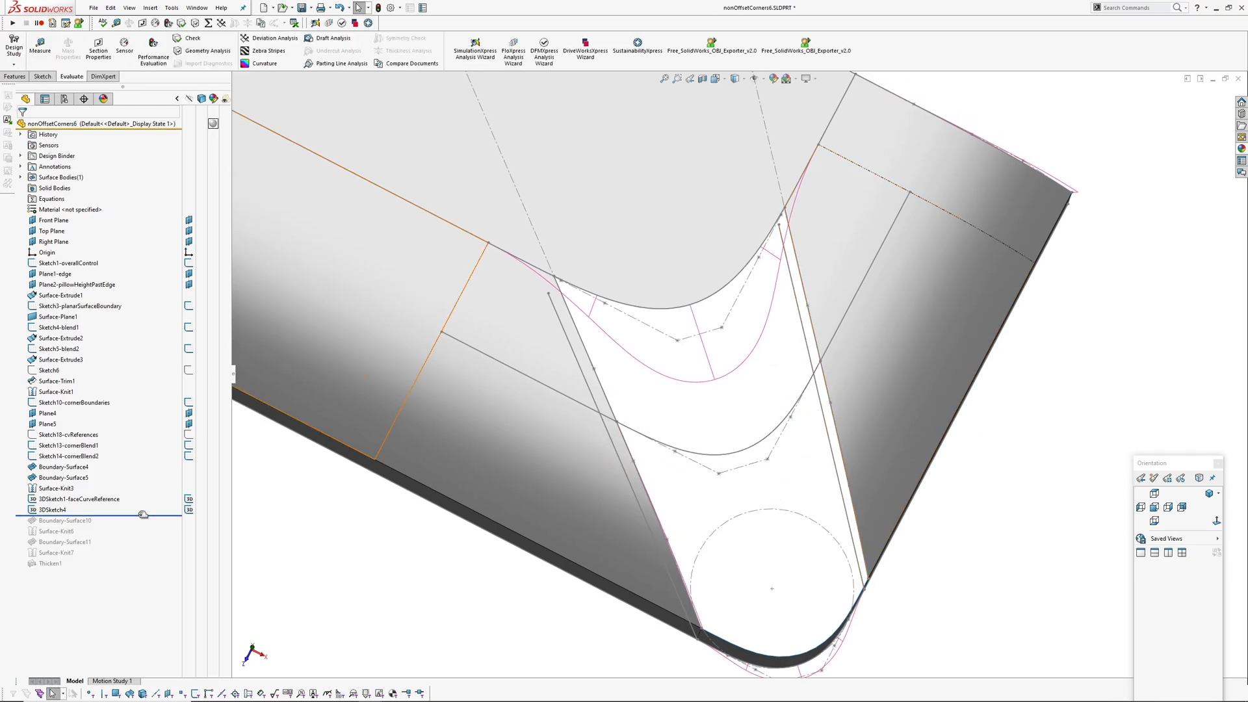
click(62, 530)
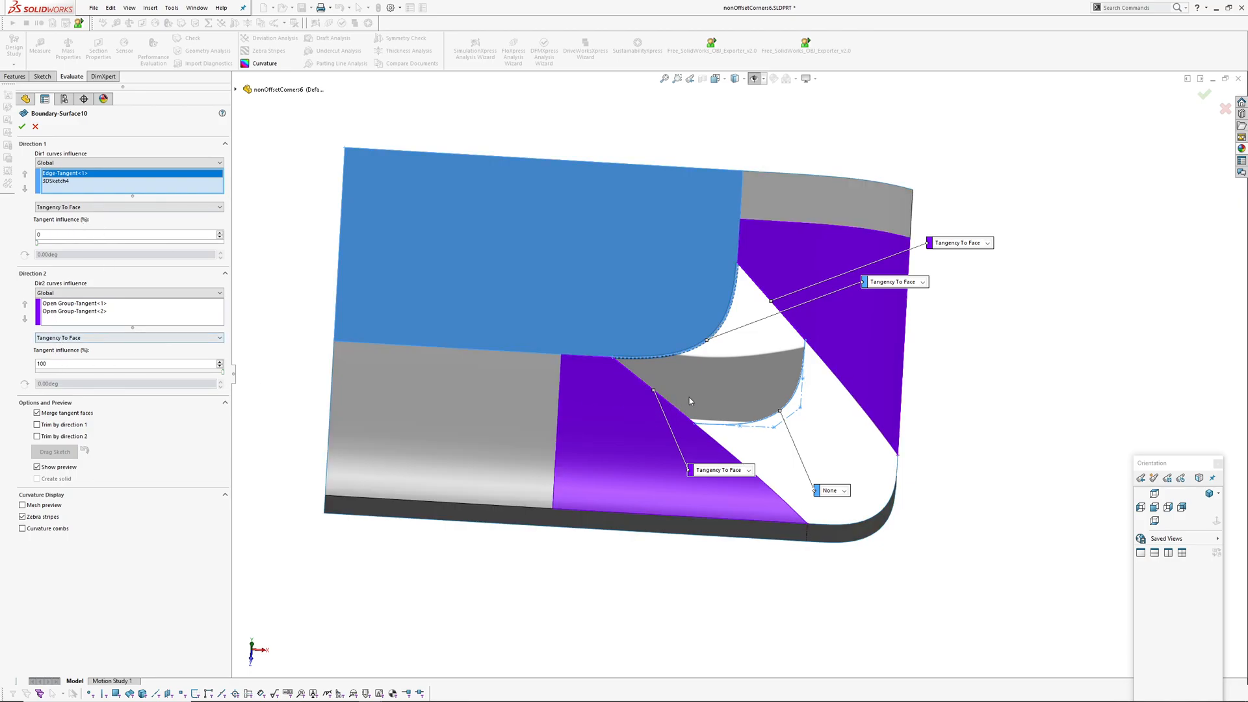
Roll forward to Boundary-Surface11, re-edit it with Tangency To Face edge conditions, and confirm.
click(22, 112)
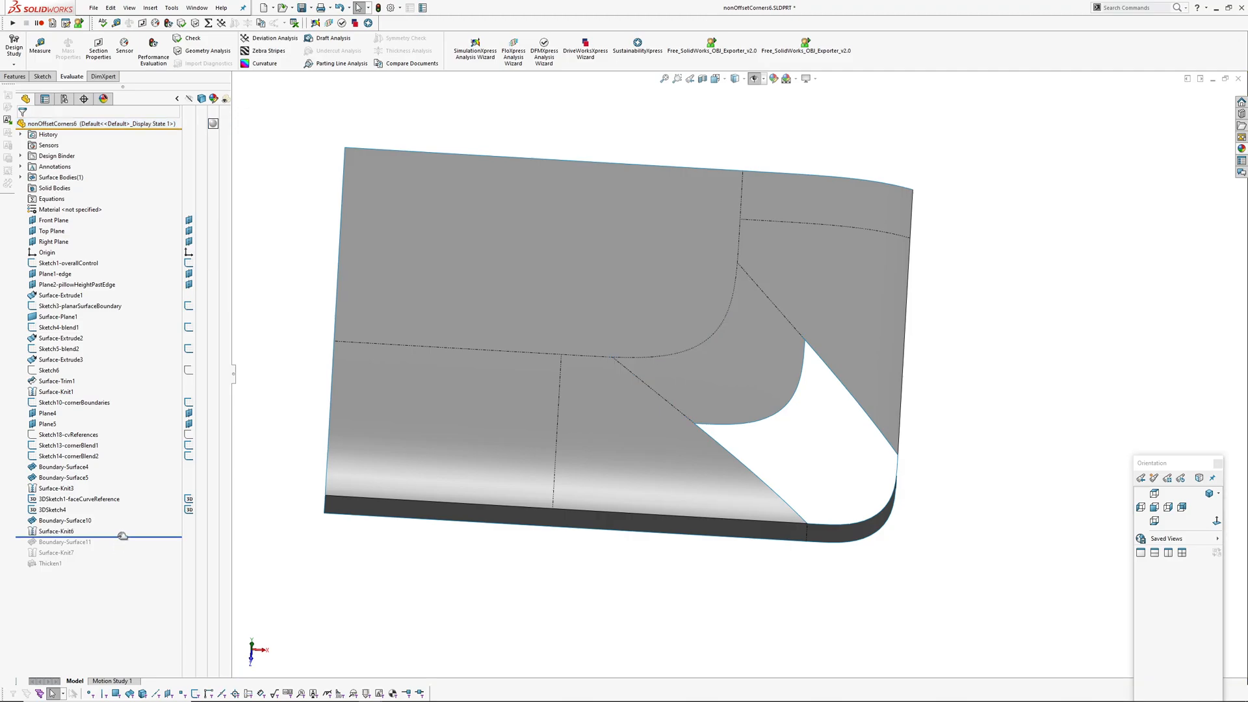
mouse_move(104, 540)
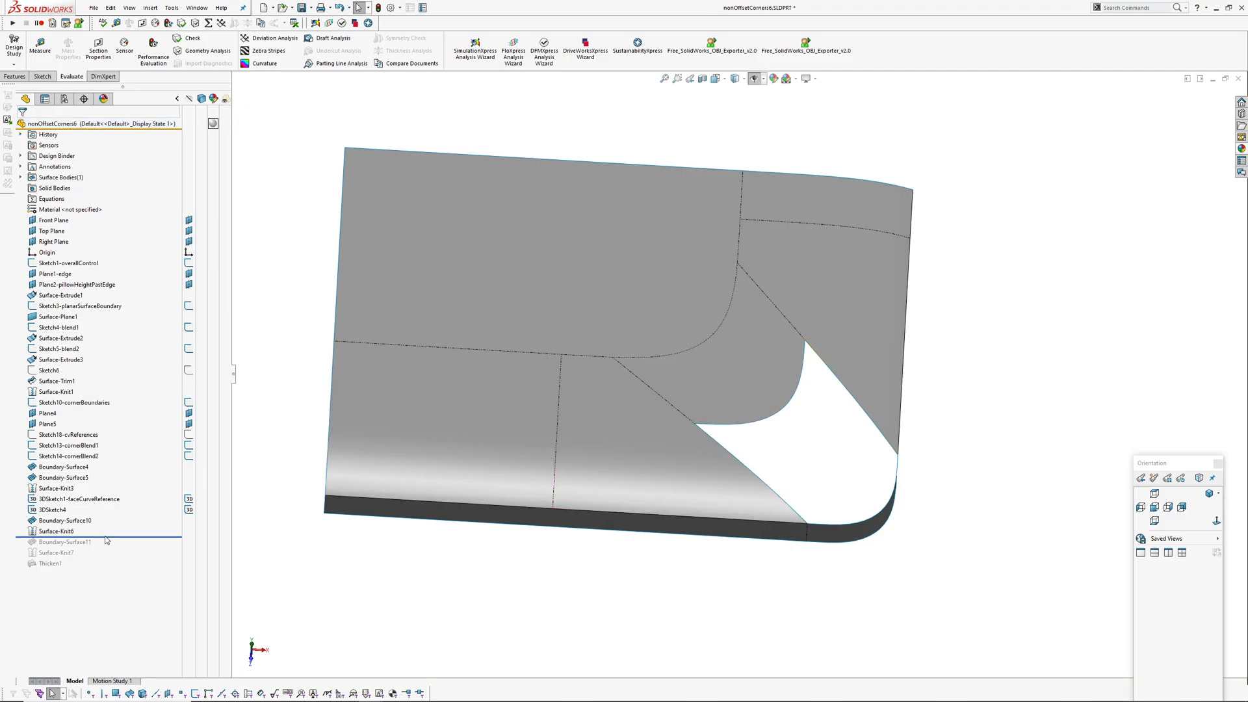
click(65, 543)
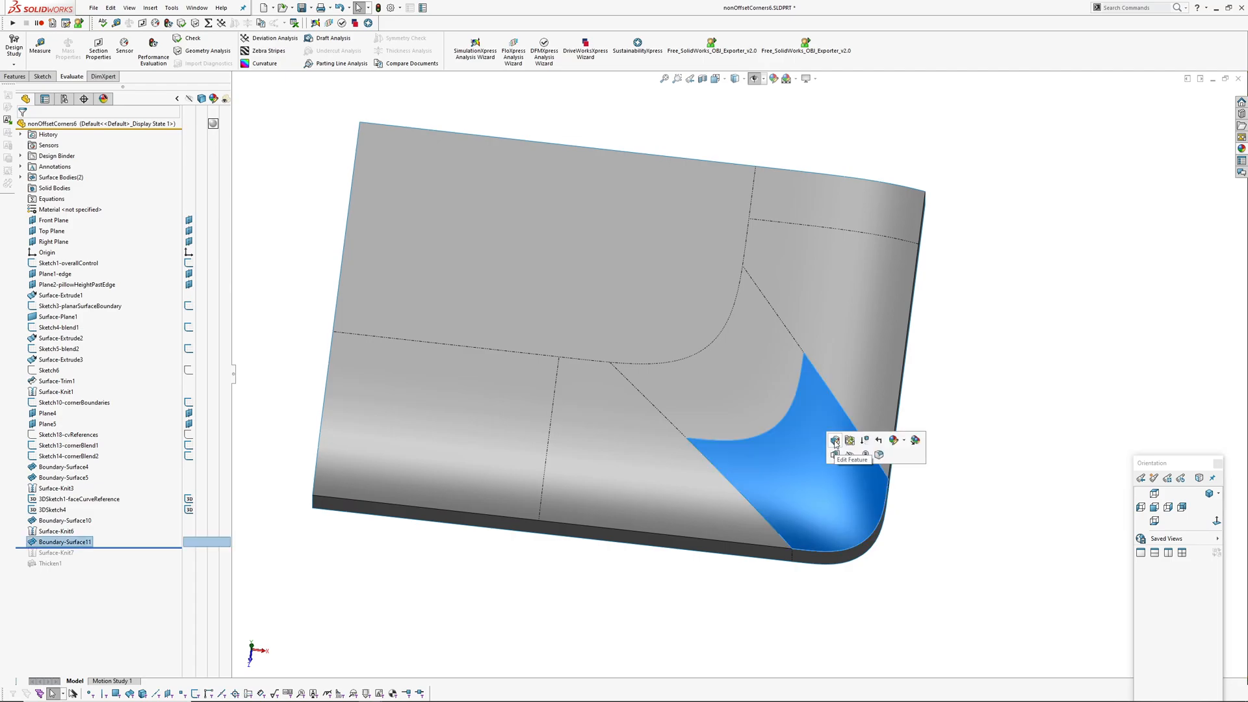
click(836, 441)
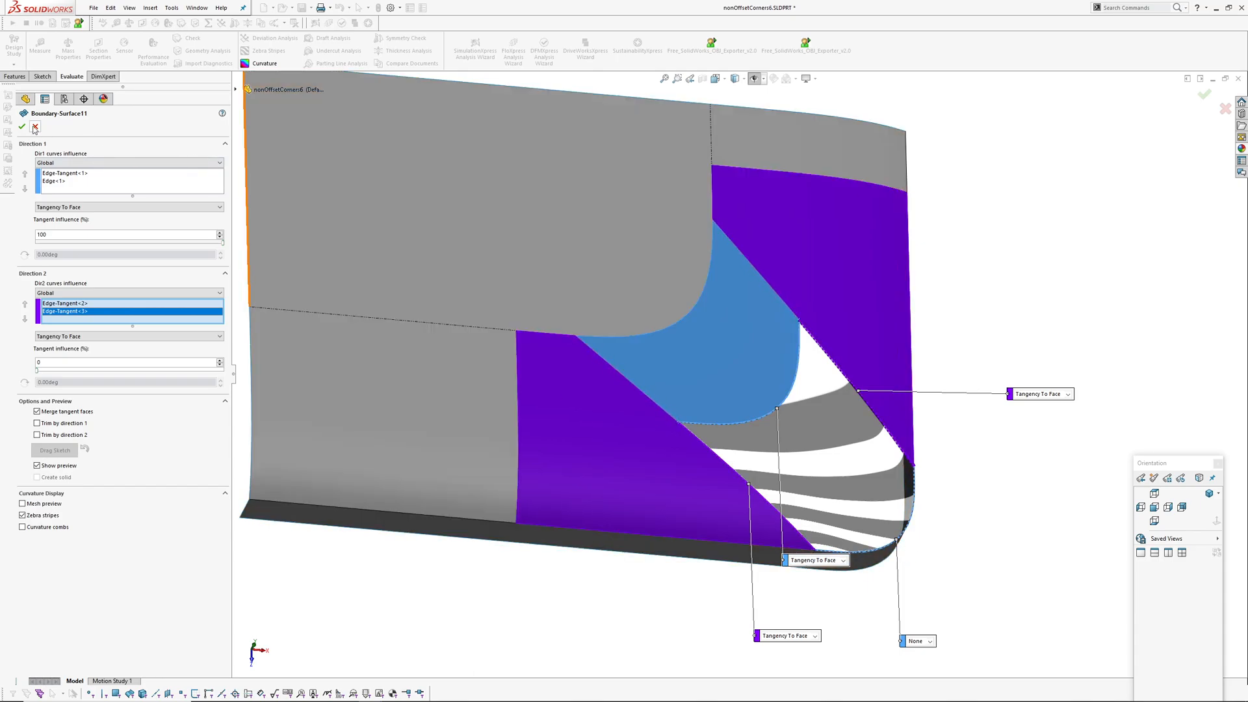
click(24, 112)
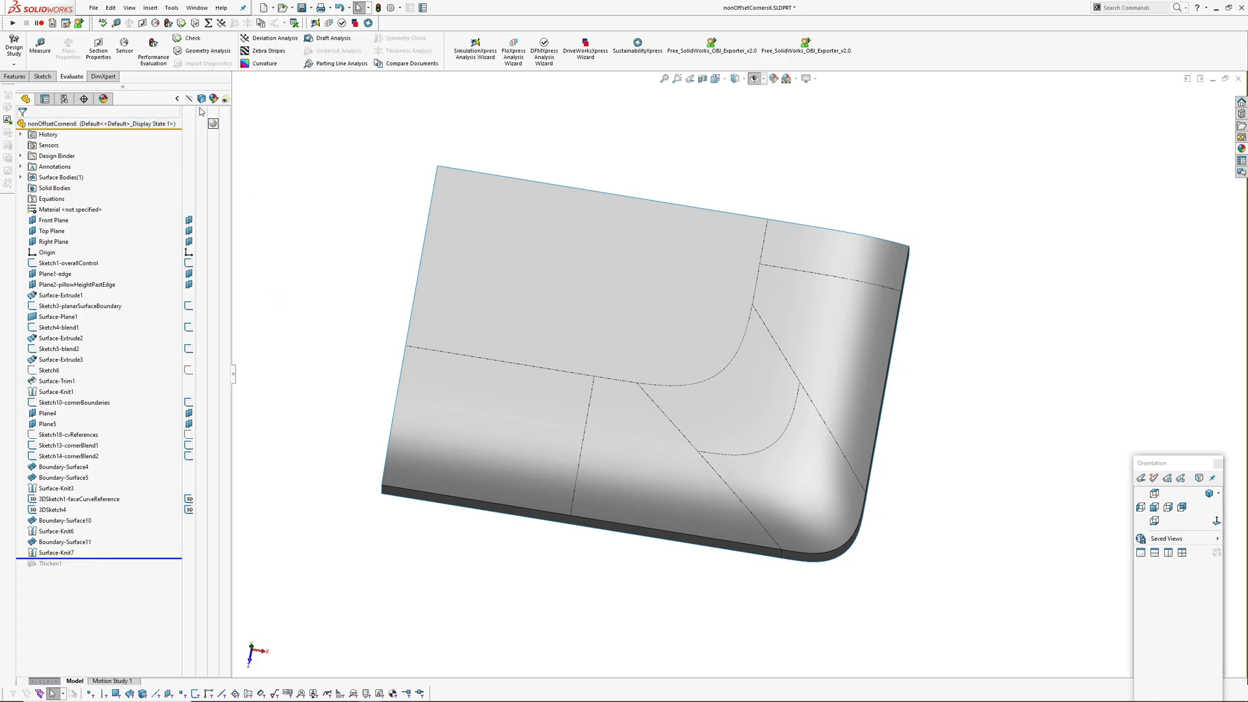
Raise the document's shaded image quality to the highest setting in Document Properties.
click(389, 8)
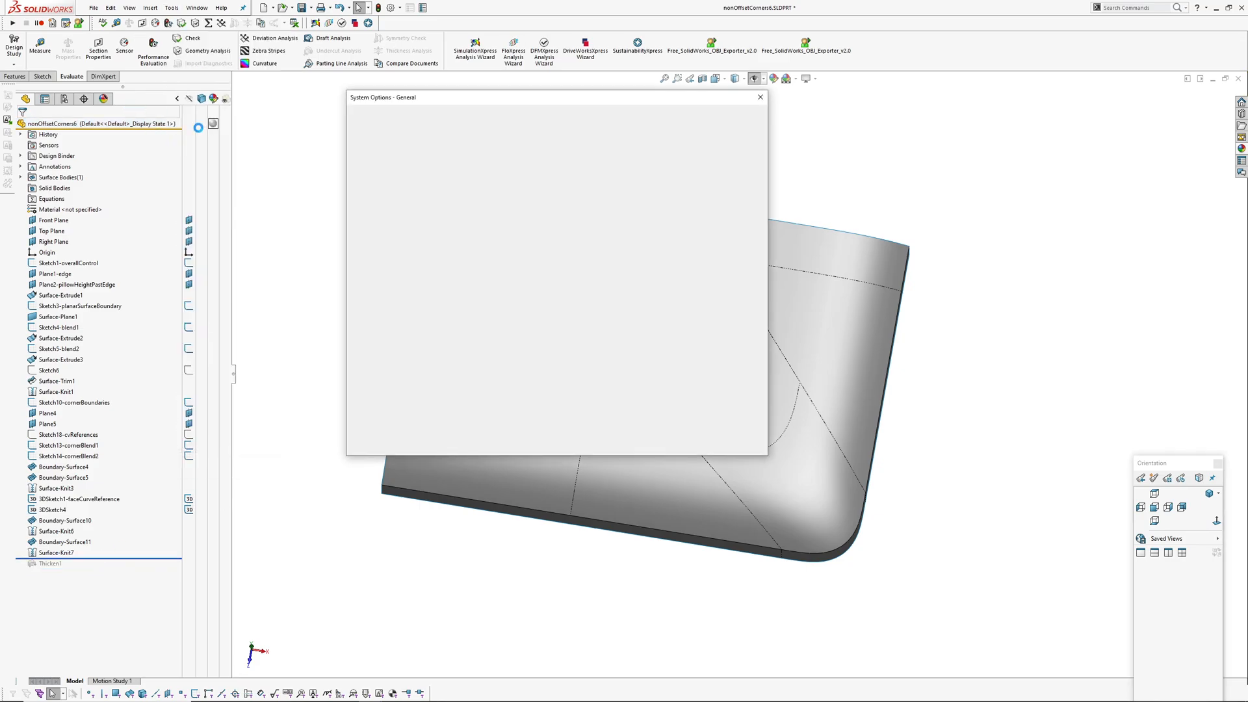
click(428, 114)
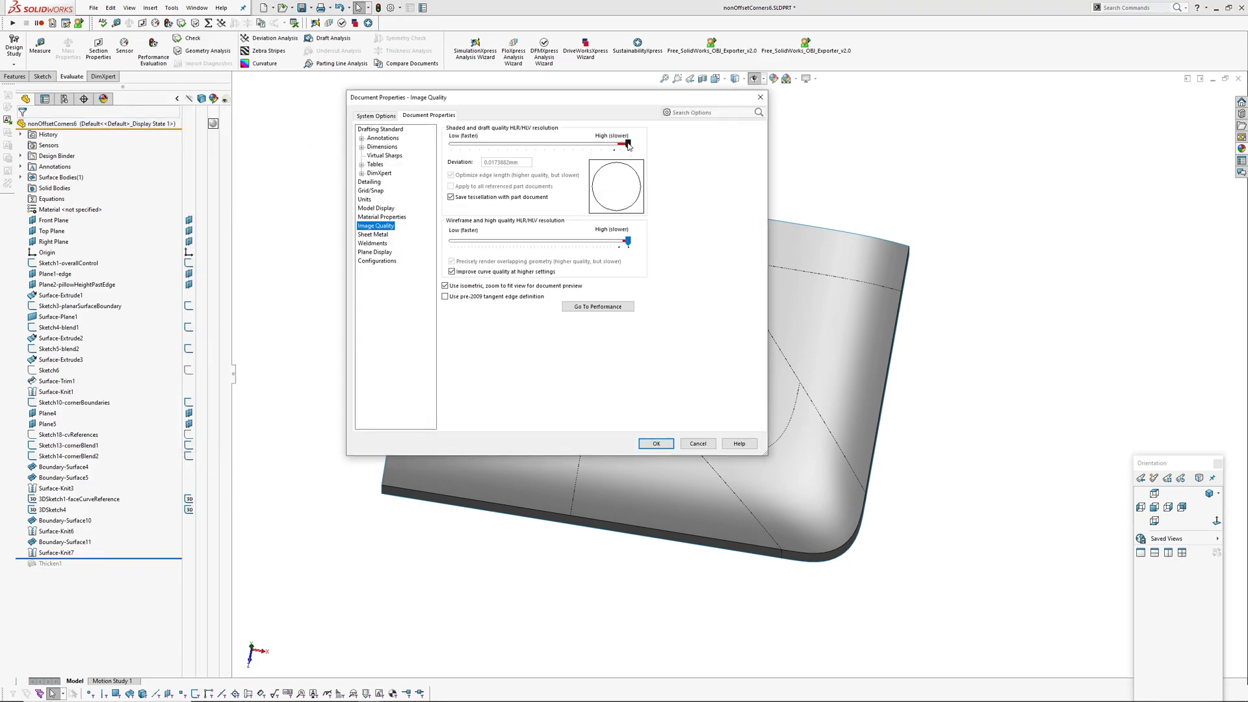
click(655, 443)
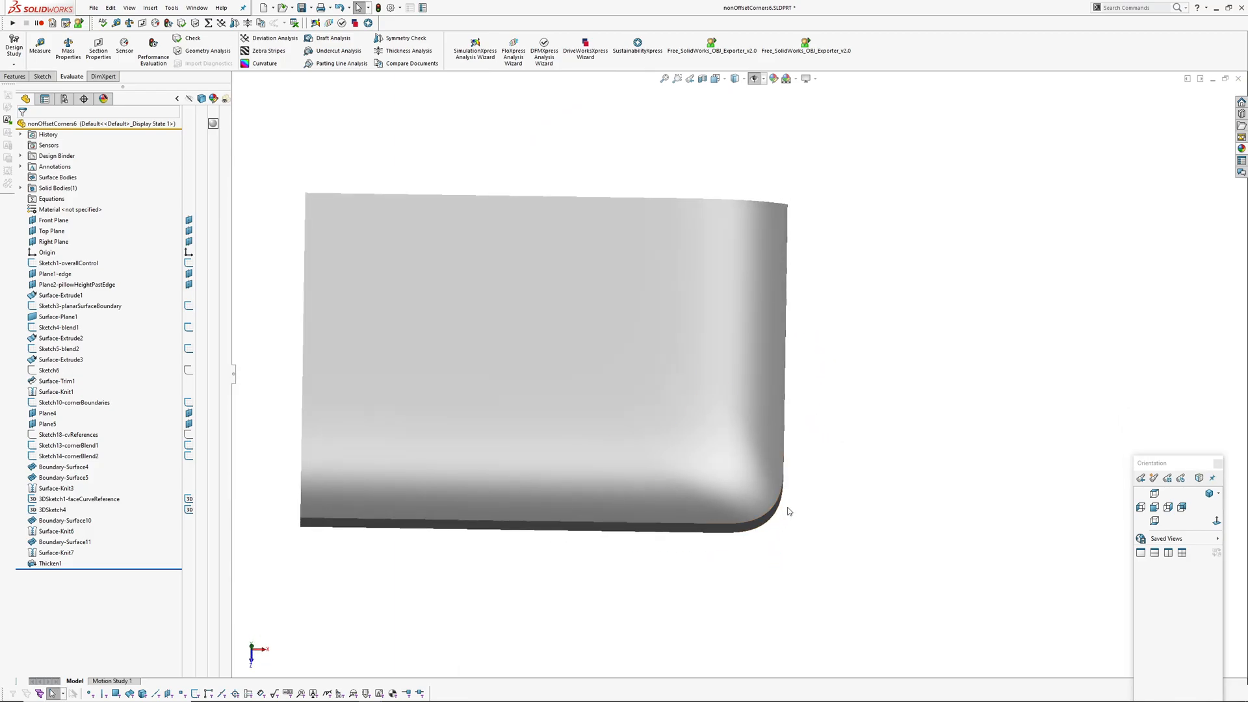
click(268, 63)
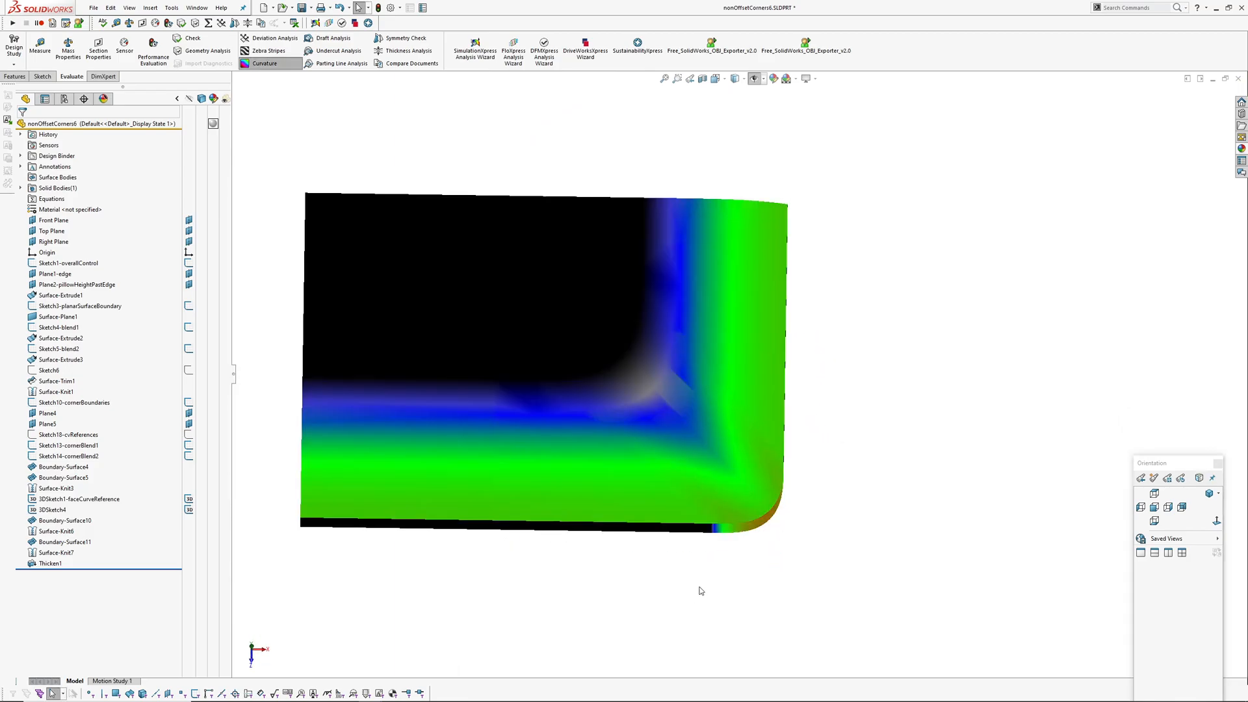
click(269, 51)
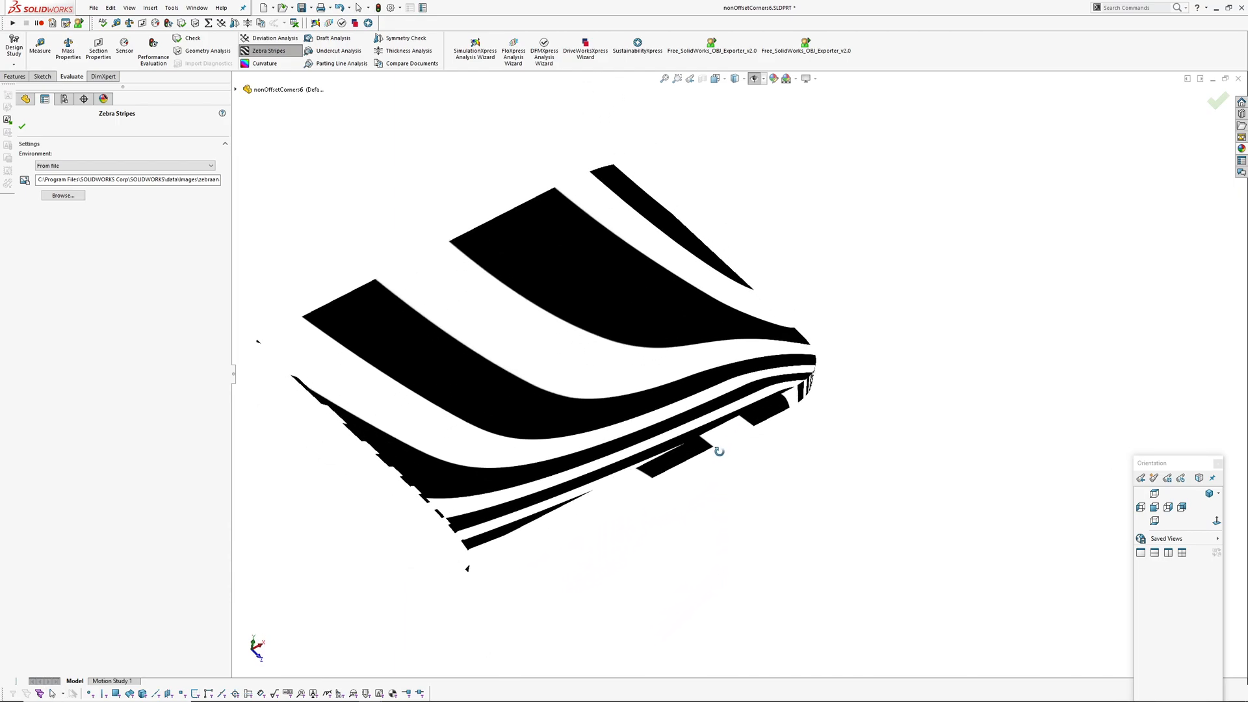
mouse_move(890, 491)
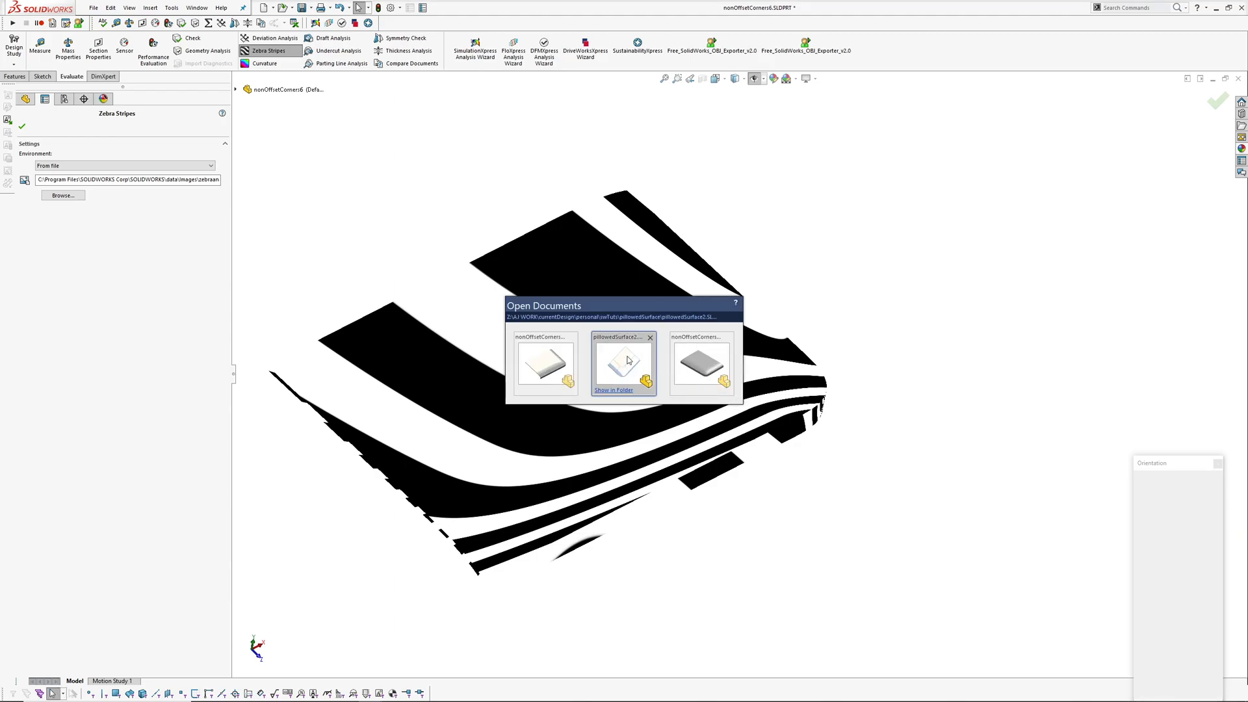
click(623, 362)
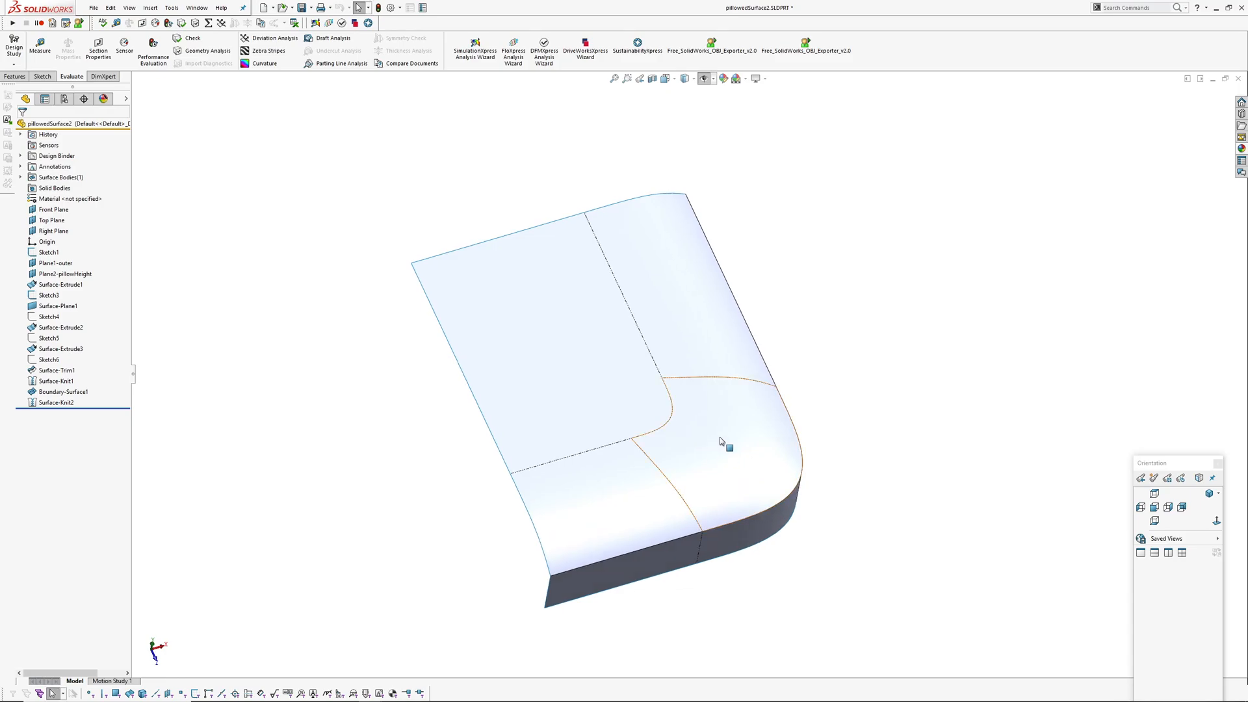
click(269, 51)
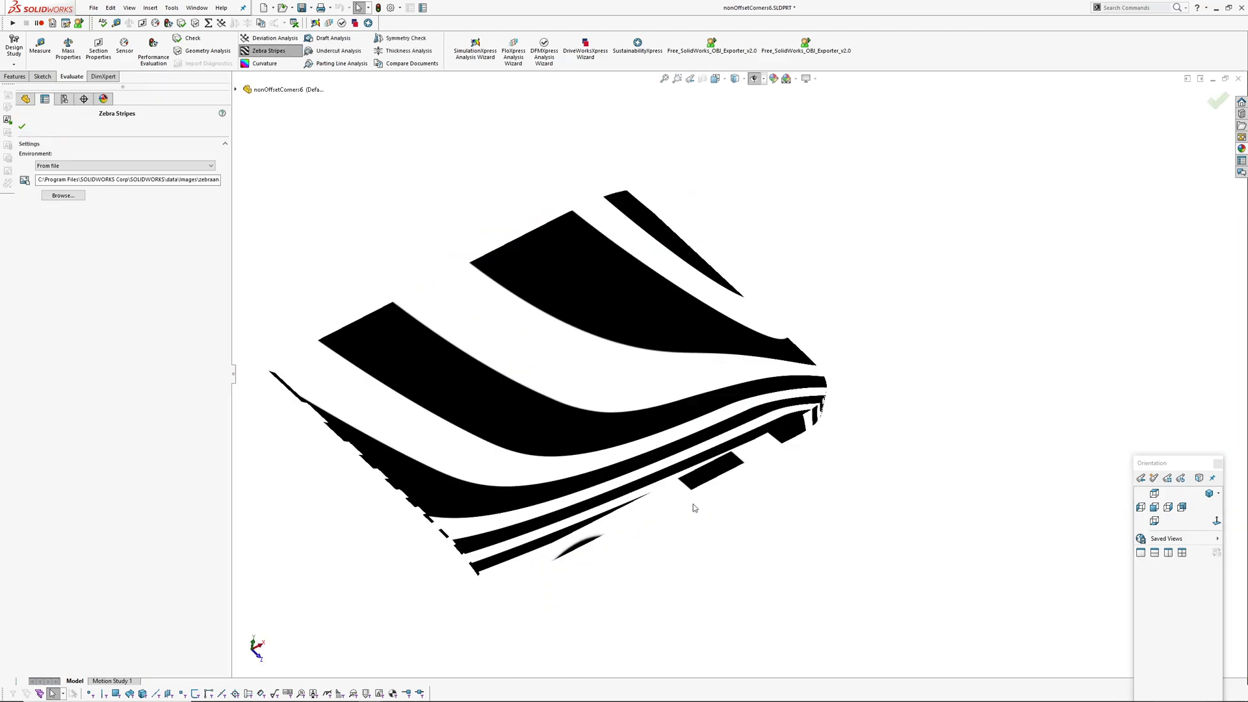
click(22, 126)
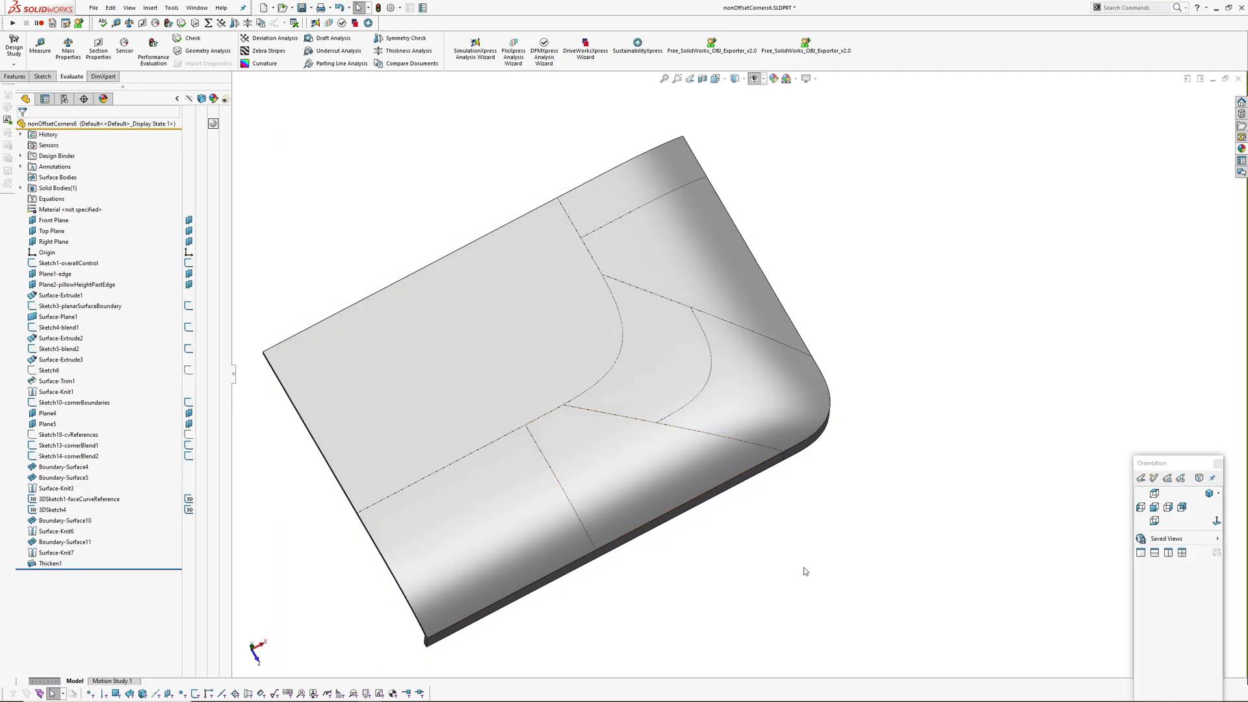
Make nonOffsetCorners7.SLDPRT the active document via the Window menu.
click(269, 51)
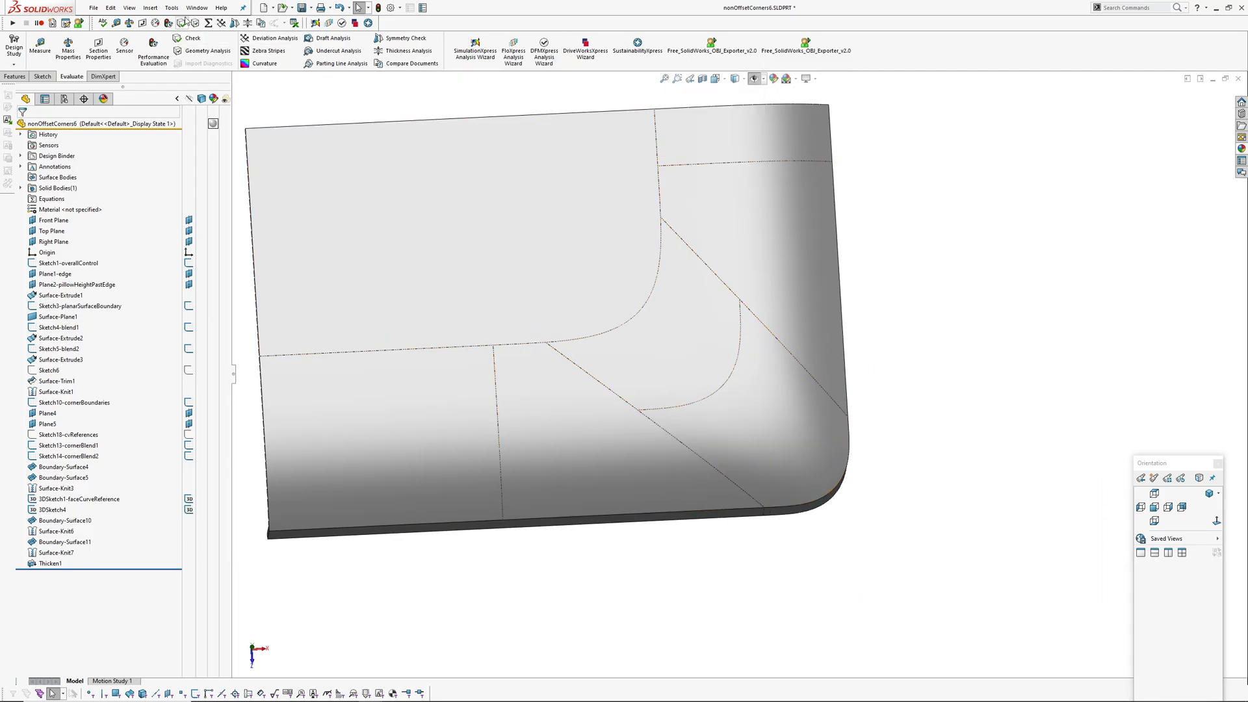
click(196, 7)
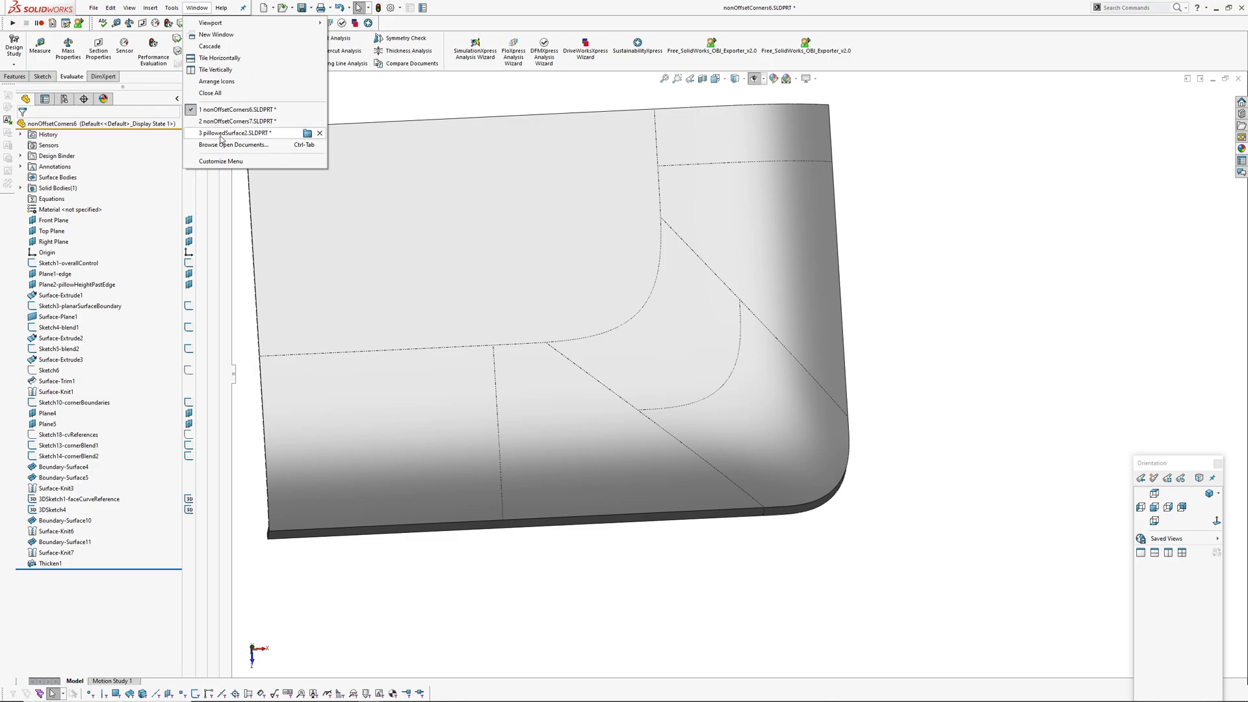
mouse_move(232, 132)
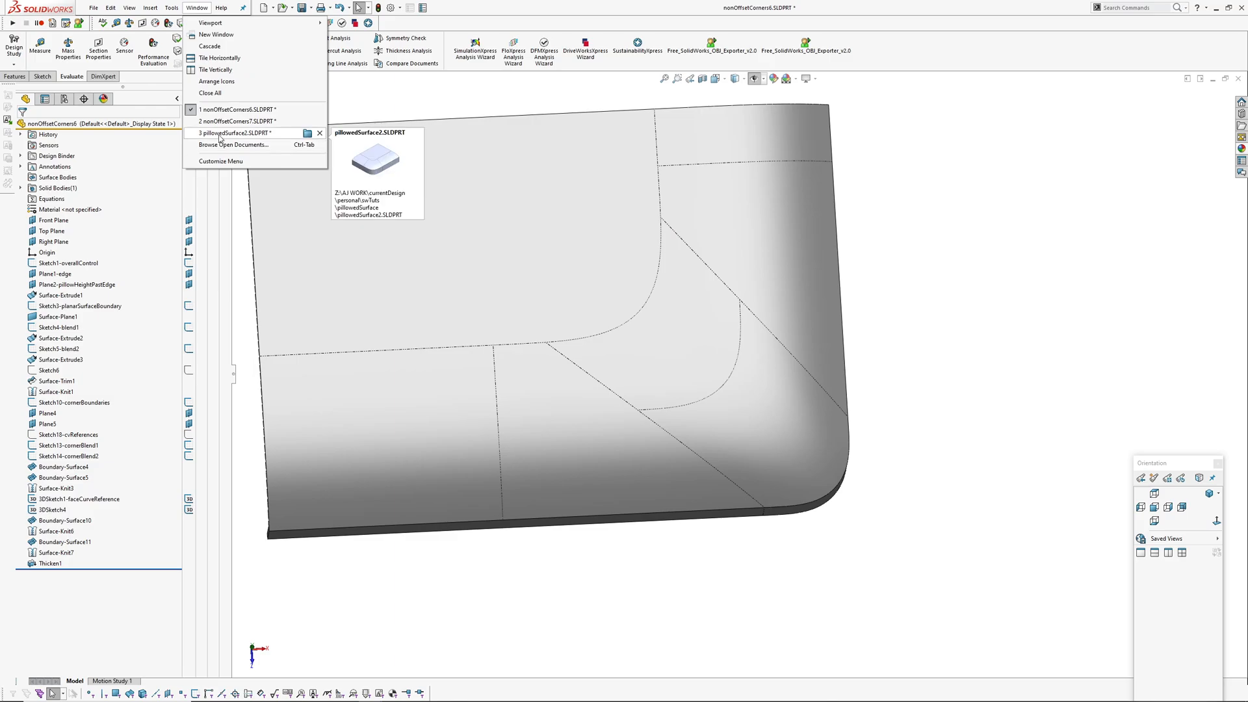
click(237, 120)
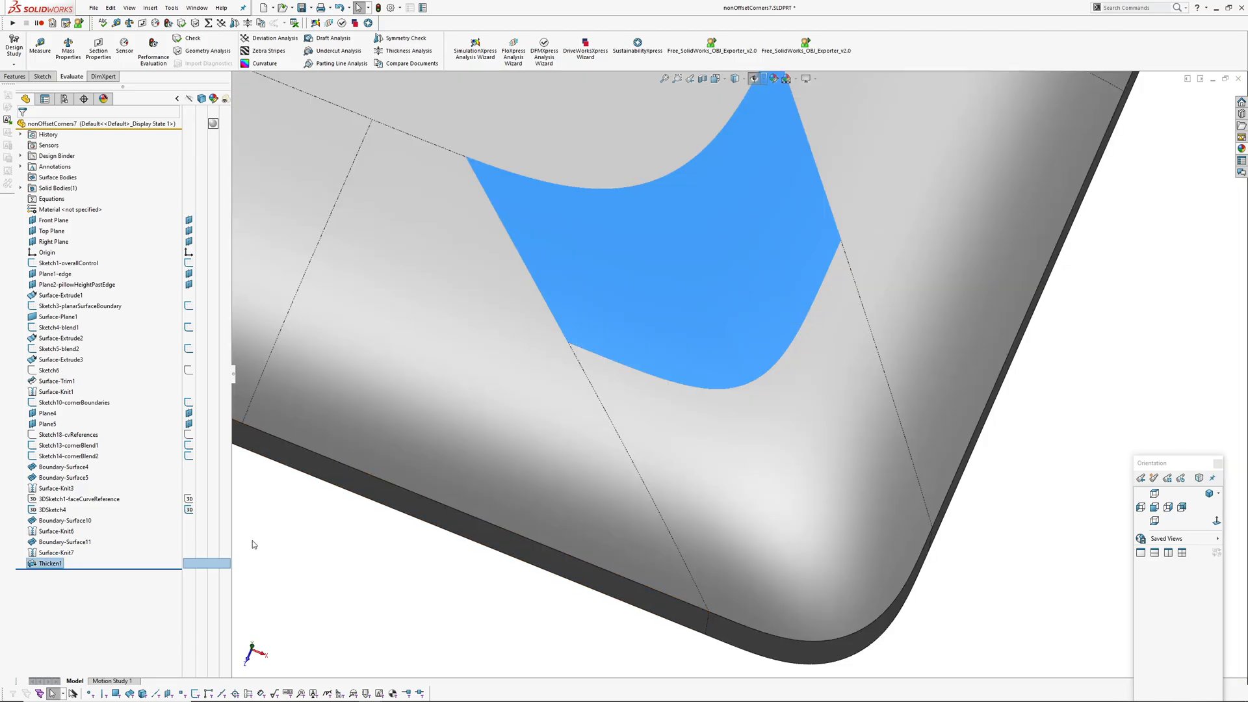
Edit 3DSketch4, adjust the corner spline, then exit and rebuild the thickened solid.
click(52, 510)
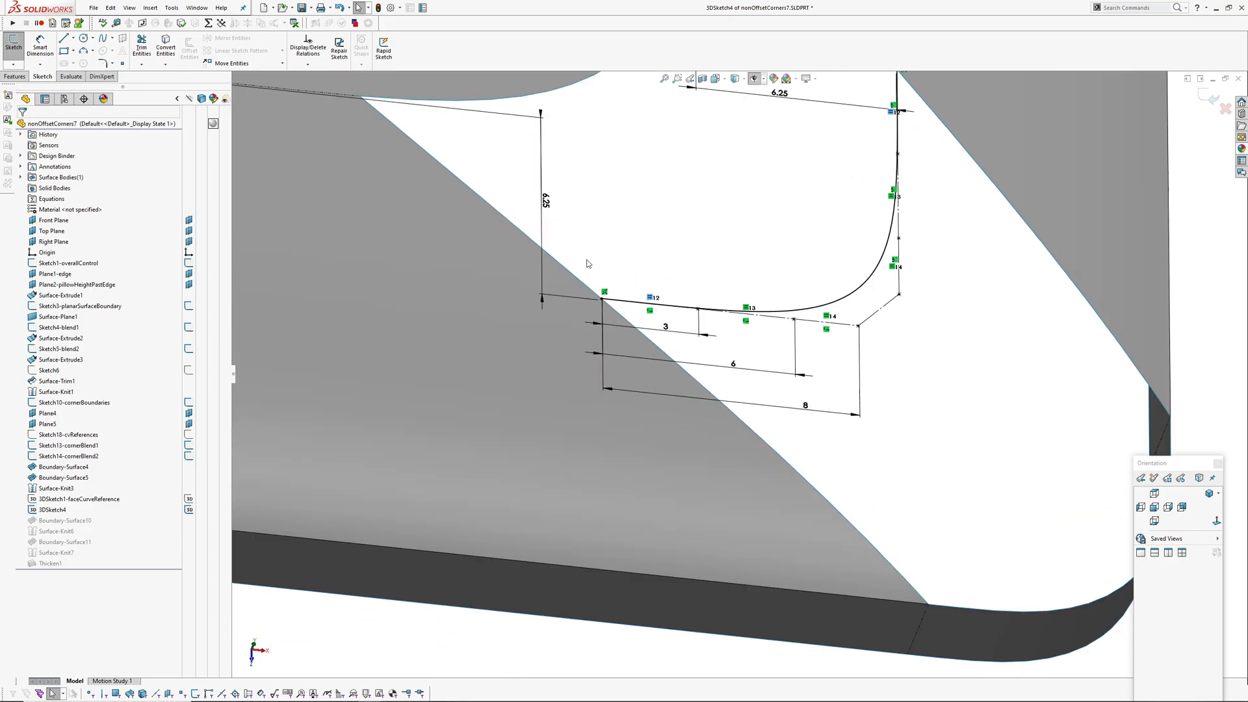
click(606, 296)
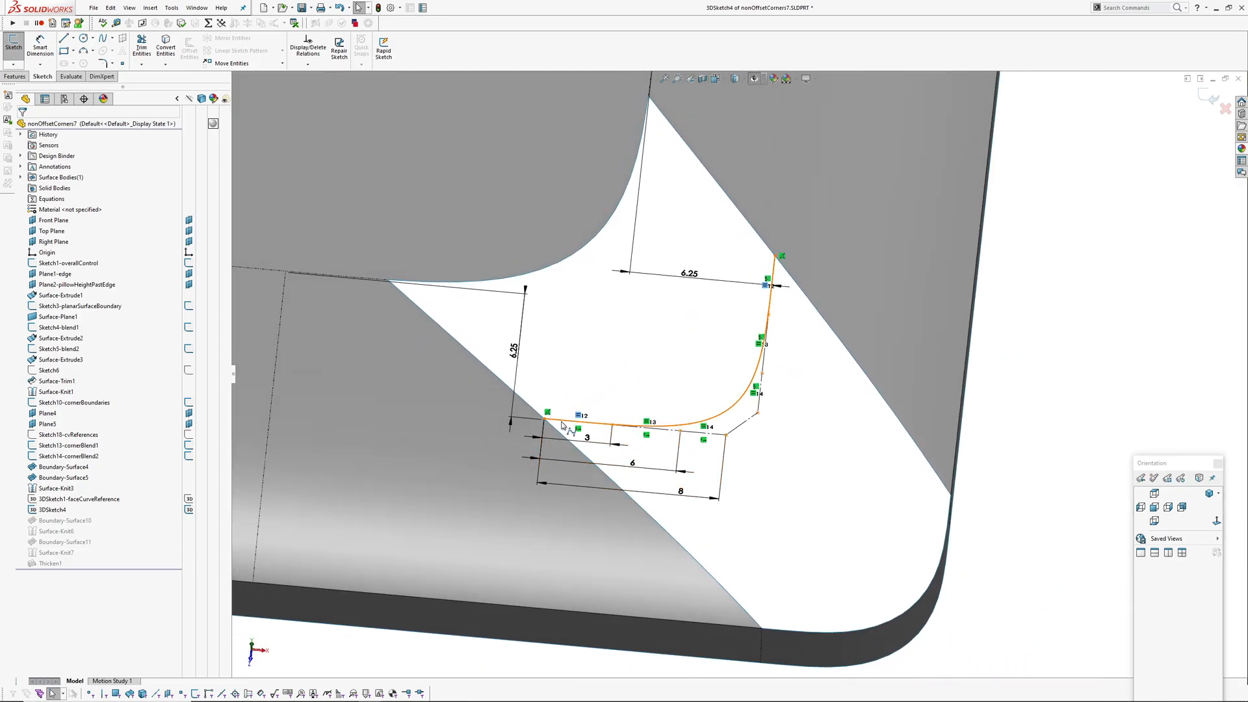
click(757, 468)
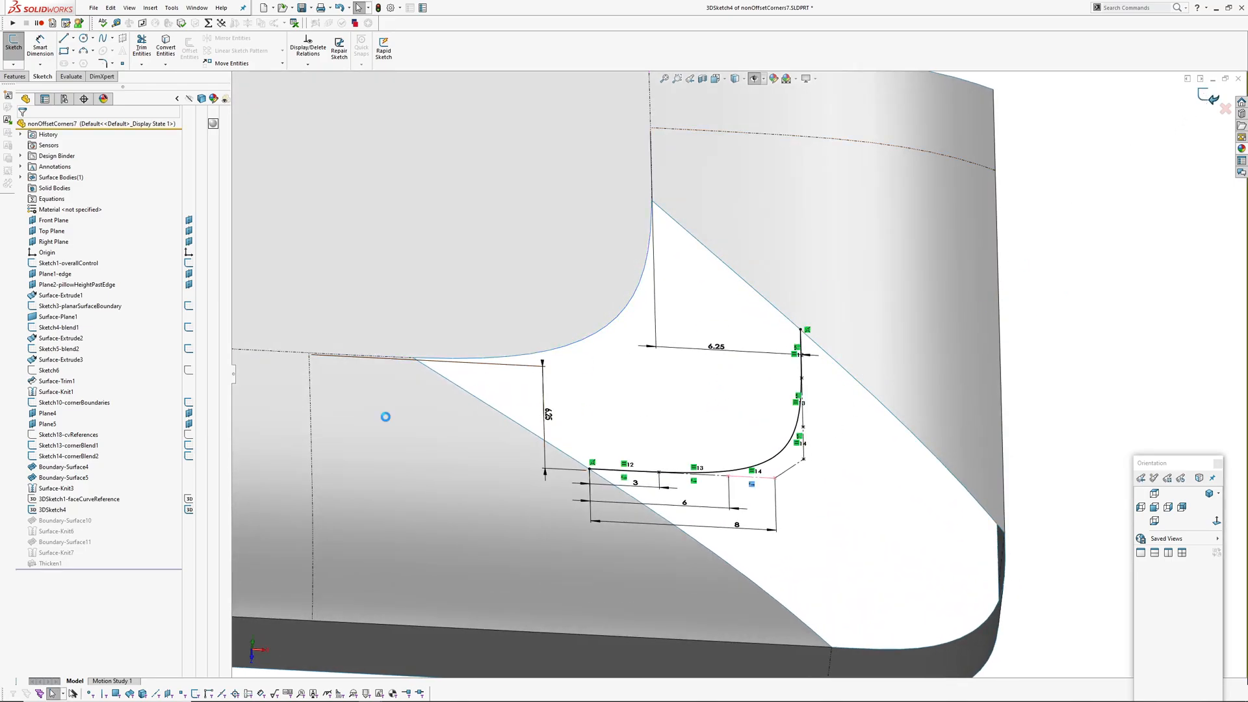
click(71, 76)
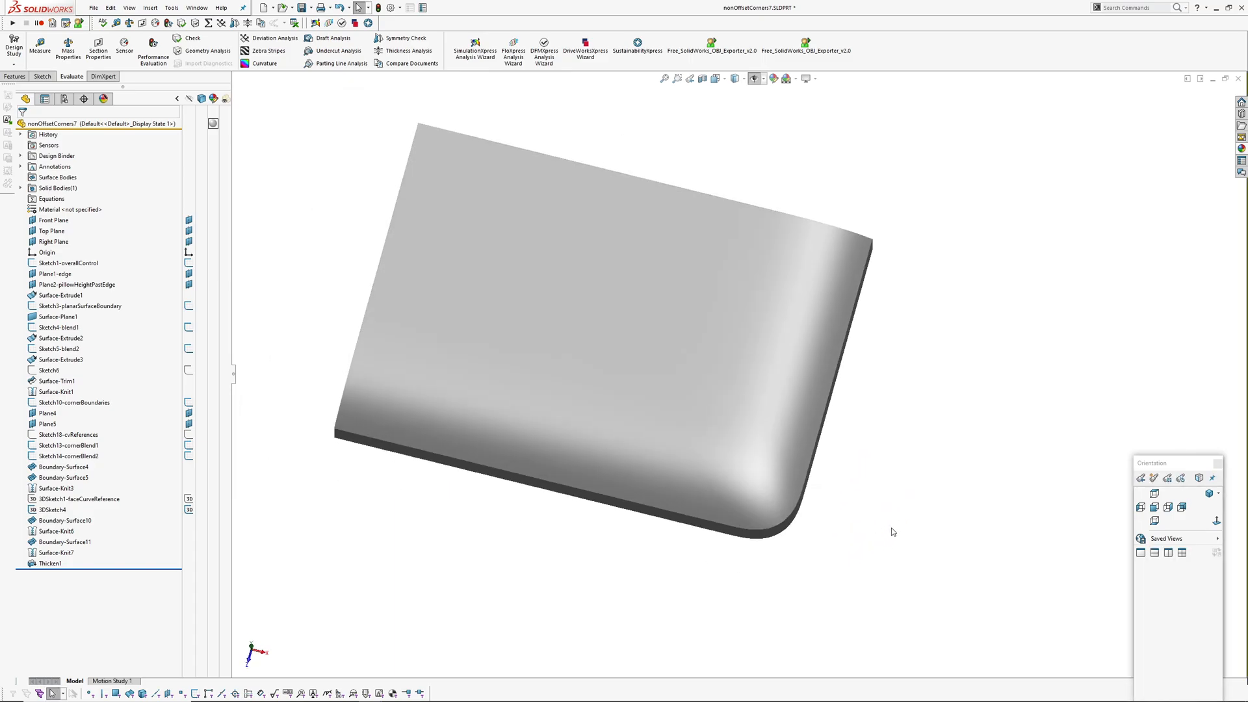
Check surface continuity with zebra stripes on and off, then begin a draft analysis.
click(245, 51)
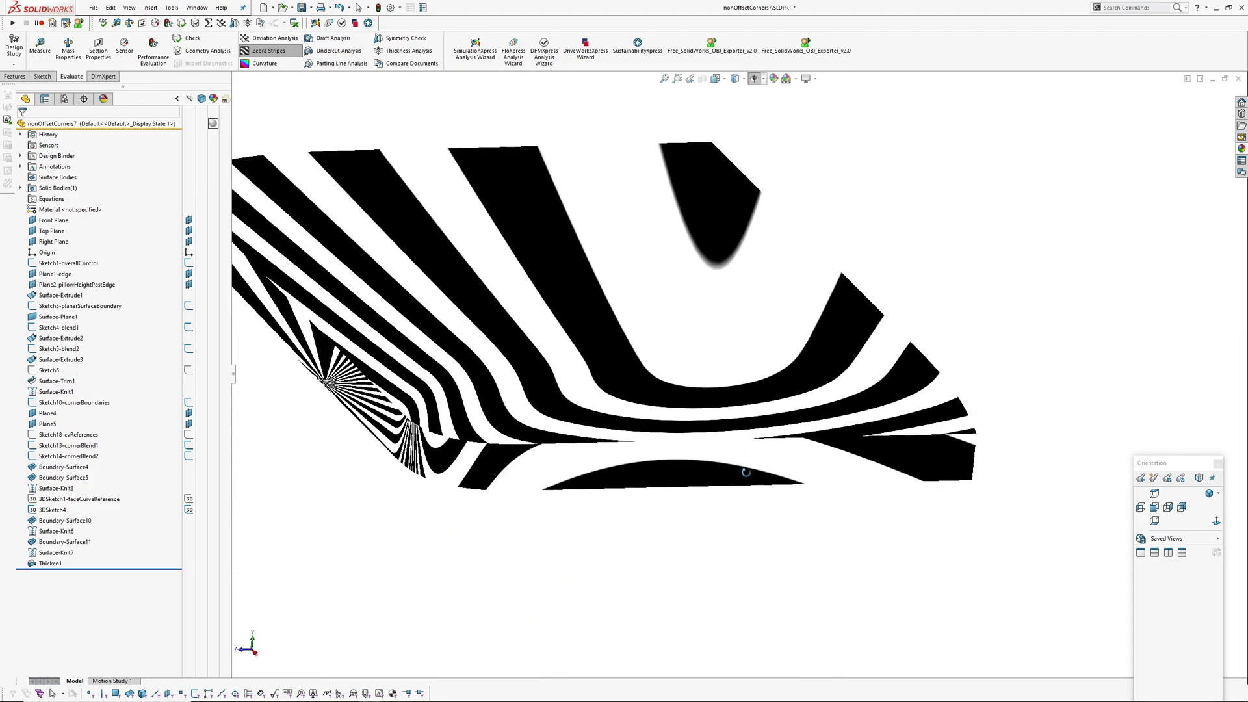
click(270, 51)
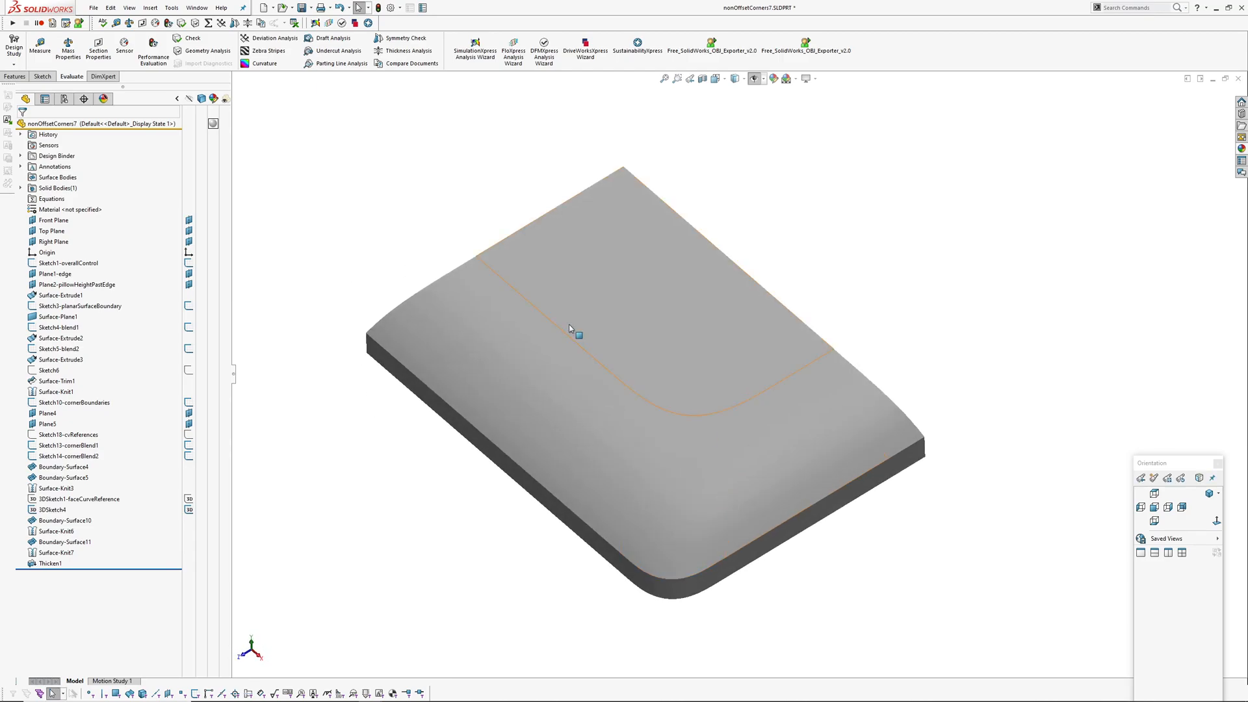
click(335, 37)
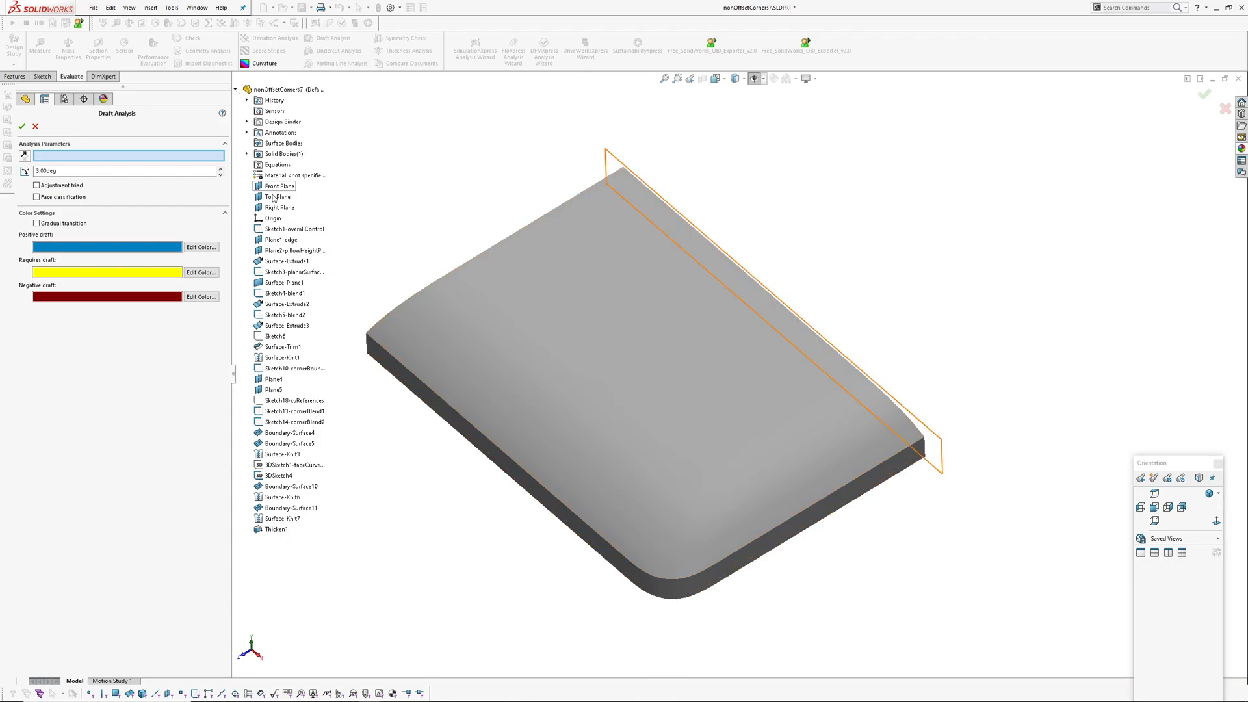
Run draft analysis from Front Plane with gradual transition and adjustment triad, then close it.
click(278, 186)
text(89)
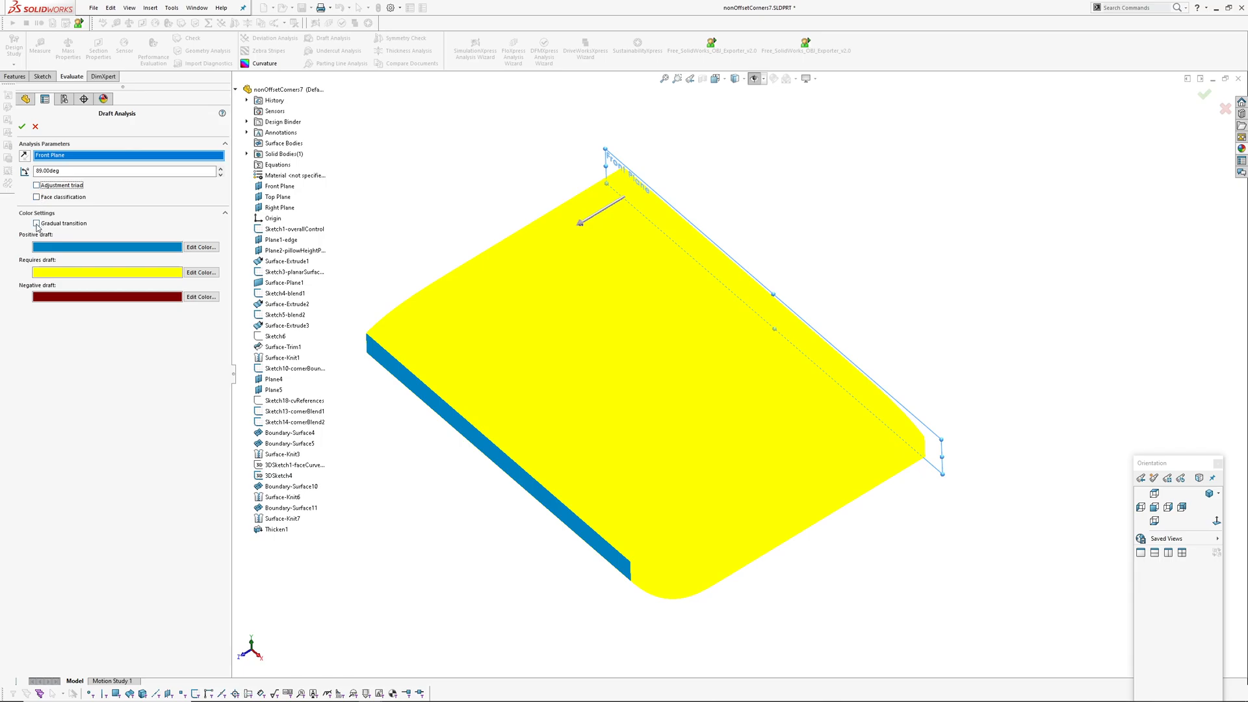
click(36, 224)
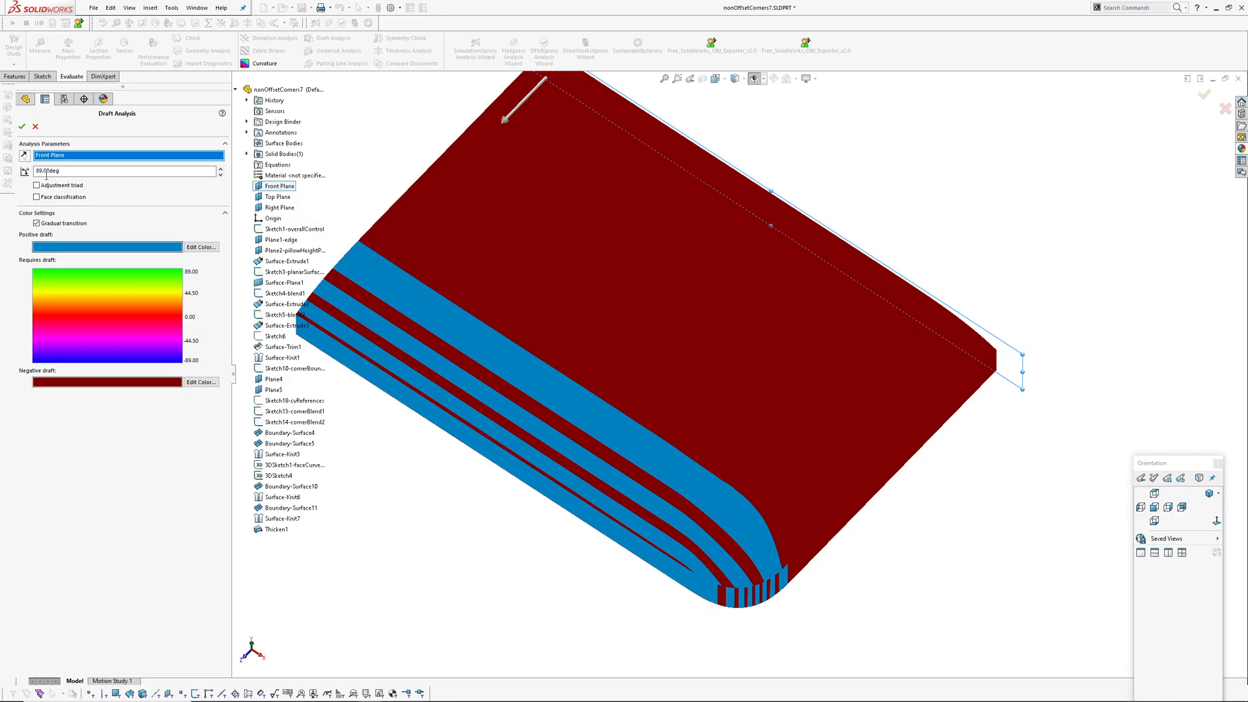
click(37, 185)
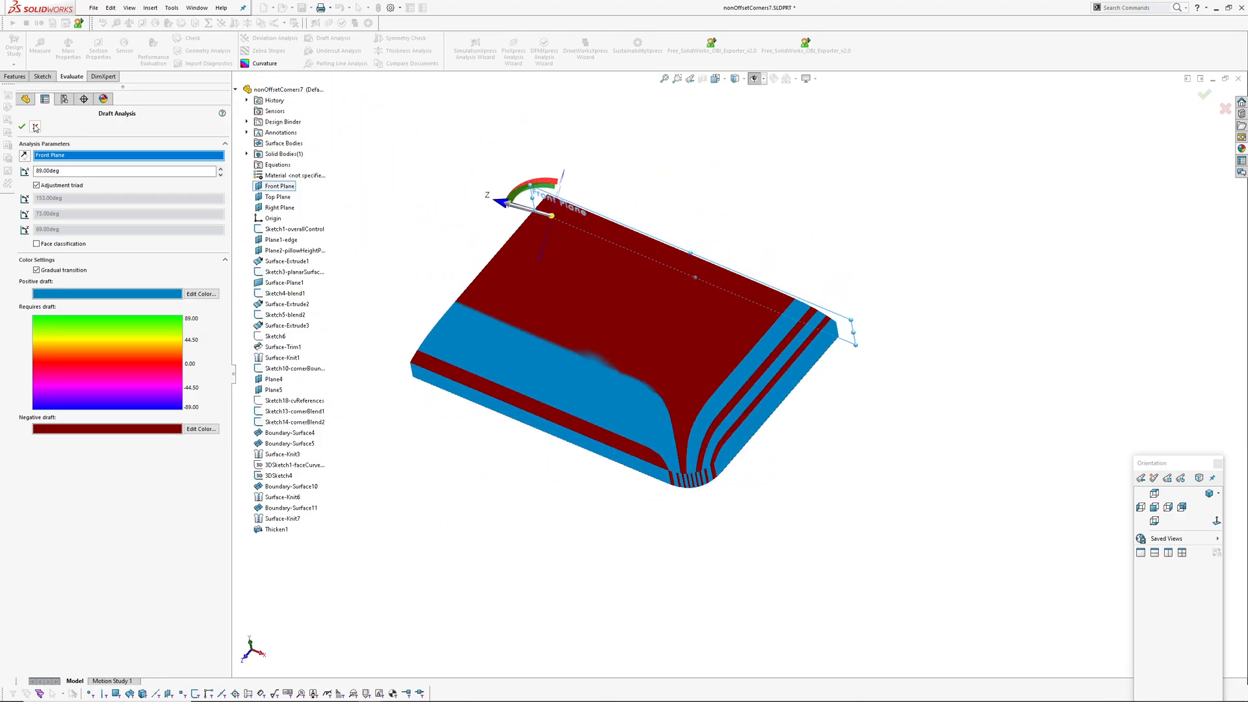
click(22, 126)
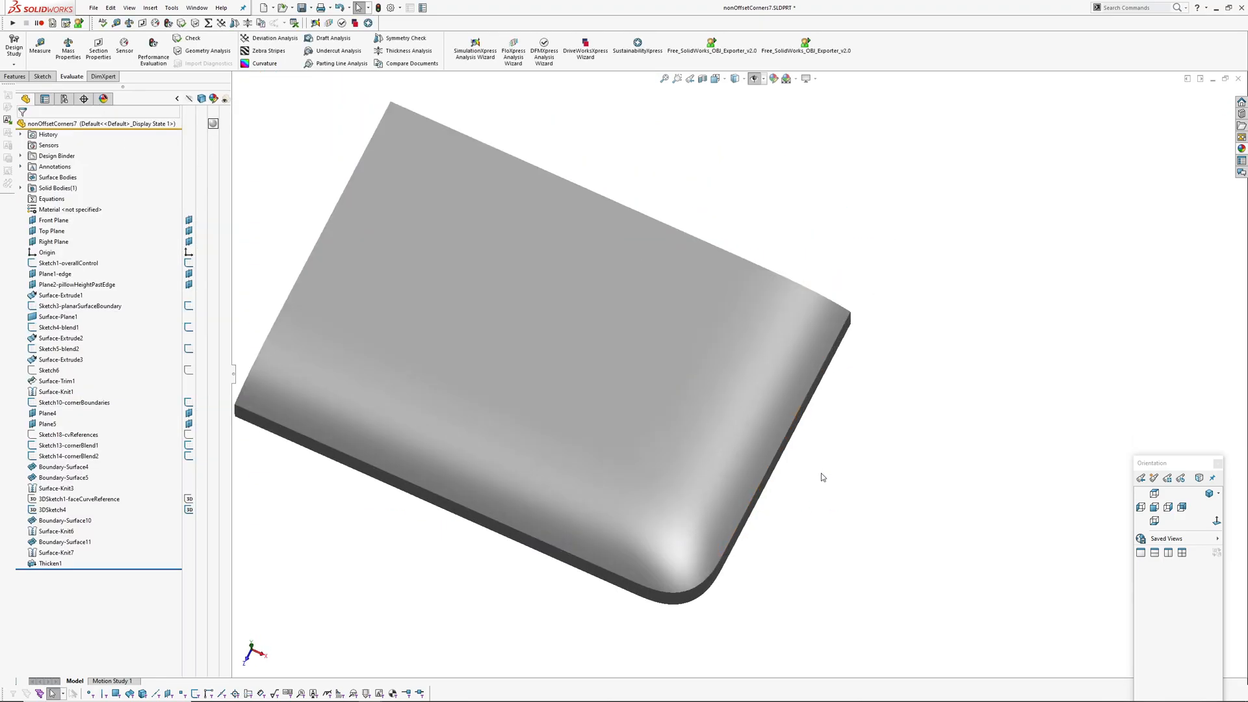